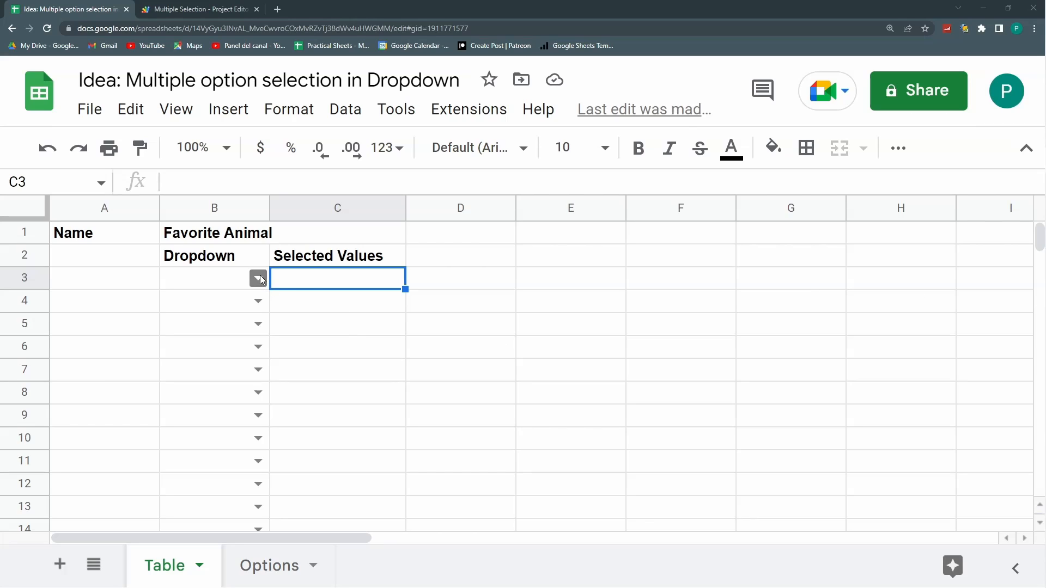
Choose Dog and then Racoon from the B3 animal dropdown so both accumulate in C3
click(259, 278)
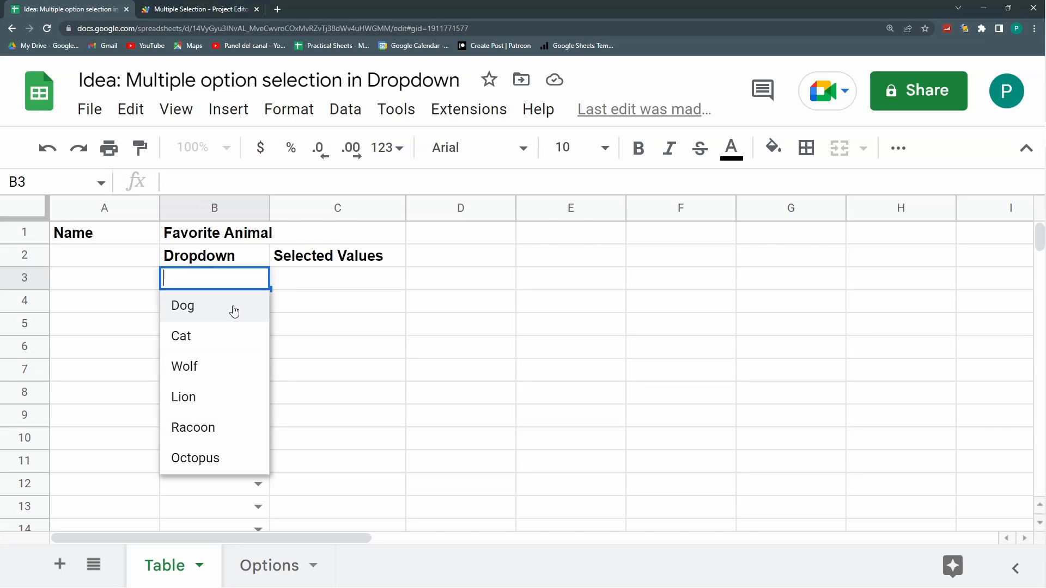
click(182, 305)
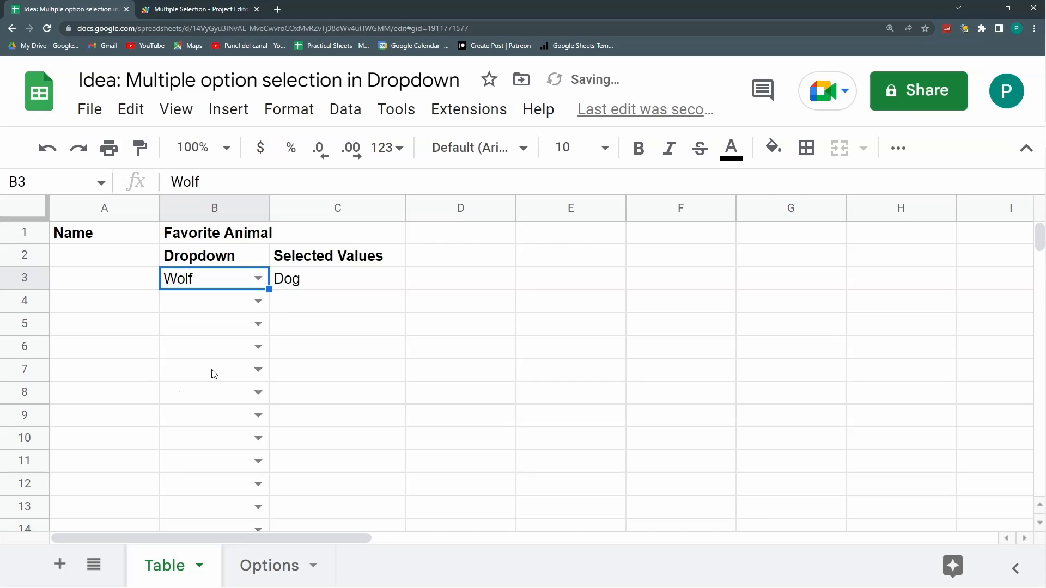
click(256, 277)
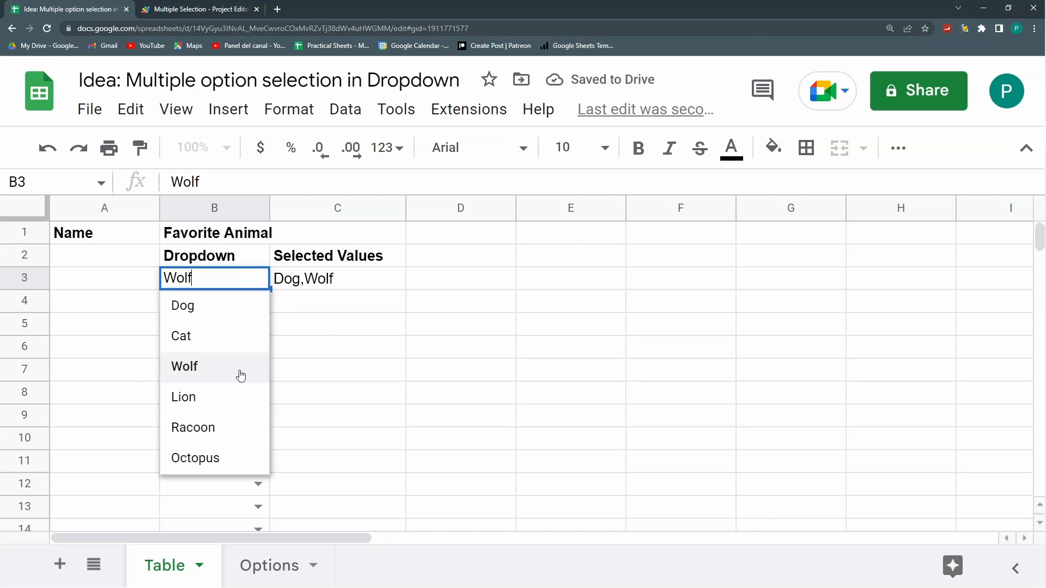
click(193, 427)
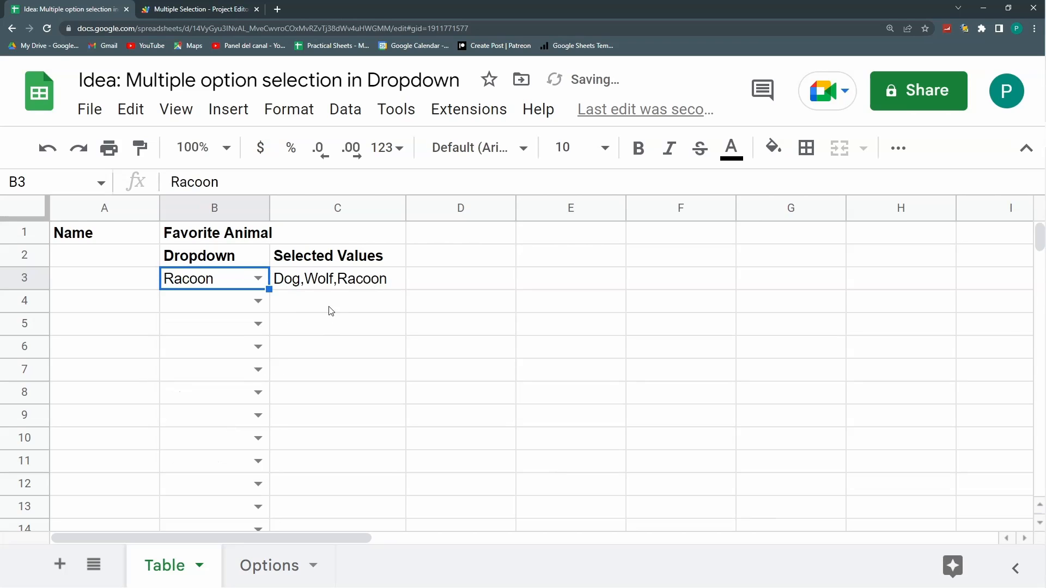
Add Octopus from the dropdown and reopen the choices, C3 now listing all picks
click(256, 277)
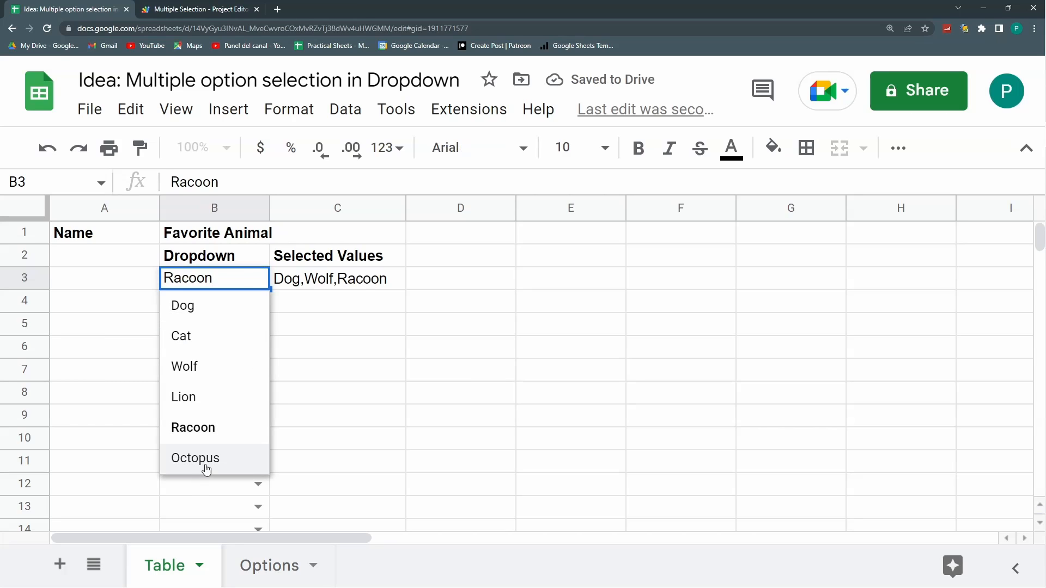
click(195, 457)
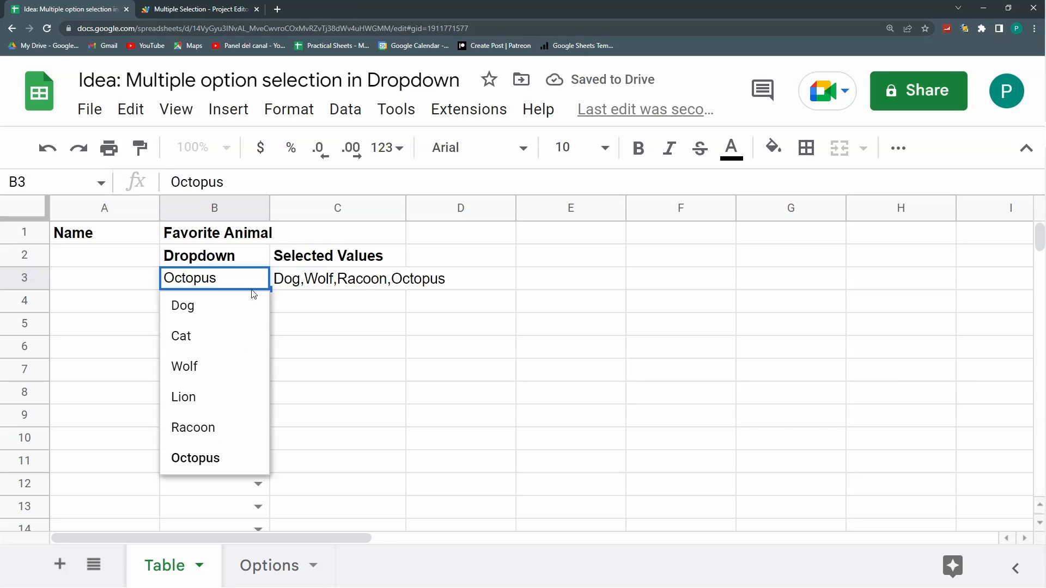
click(182, 305)
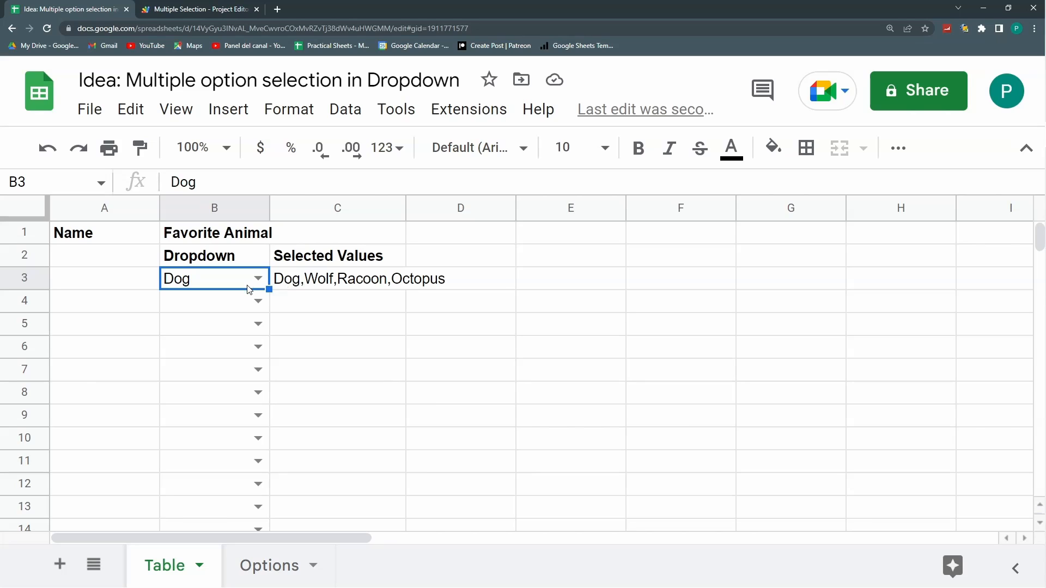
mouse_move(358, 337)
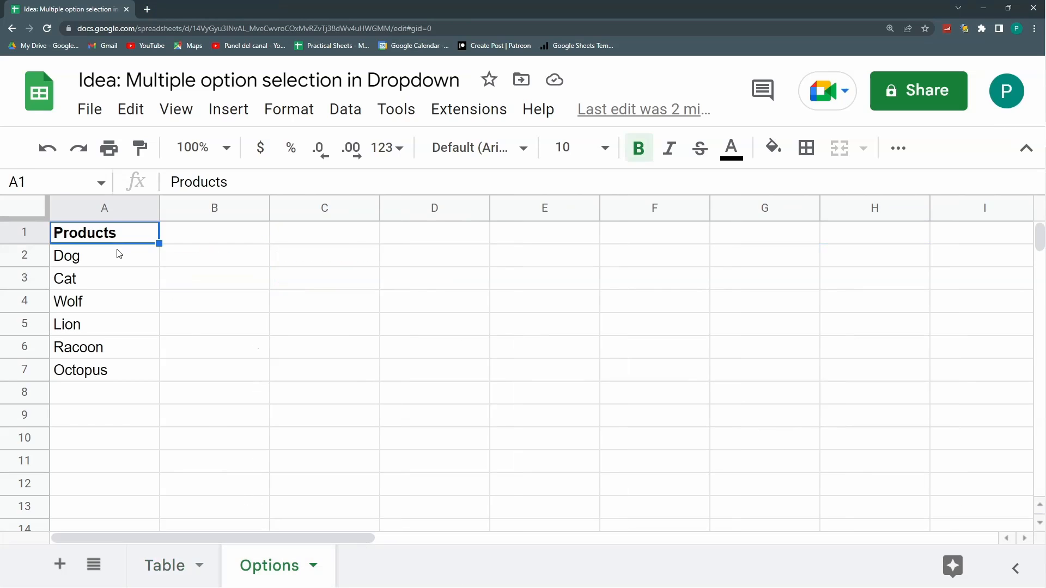
Select the six animal names on the Options sheet, then move to the Table sheet
drag(65, 255, 80, 370)
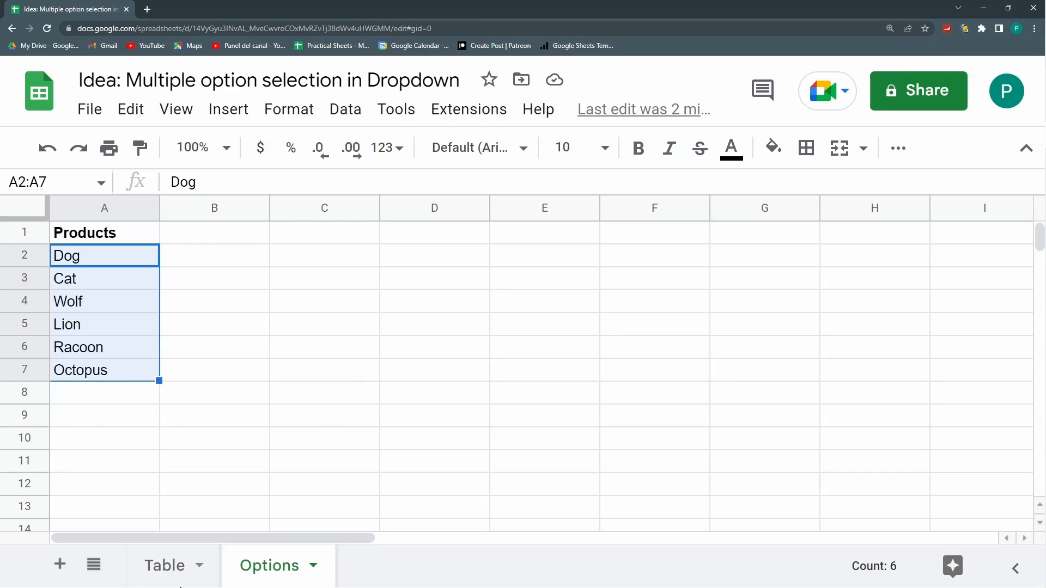
click(166, 565)
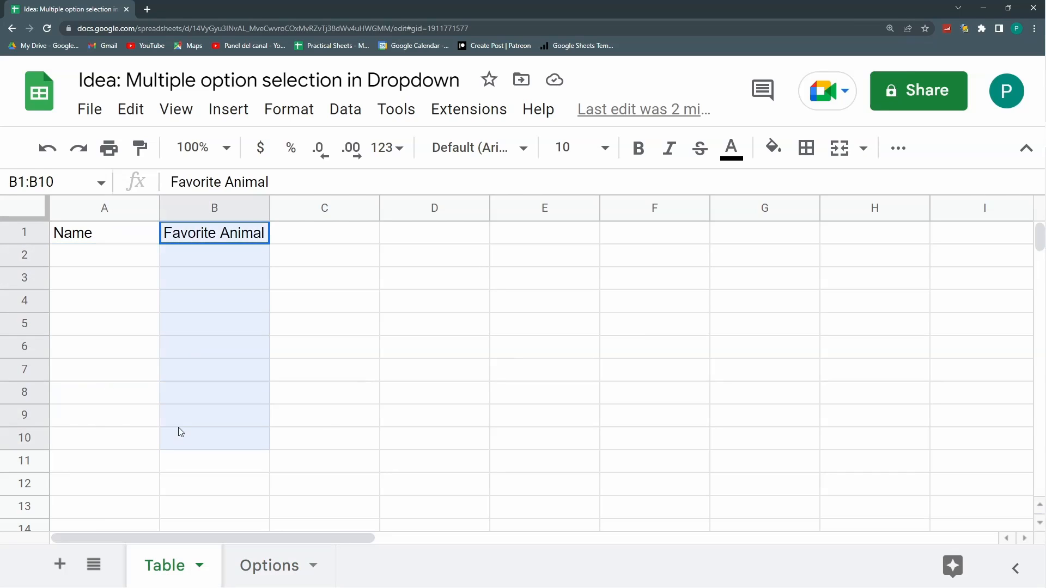
click(214, 323)
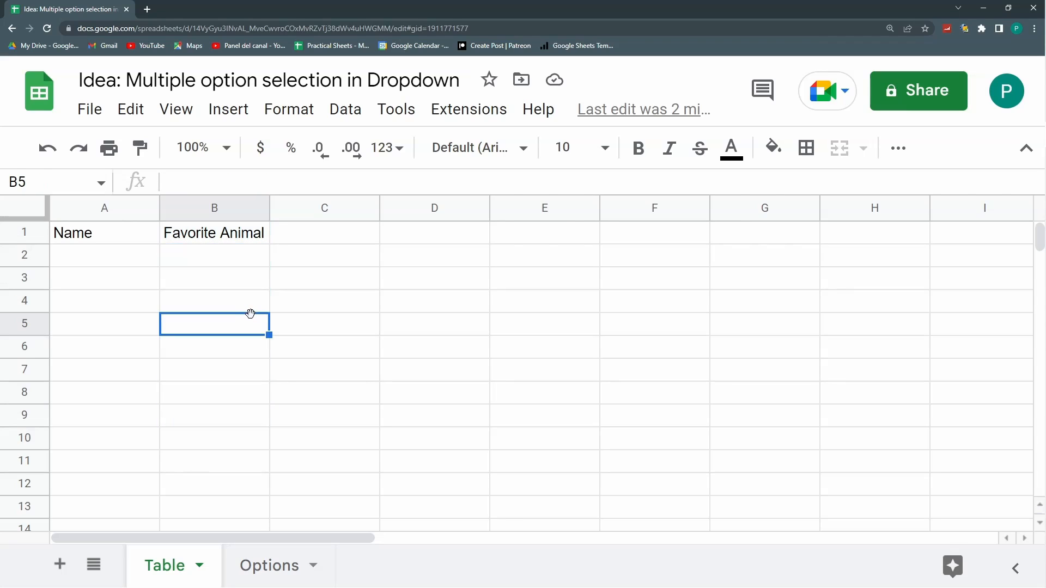
mouse_move(251, 341)
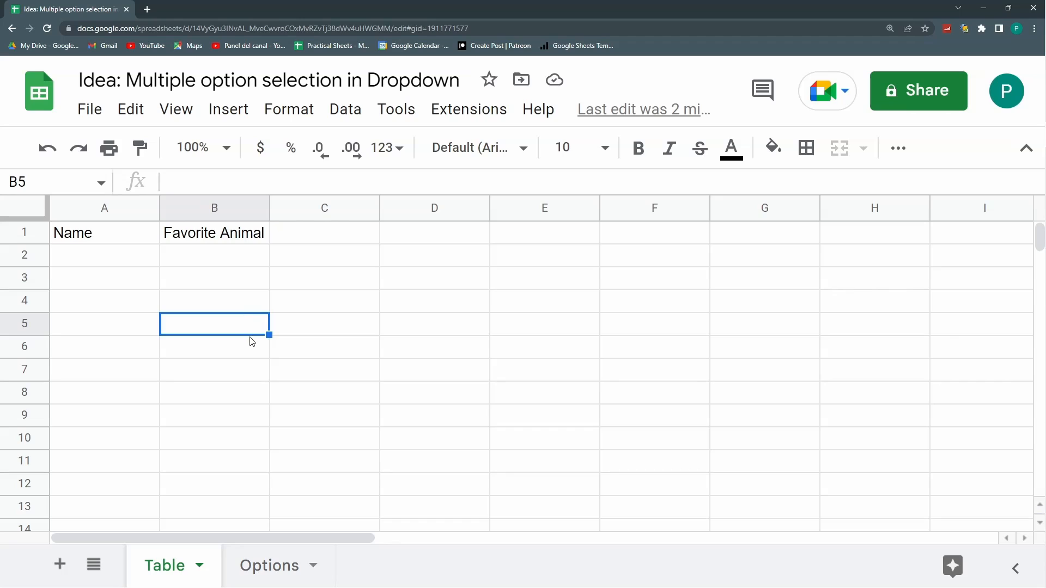
mouse_move(165, 287)
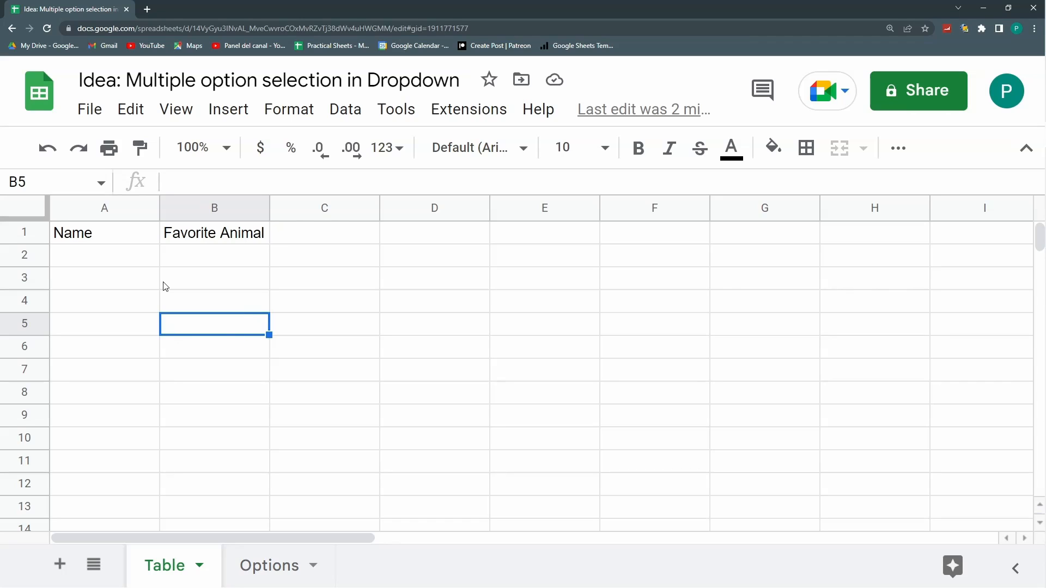
click(325, 255)
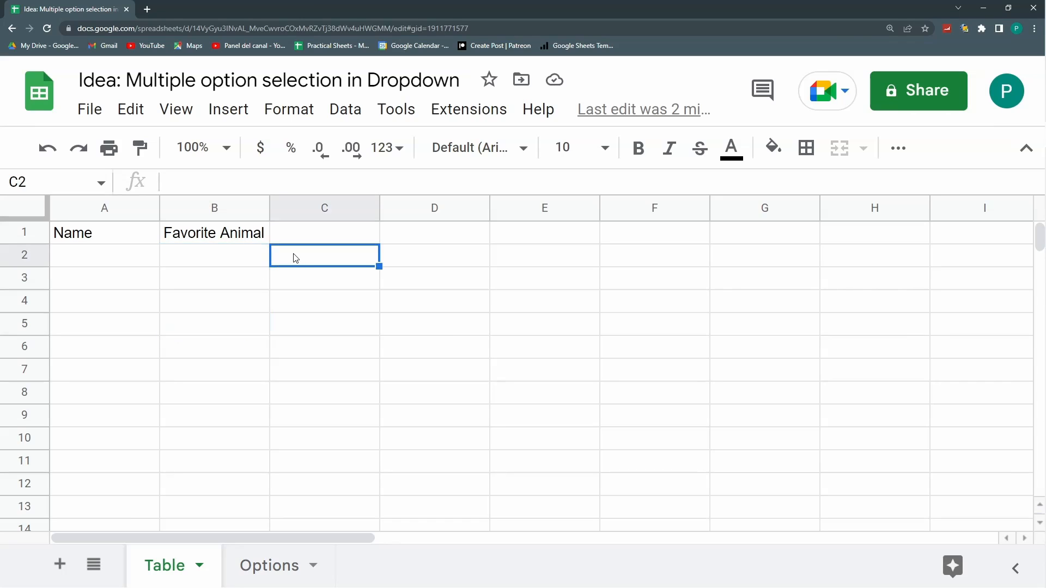
mouse_move(260, 260)
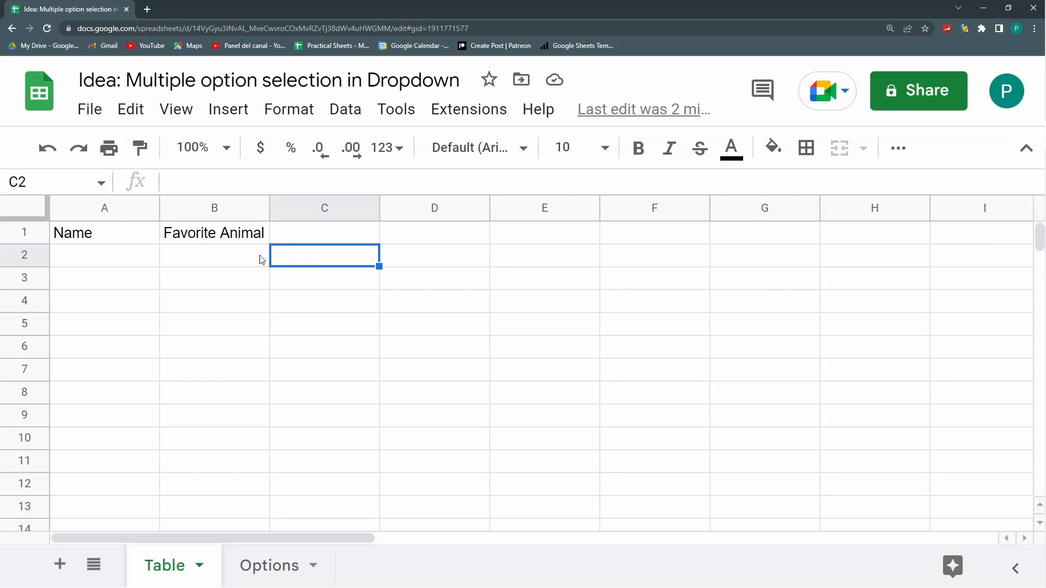
Label B2 'Dropdown' and C2 'Selected Values', then select B3 for the dropdown
click(214, 254)
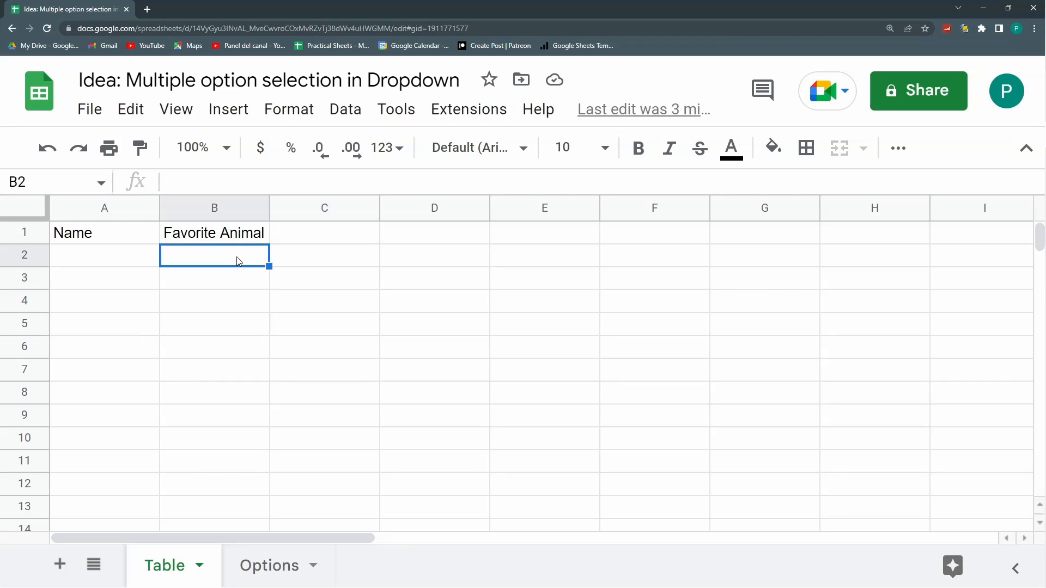
text(Dropdown)
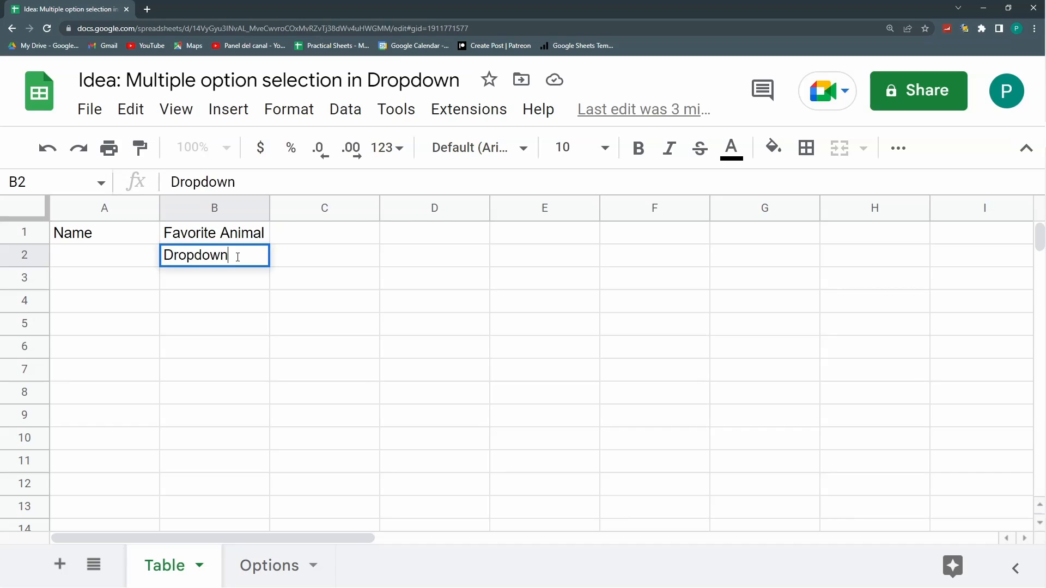
text(Se)
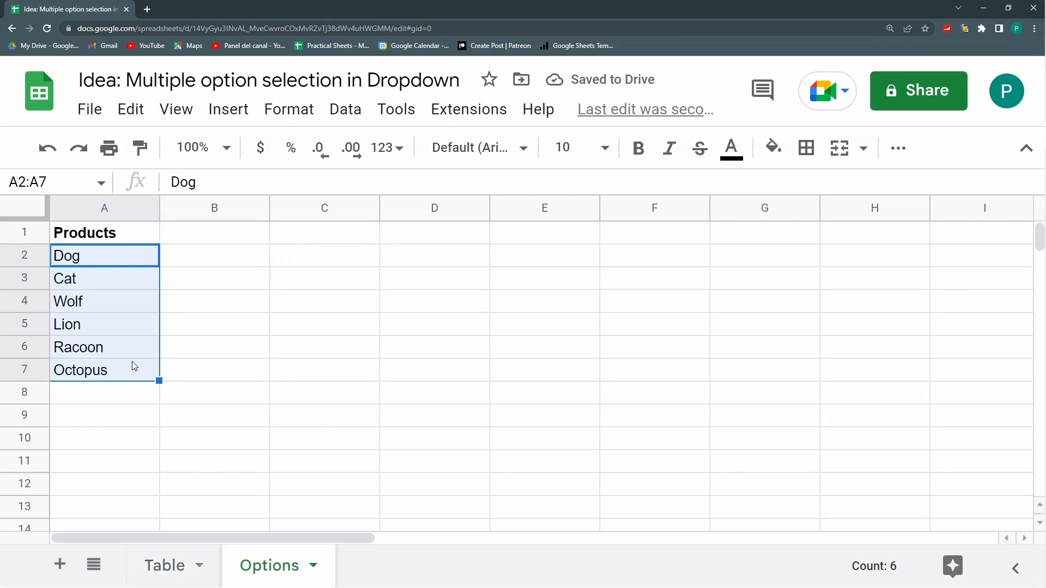
click(78, 346)
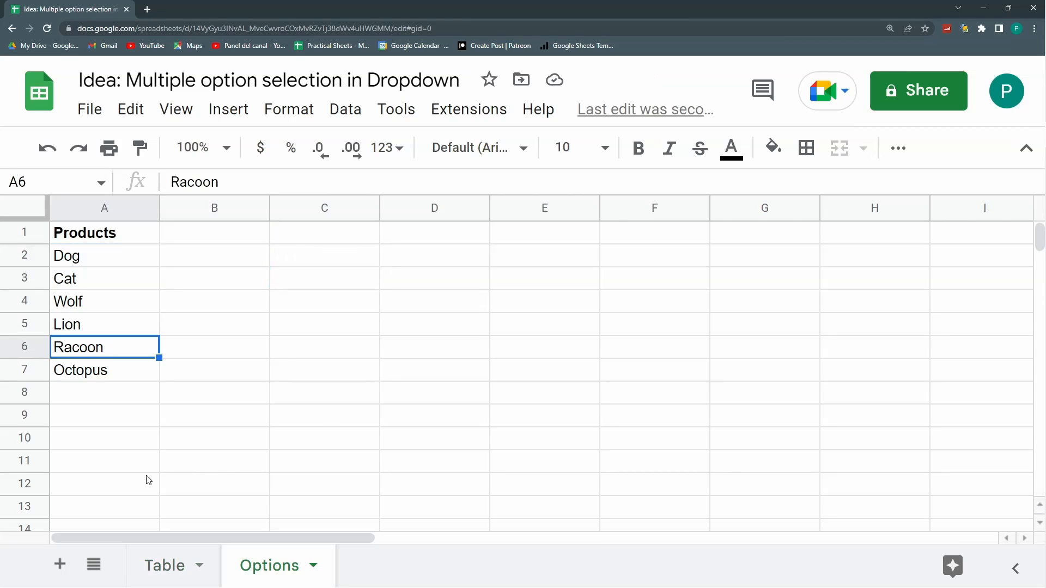
click(165, 566)
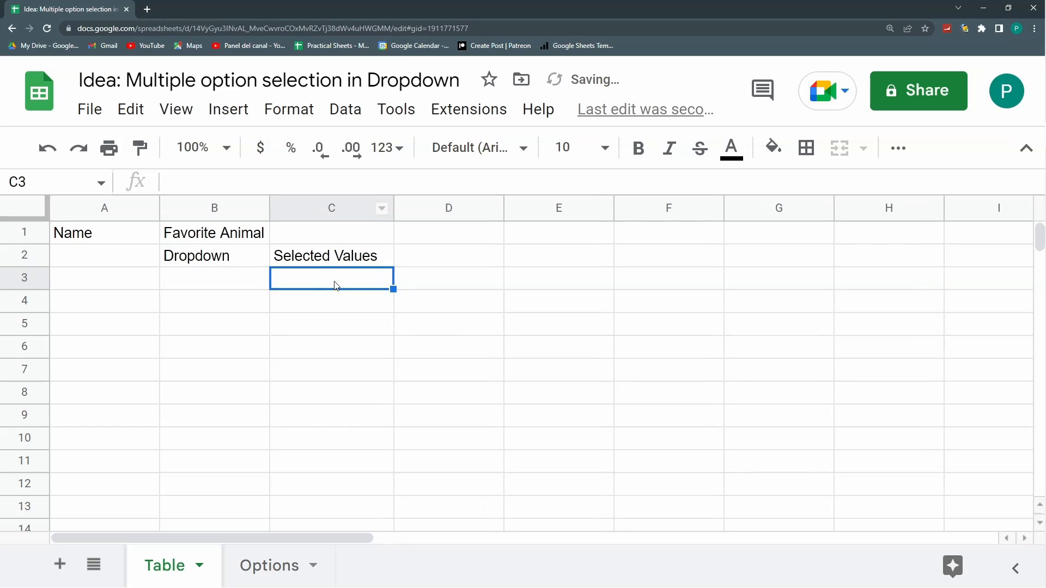
click(214, 277)
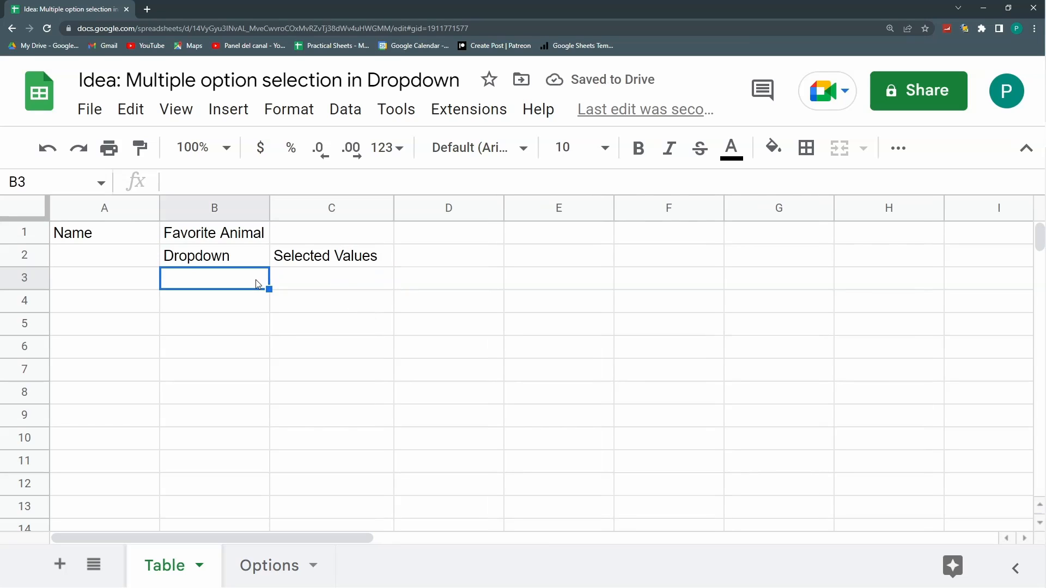
mouse_move(219, 314)
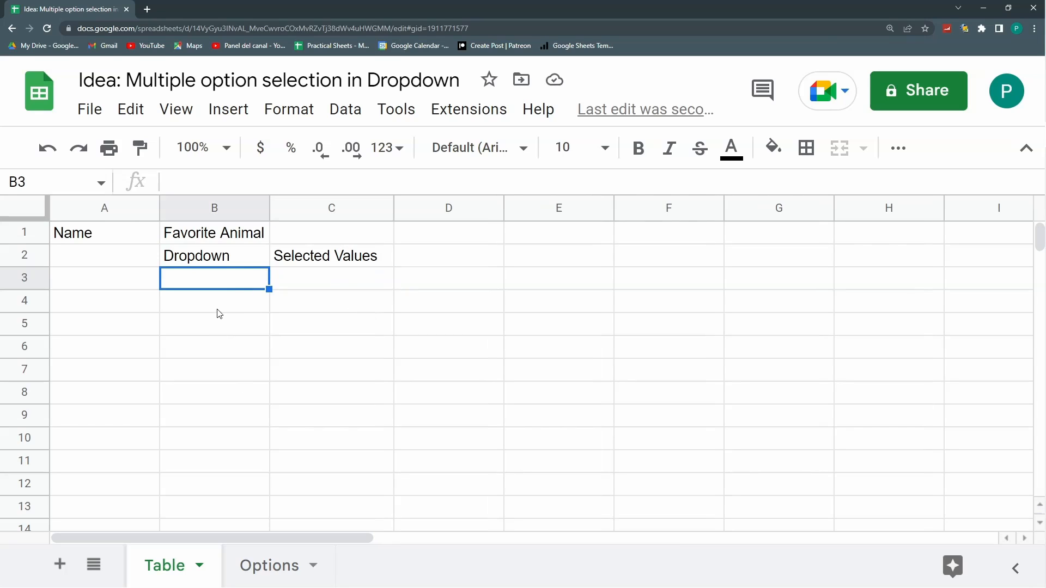
Add a data validation rule on Table!B3 listing from the range Options!A2:A and save it
click(345, 109)
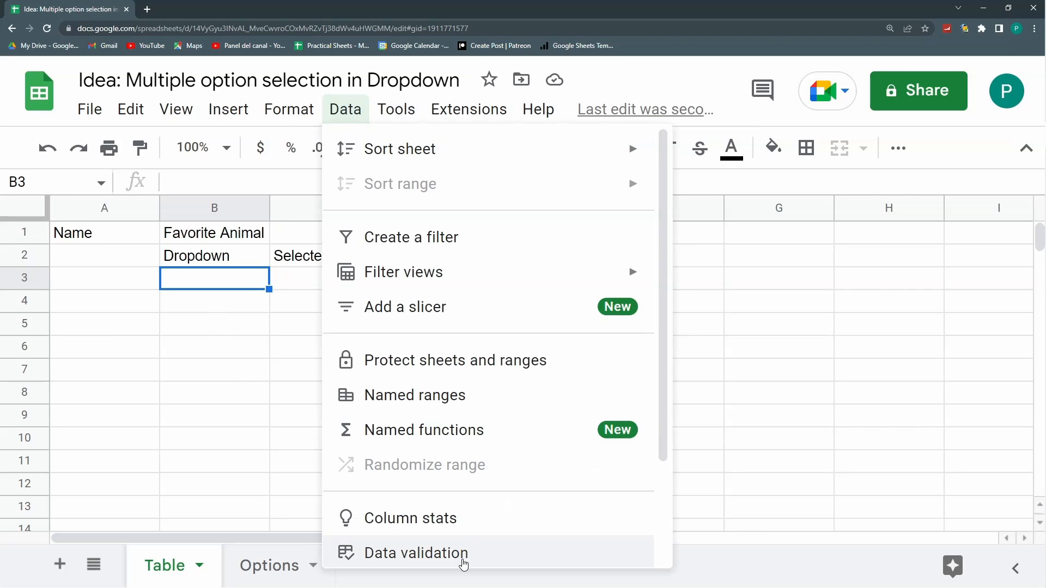
click(415, 554)
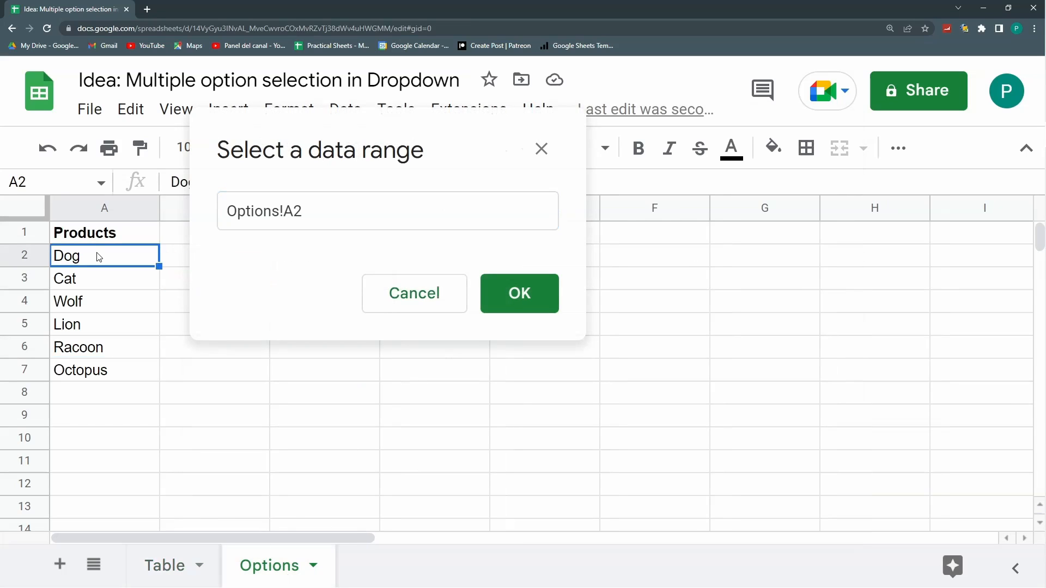
click(387, 210)
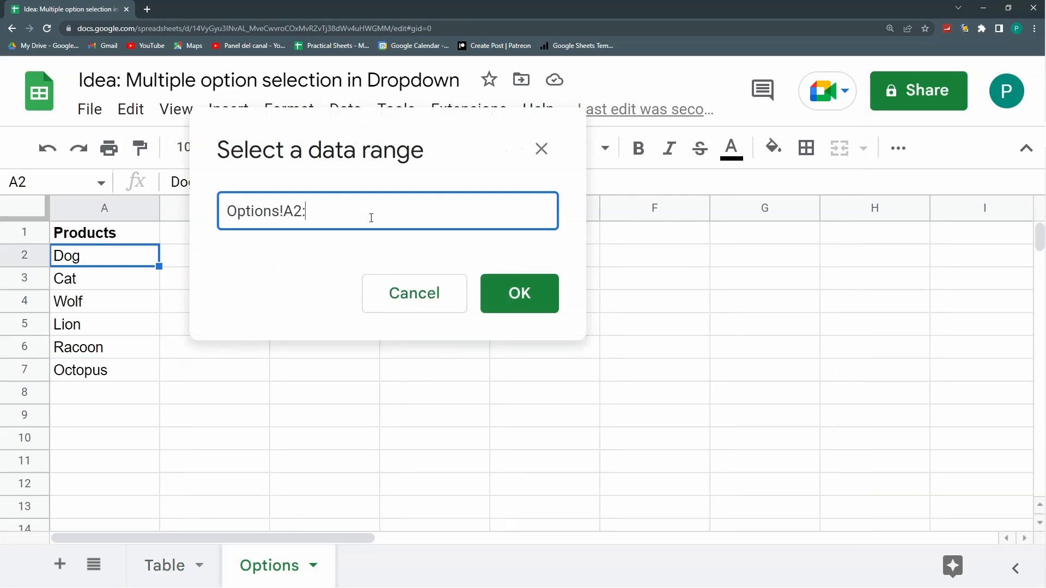
text(A)
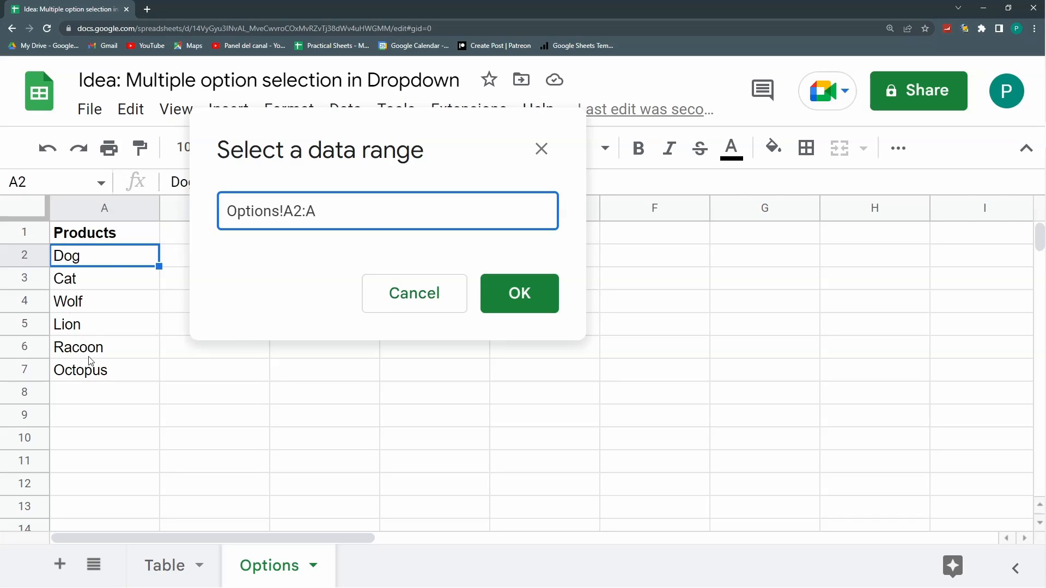
mouse_move(87, 457)
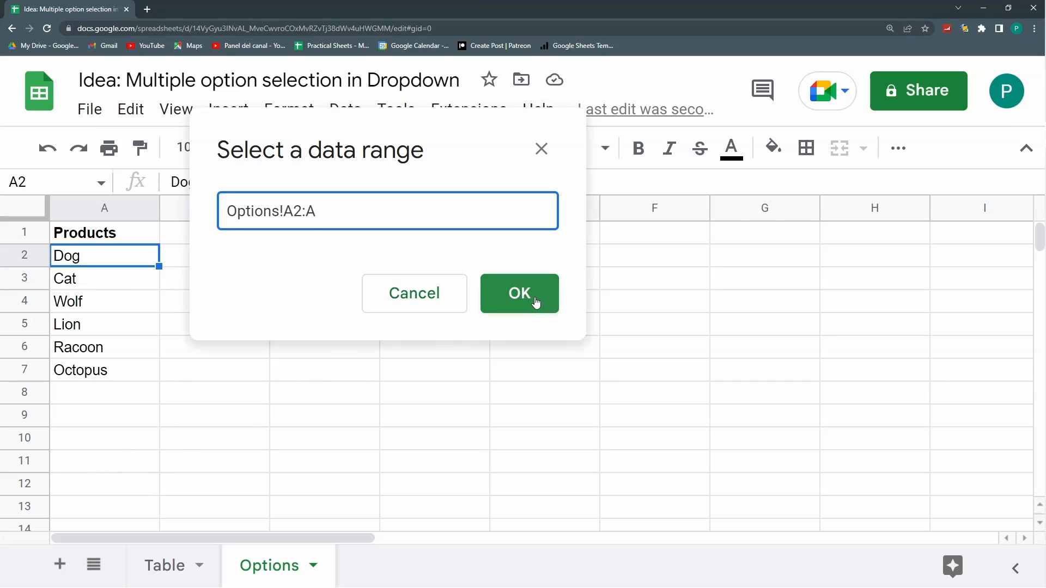
click(519, 293)
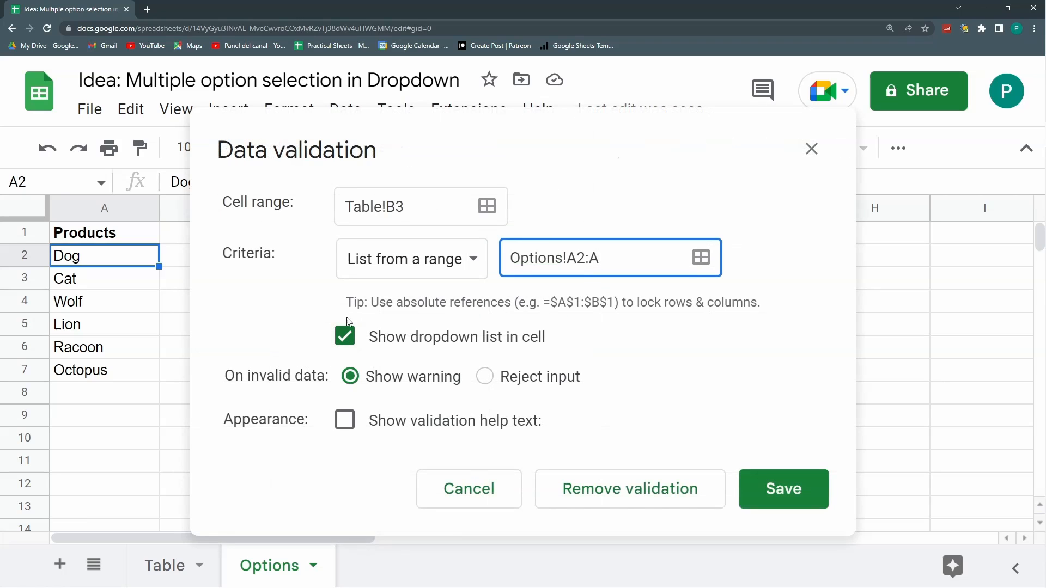
mouse_move(343, 384)
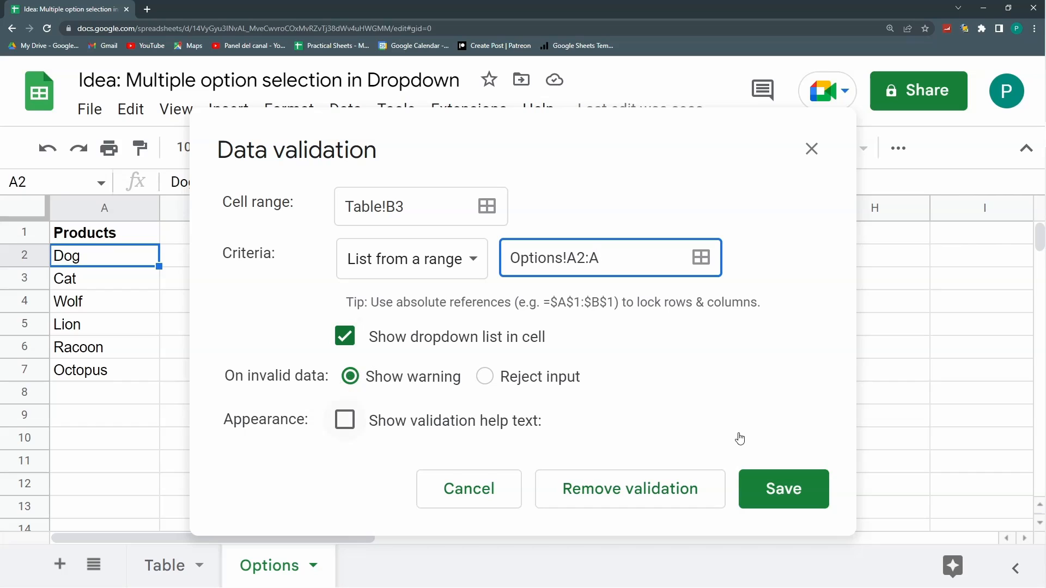
click(783, 489)
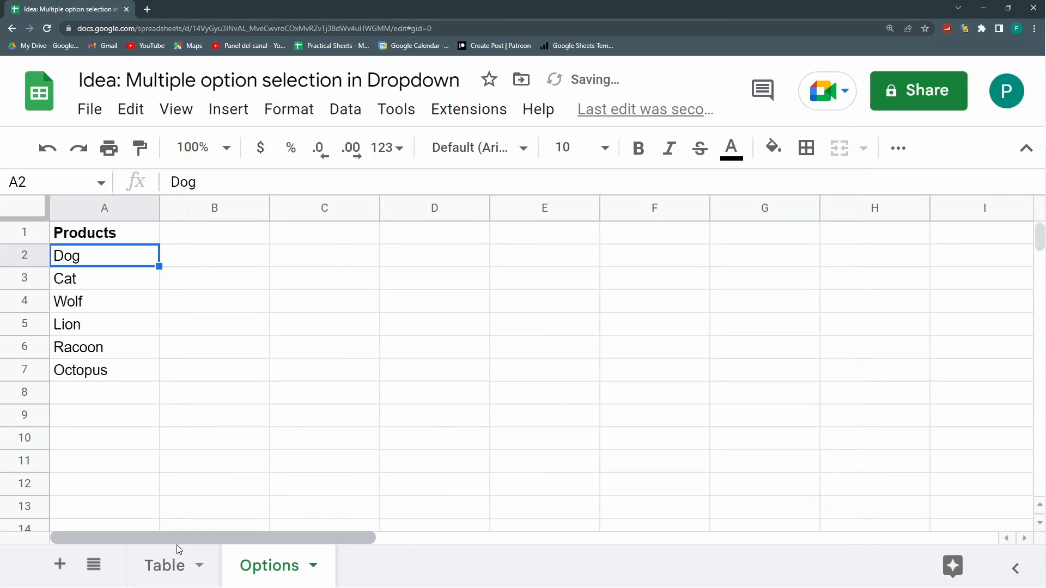
Return to the Table sheet and select B3, which now shows the animal dropdown arrow
click(165, 565)
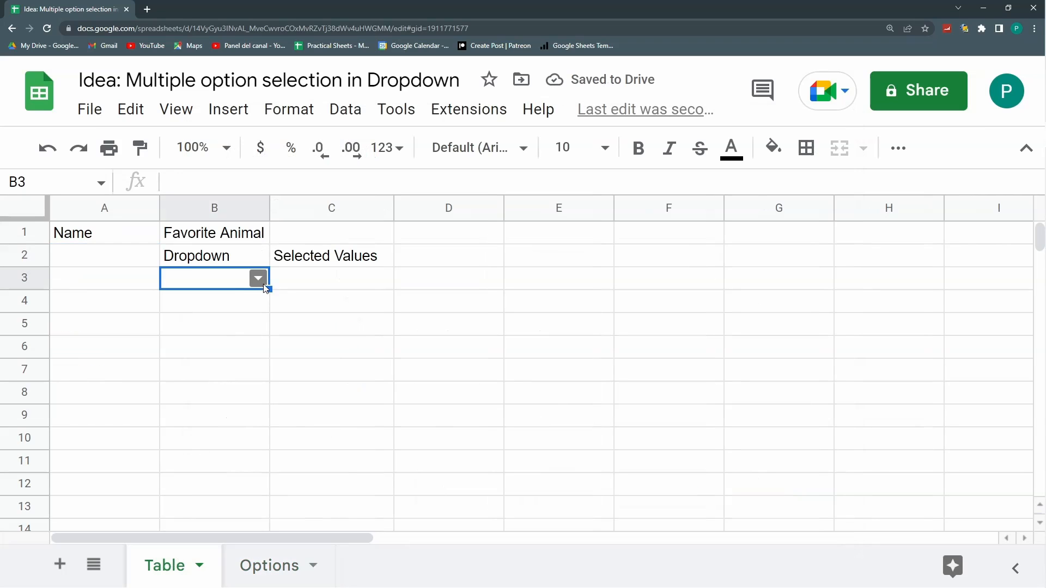
click(332, 301)
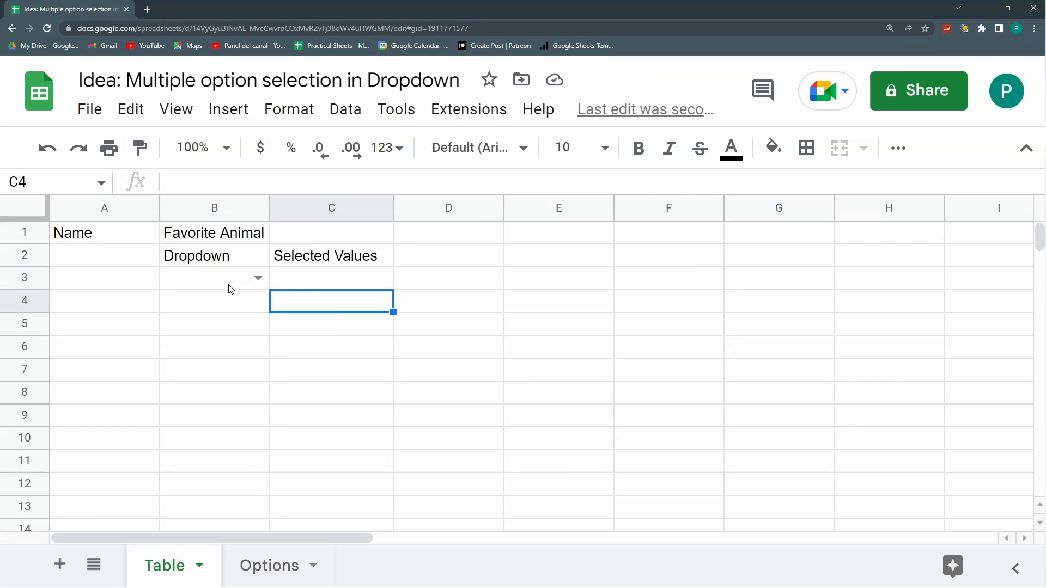
click(213, 278)
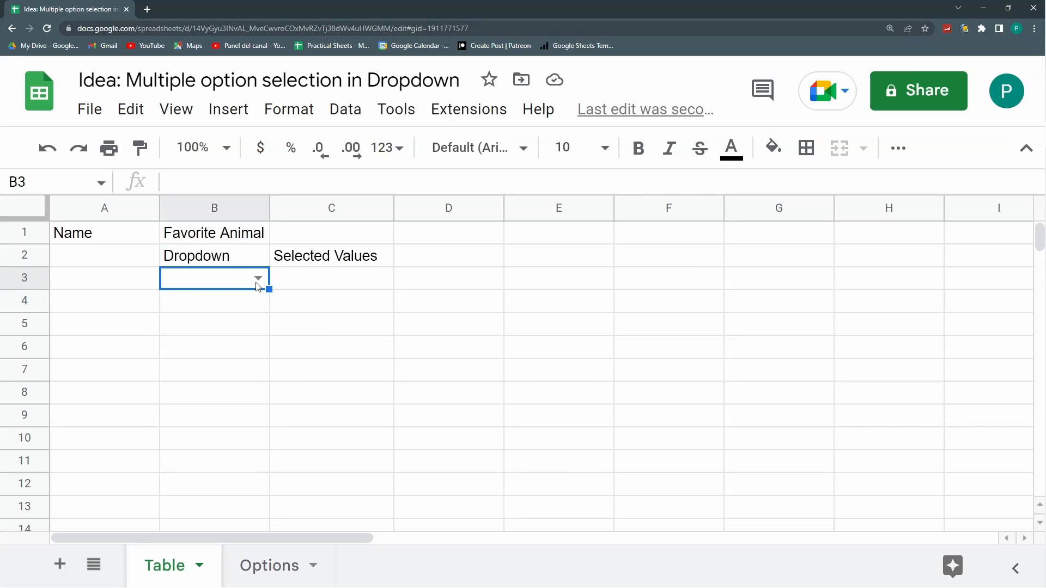
mouse_move(285, 293)
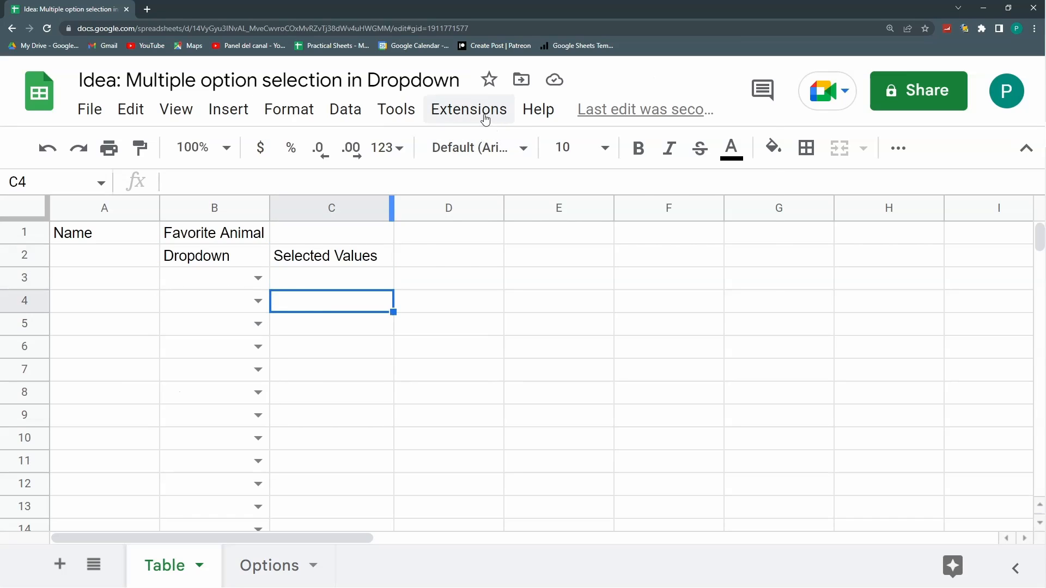
Create an Apps Script project via Extensions, then choose Cat from B3's dropdown
click(469, 109)
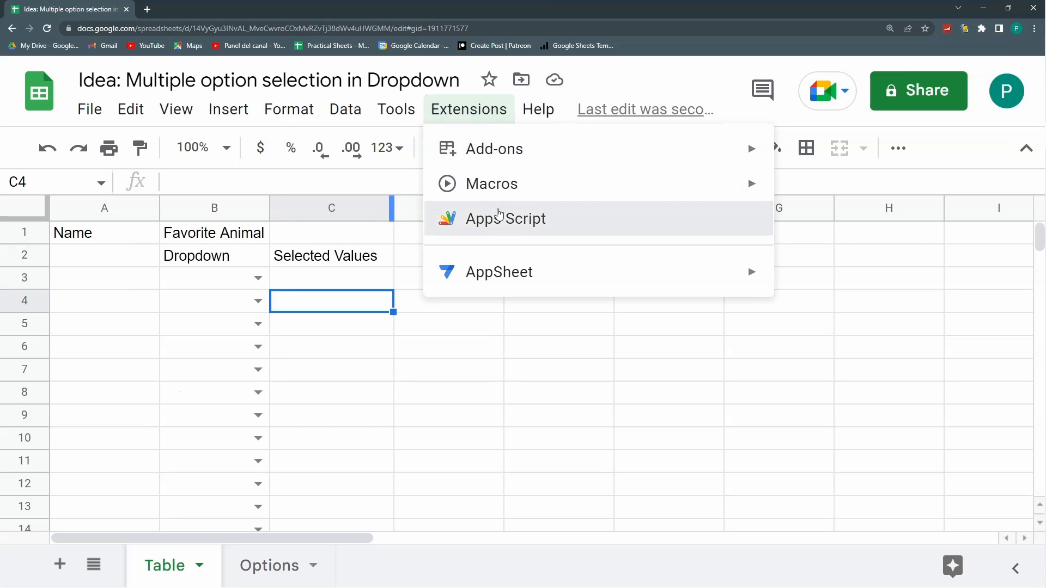
click(505, 218)
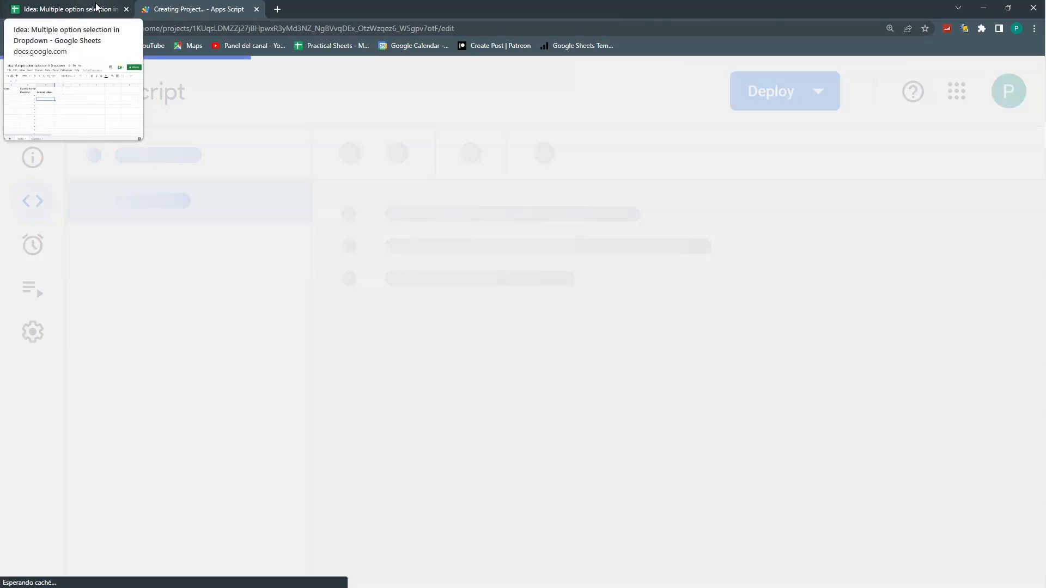
click(63, 9)
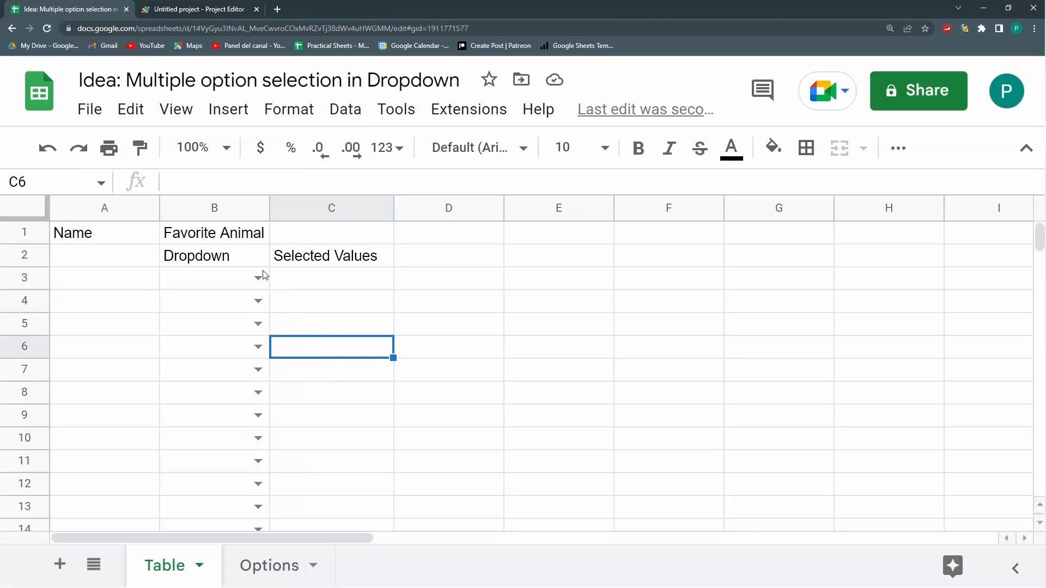
click(257, 278)
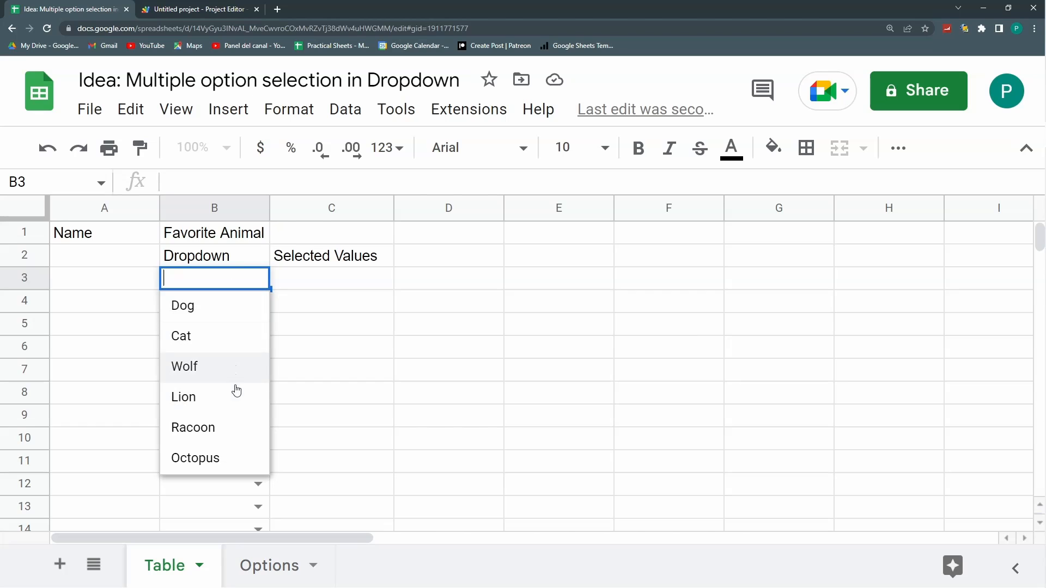
click(181, 335)
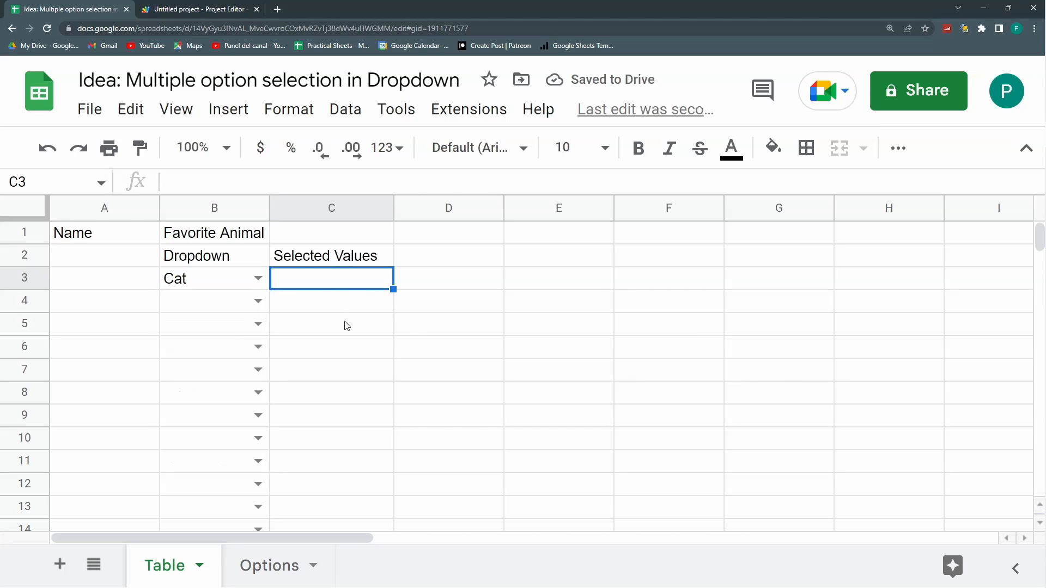
mouse_move(197, 10)
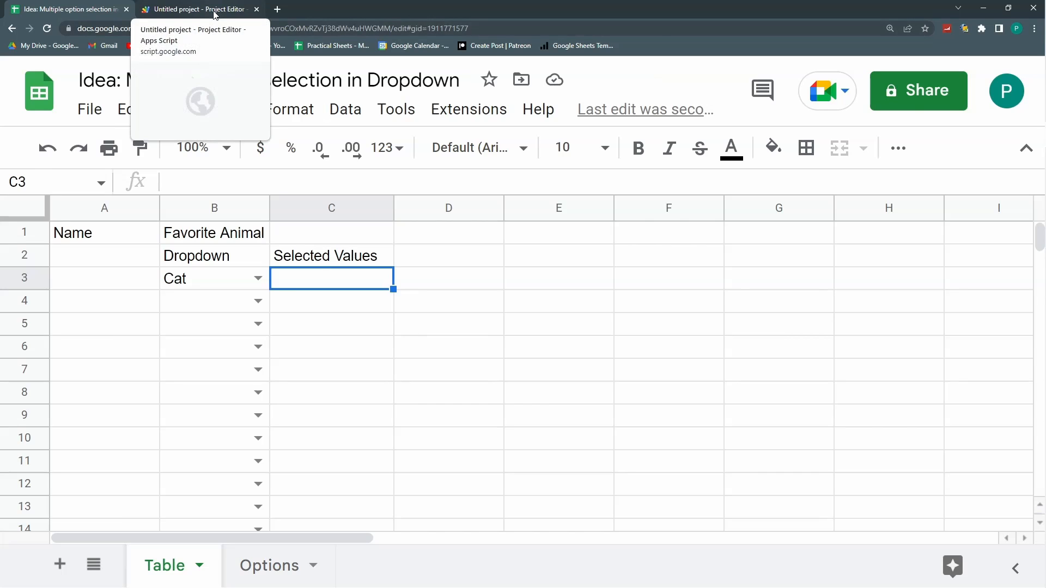
Rename myFunction to multipleSelection in Code.gs
click(199, 8)
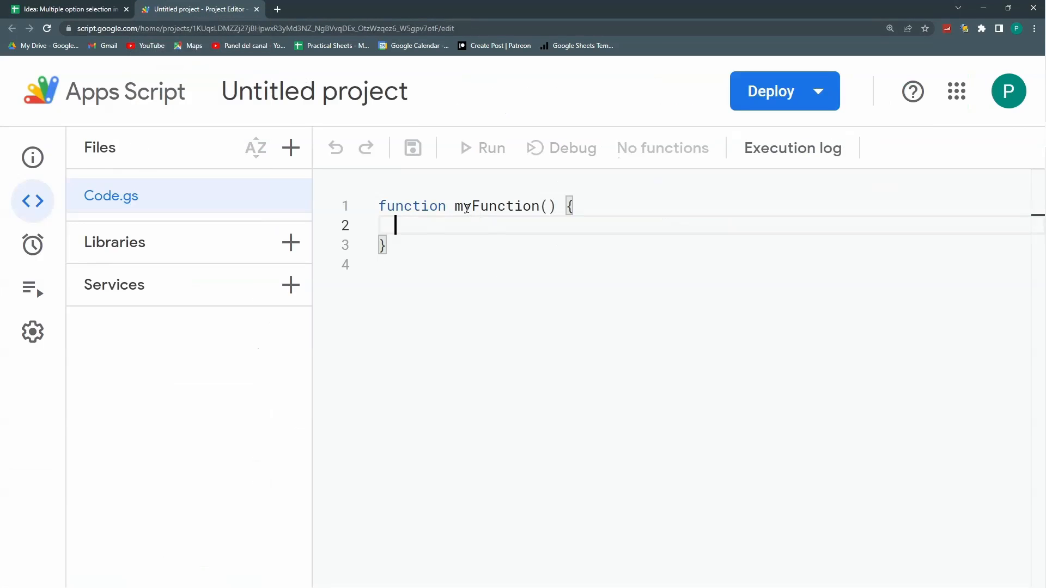
text(mu)
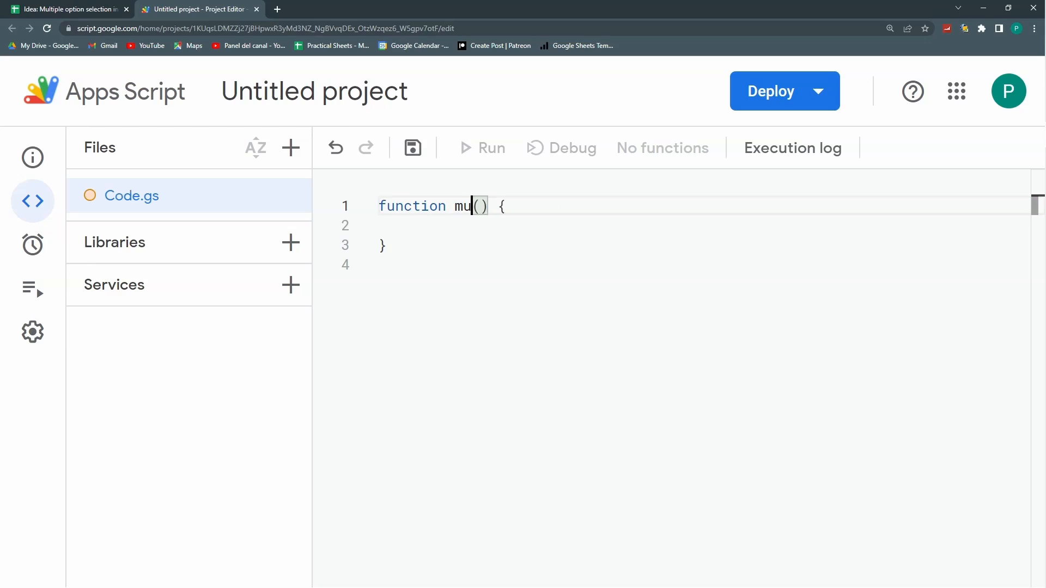
text(ltipleSelection)
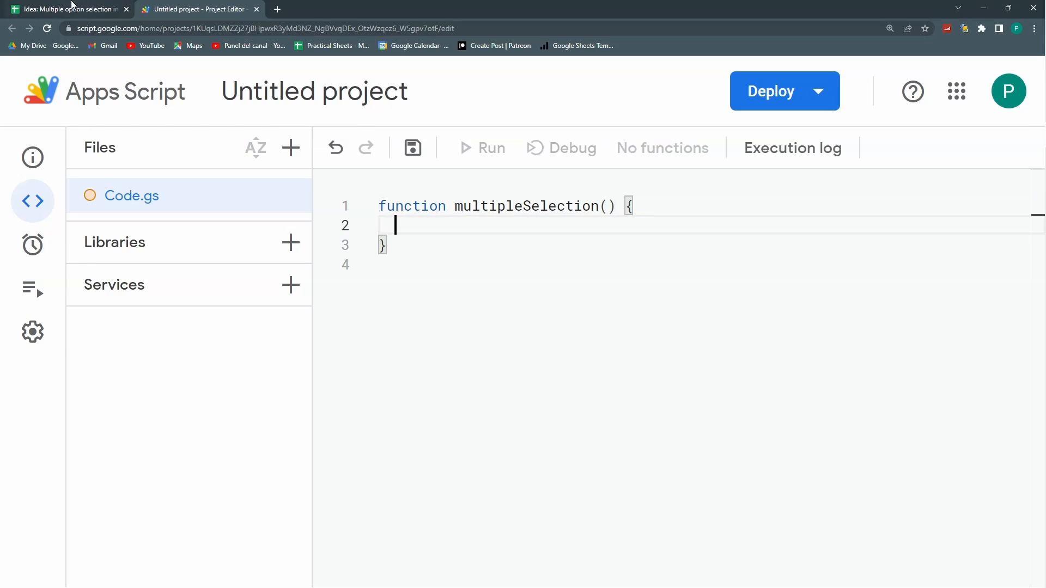
click(63, 9)
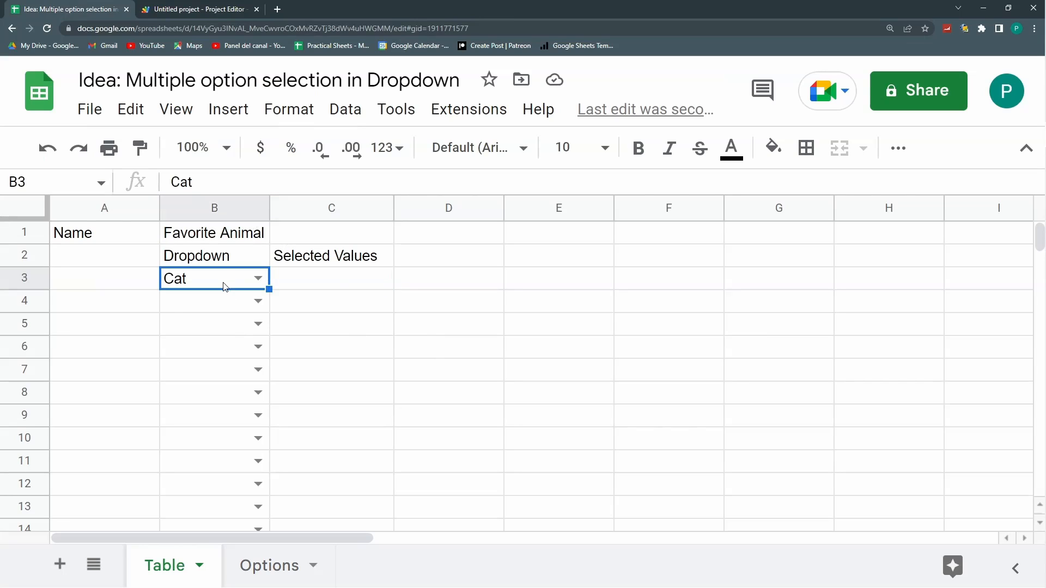
click(331, 278)
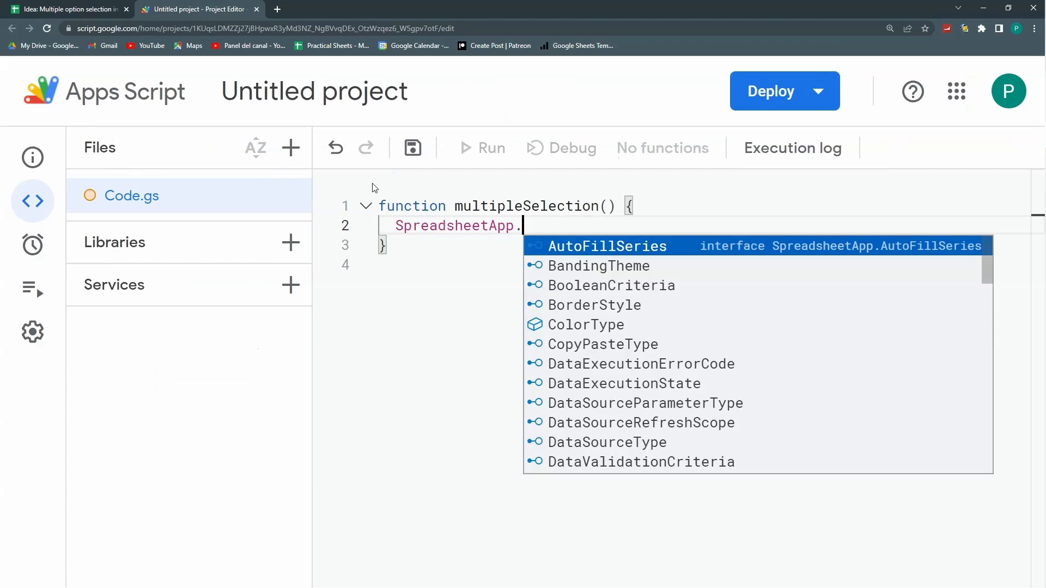
Write var activeCell = SpreadsheetApp.getActiveRange(); as the first line
text(getActiveRange();)
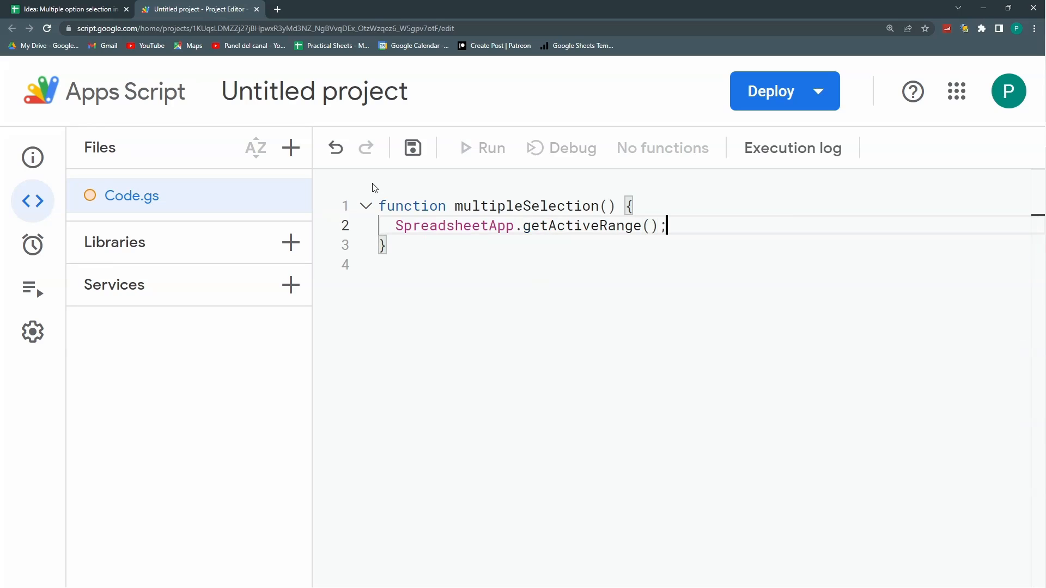
double_click(453, 226)
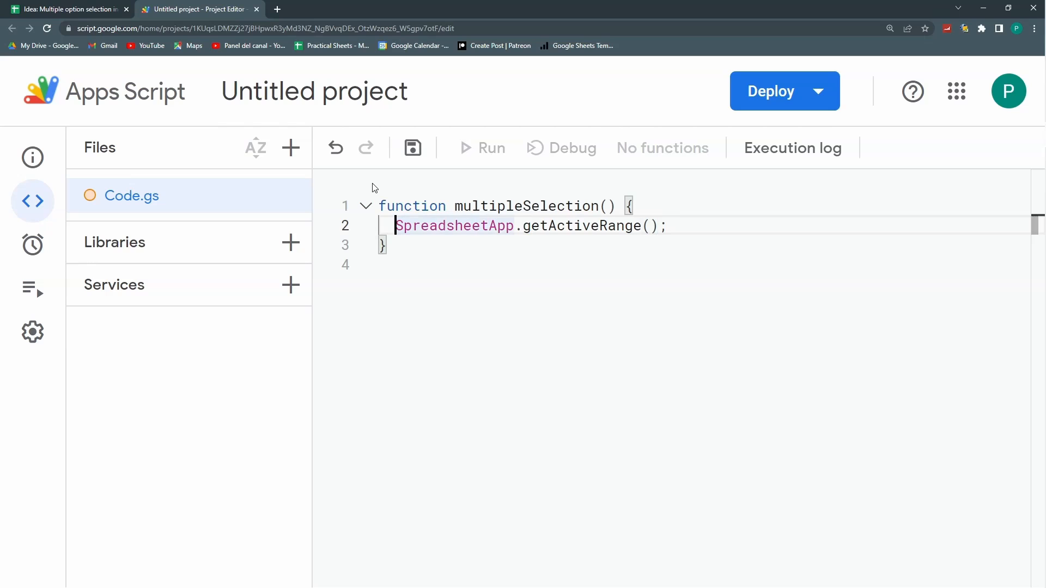
text(var)
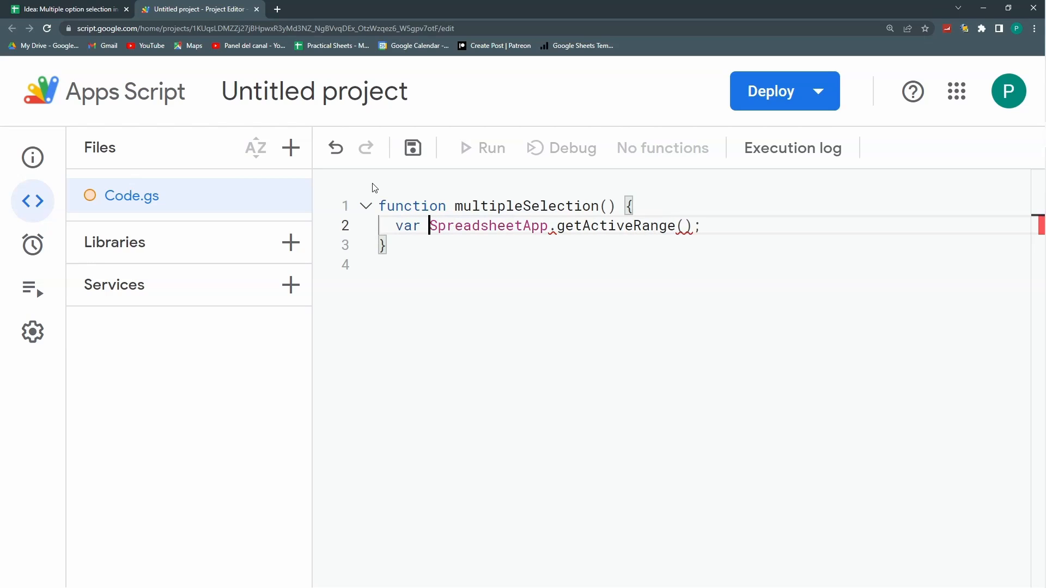
text(activeCell)
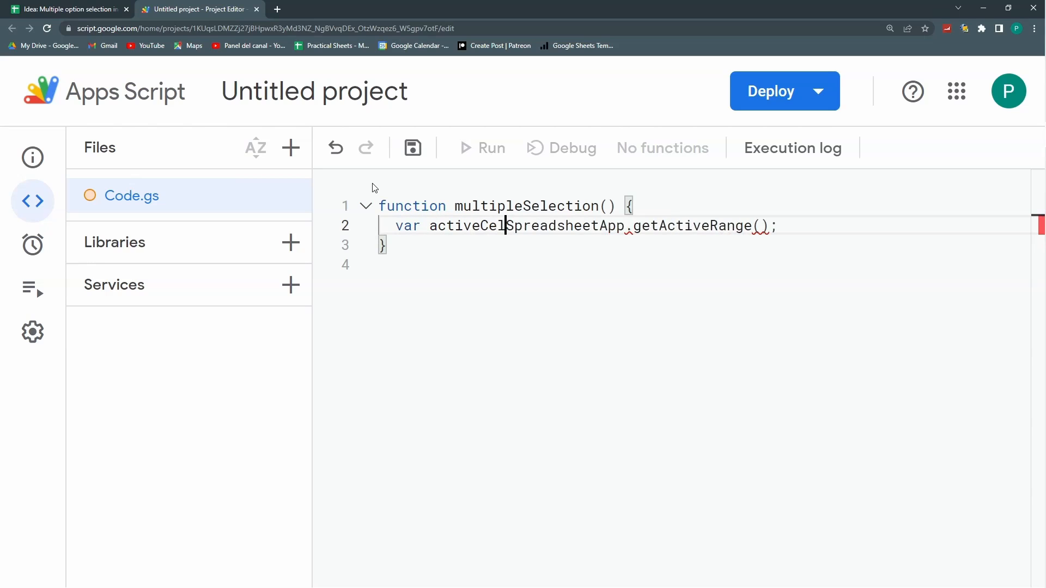
click(66, 9)
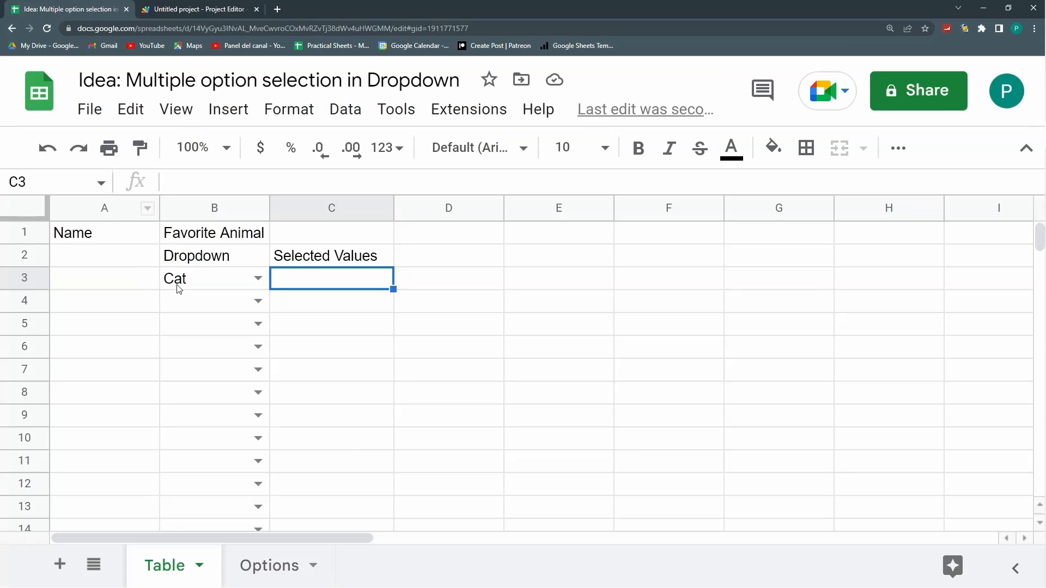
click(201, 277)
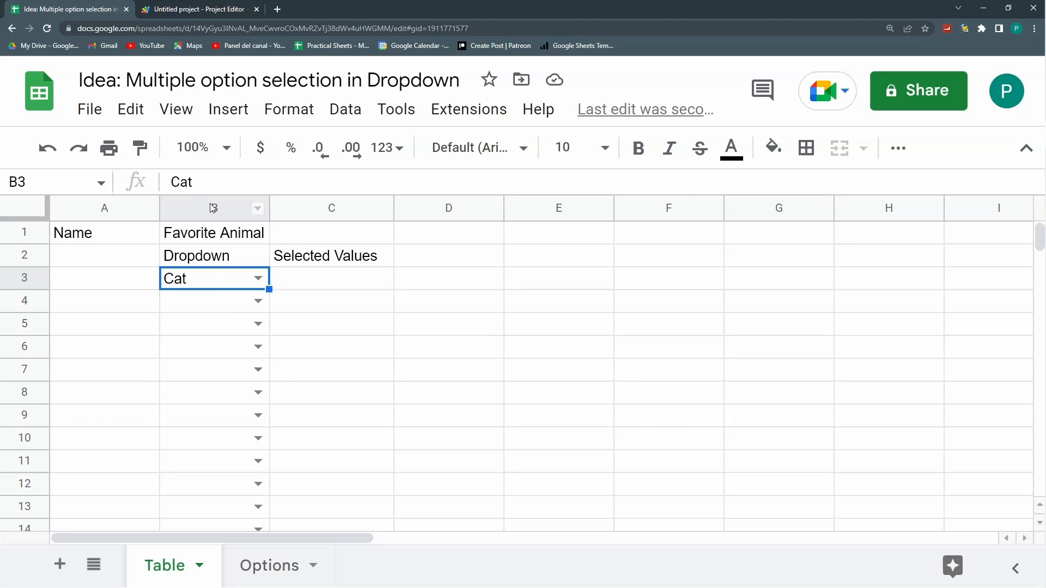
click(24, 278)
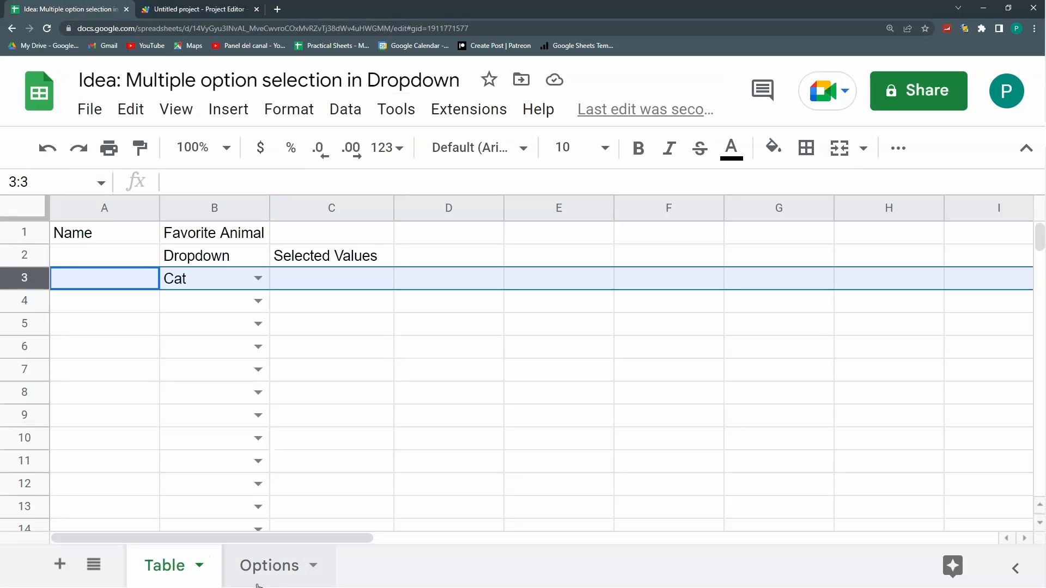
click(195, 10)
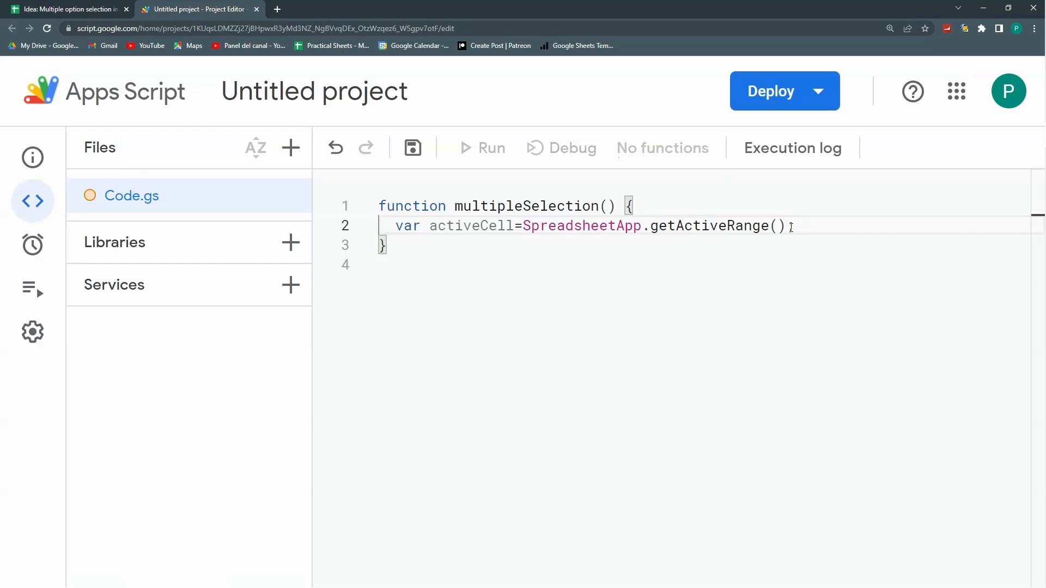
Declare activeCol, activeRow and activeSheet, setting activeCol from activeCell.getColumn()
text(var)
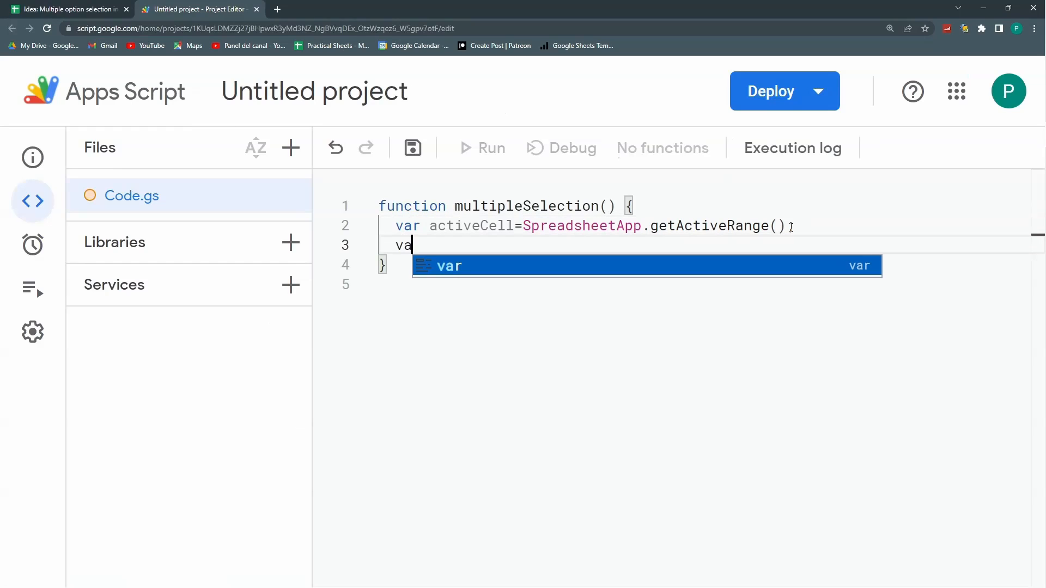
text(activeCol)
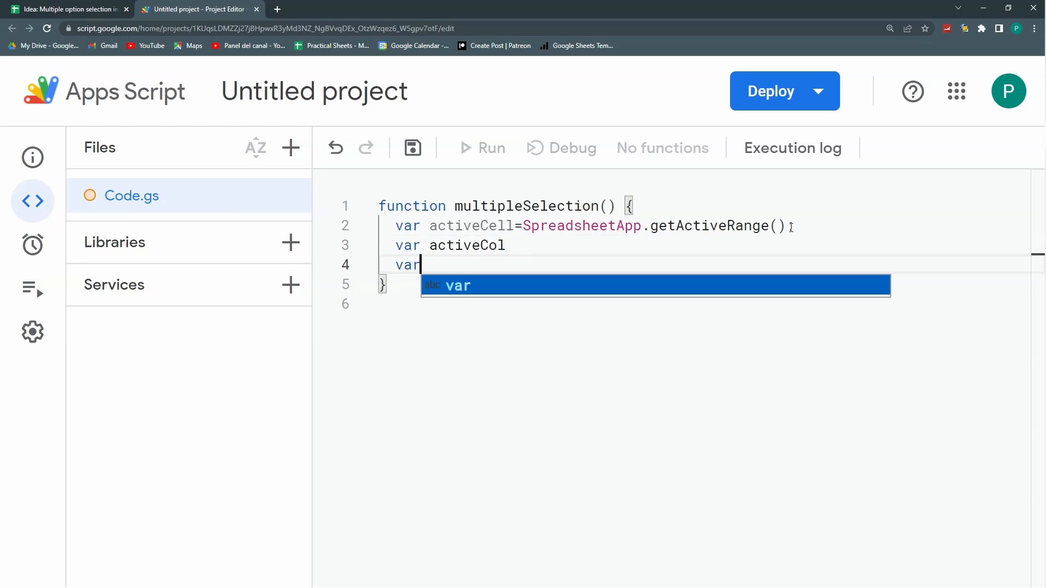
text(activeRow)
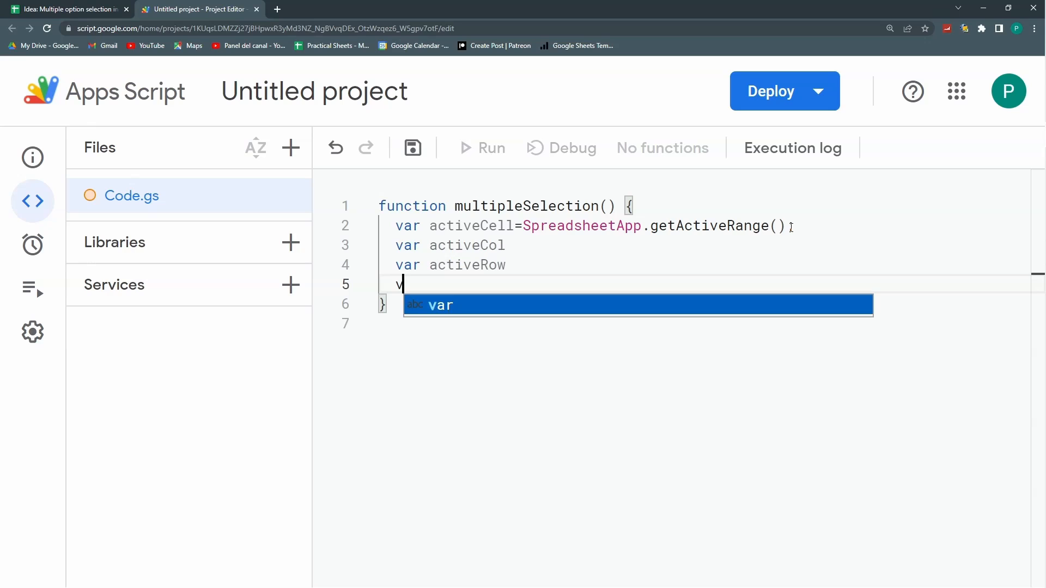
text(ar activeSheet)
click(704, 245)
text(=)
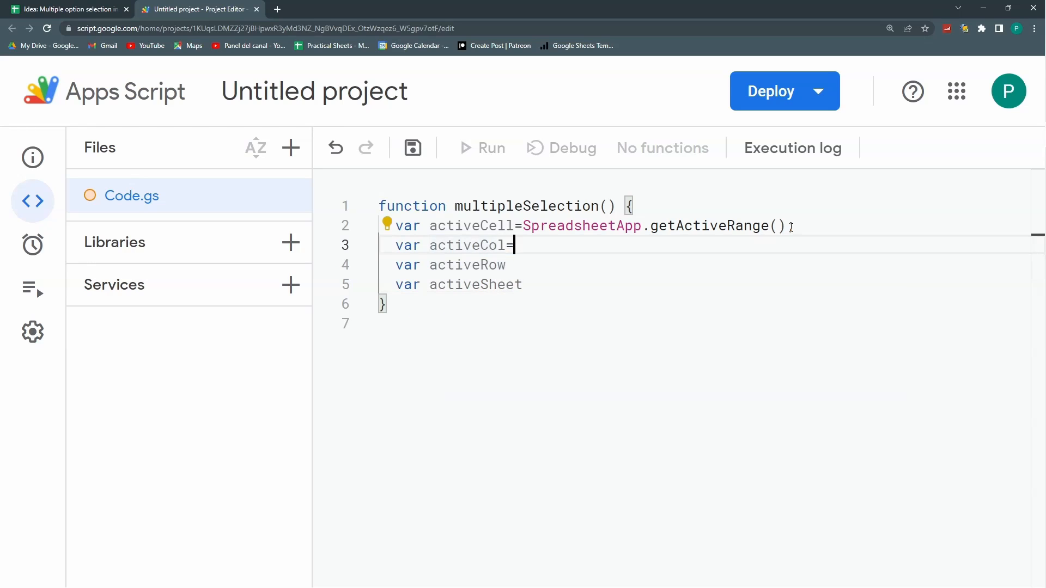
double_click(479, 225)
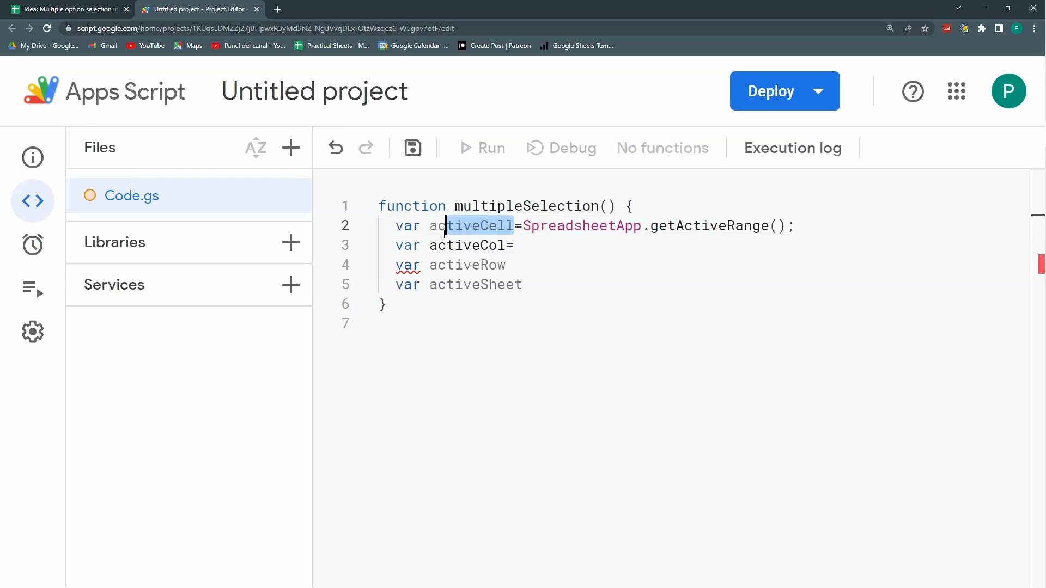
click(515, 245)
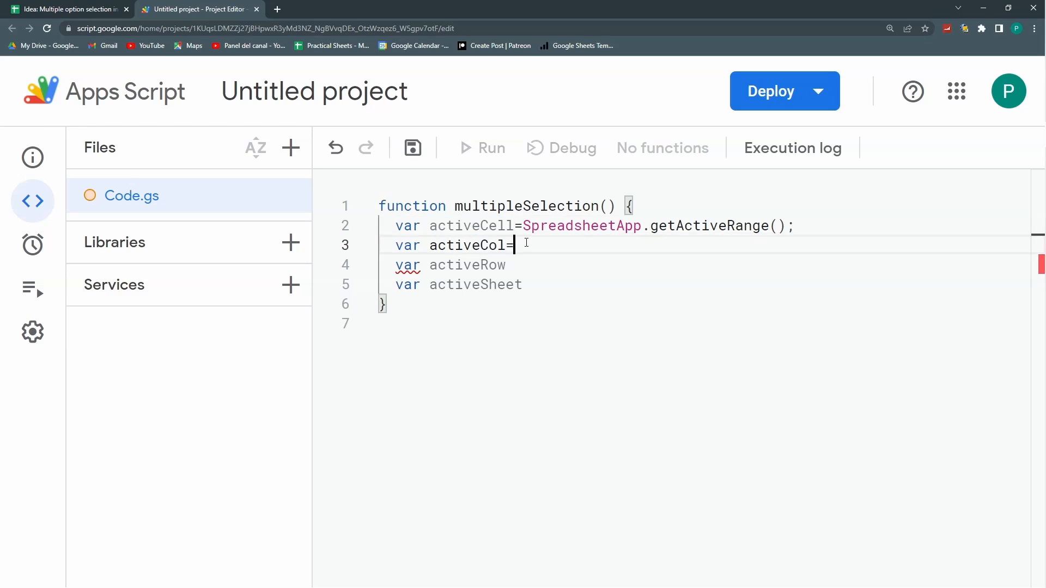
text(activeCel)
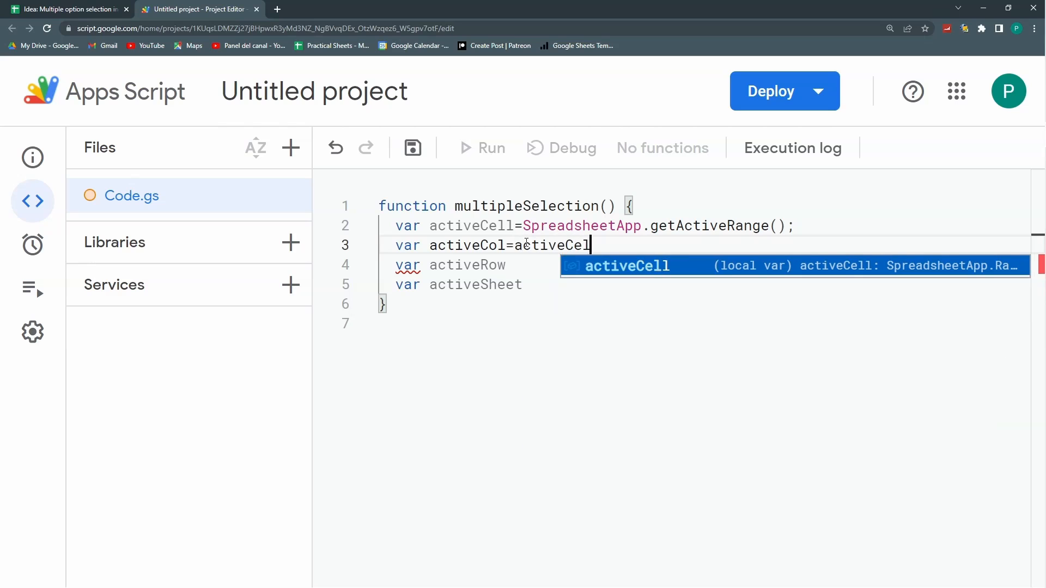
text(l.getColumn)
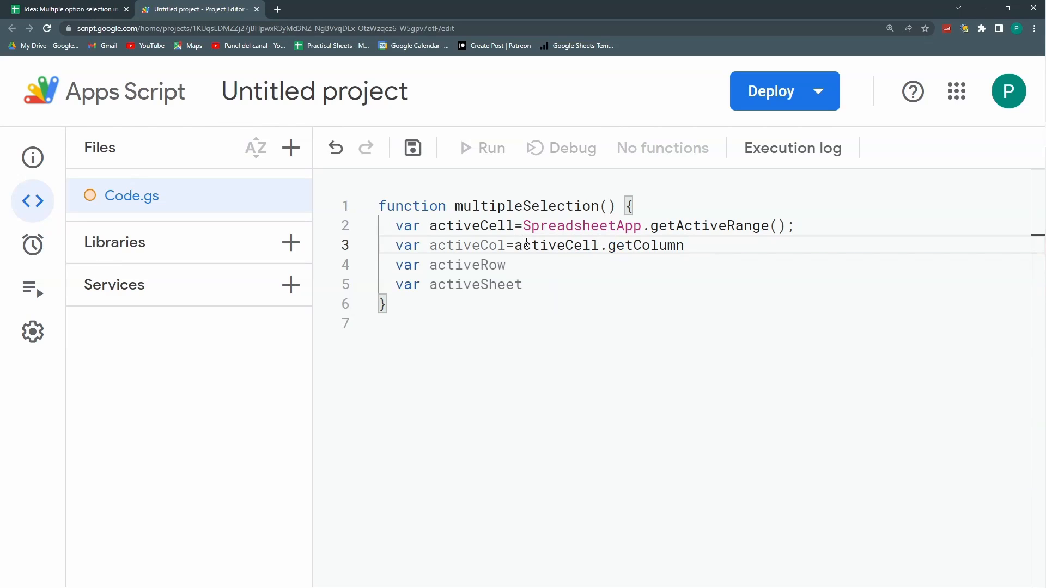
text(()=)
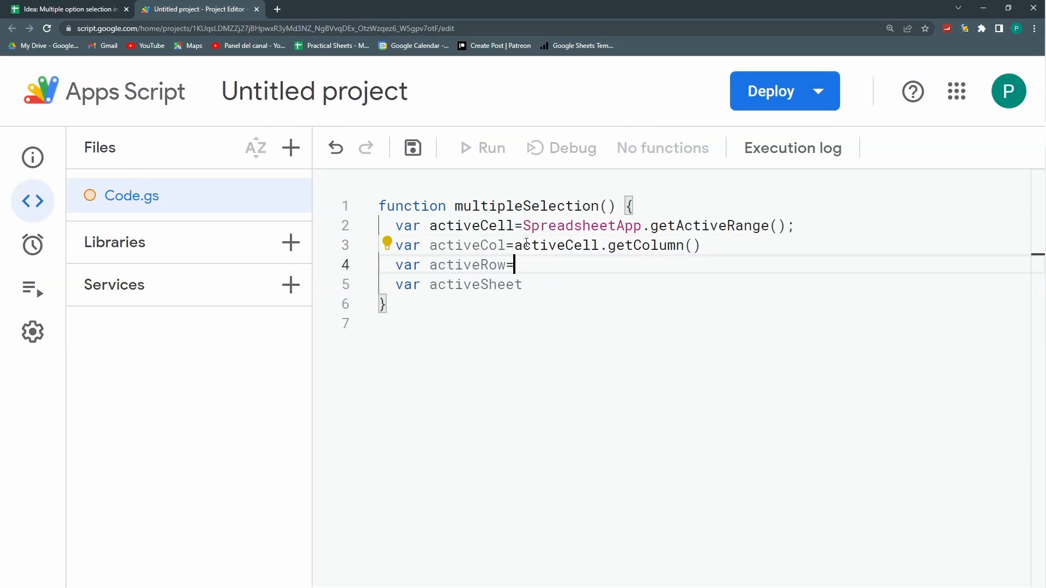
Set activeRow and activeSheet via getRow() and getSheet(), and add var activeValue = activeCell.getValue()
text(activeCell.getRow()
click(704, 284)
text(=)
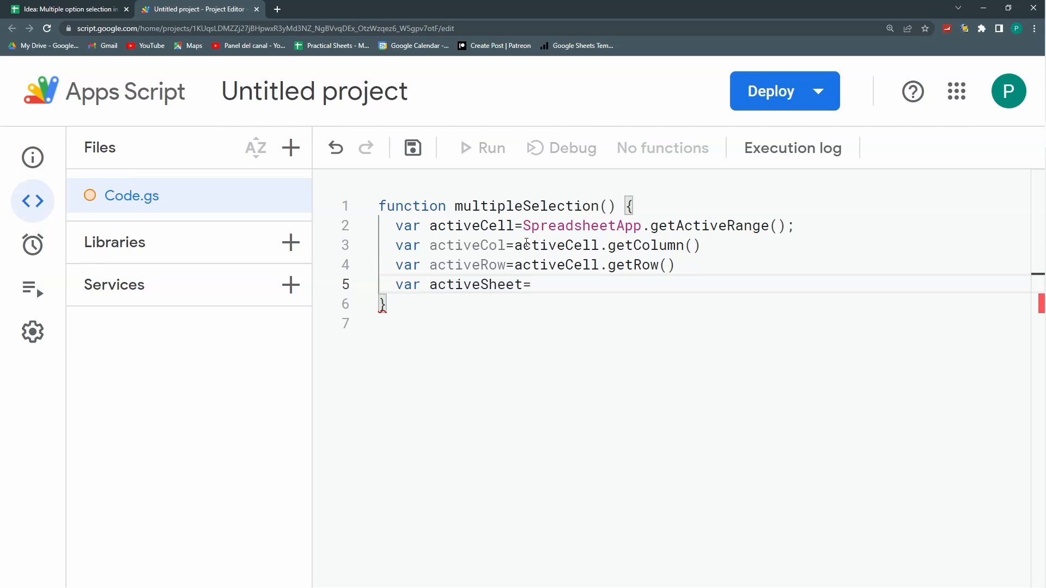
text(activeCell.getSheet()
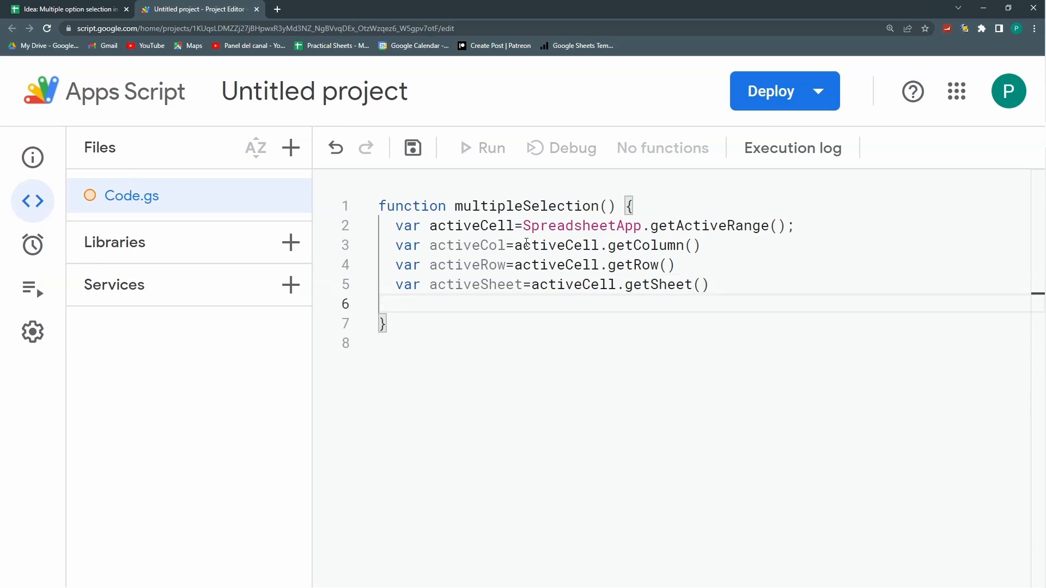
text(var active)
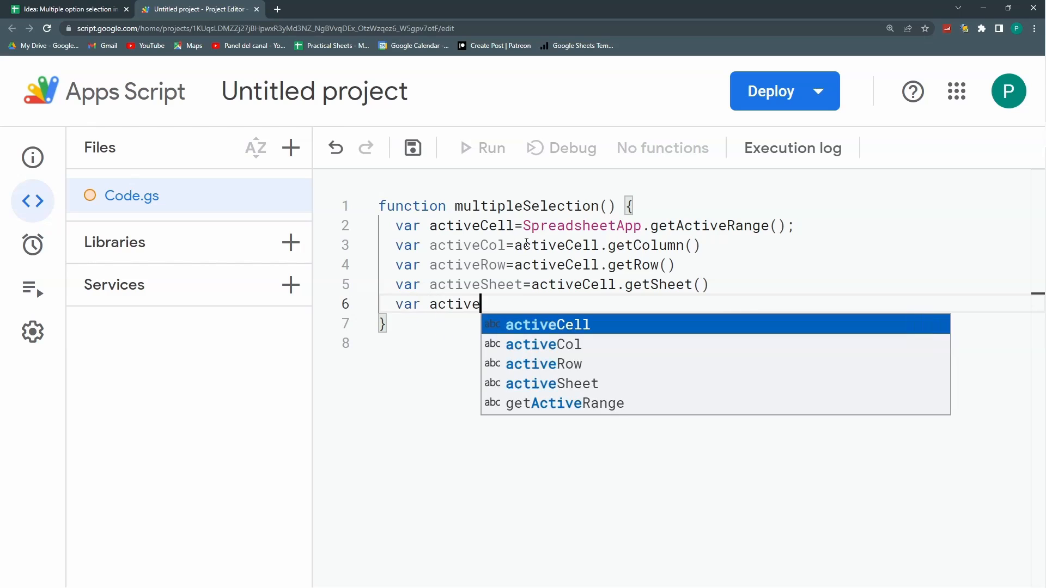
text(Value=)
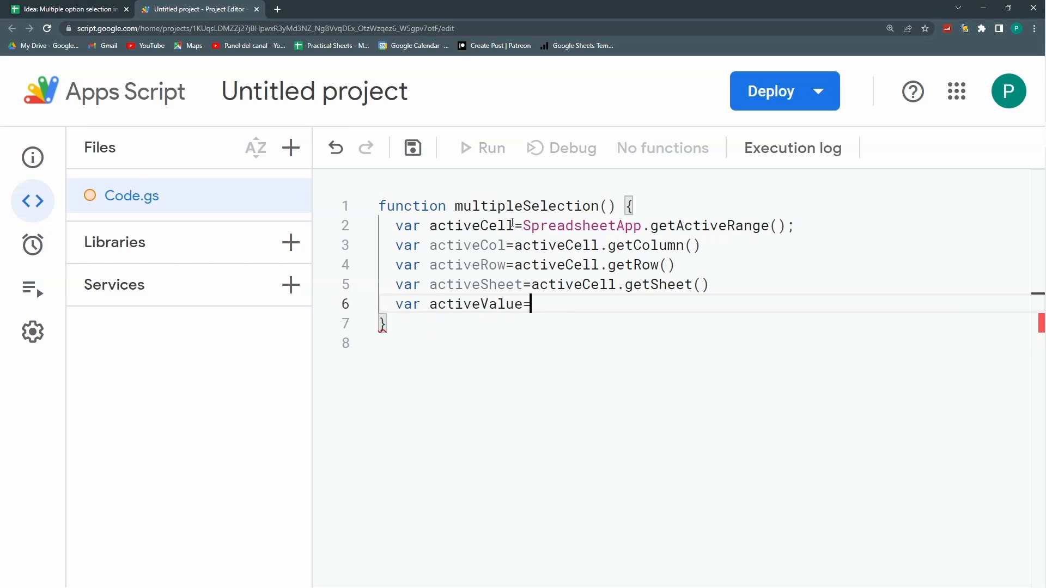
text(active)
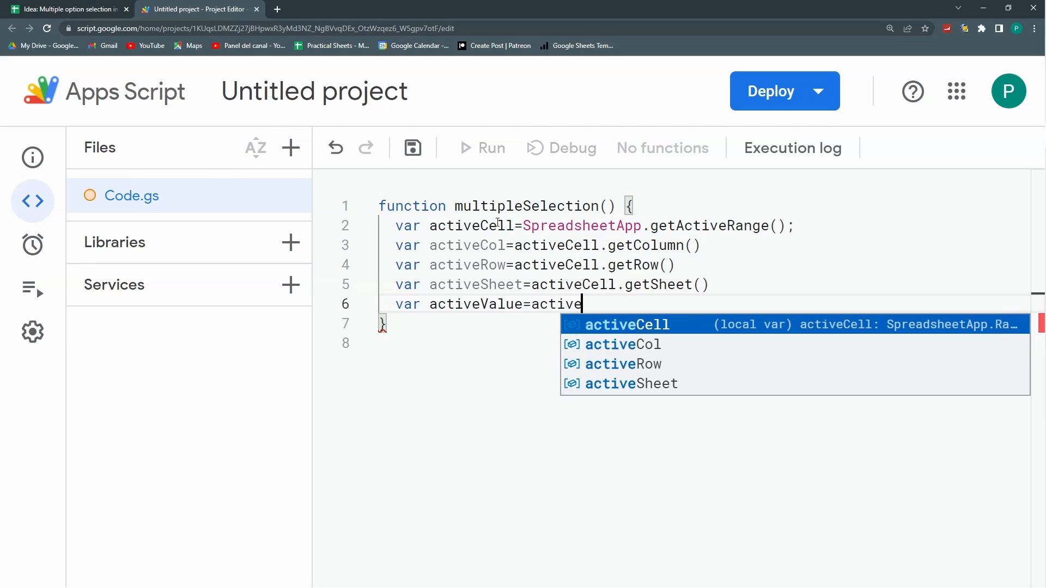
text(Cell.getValue()
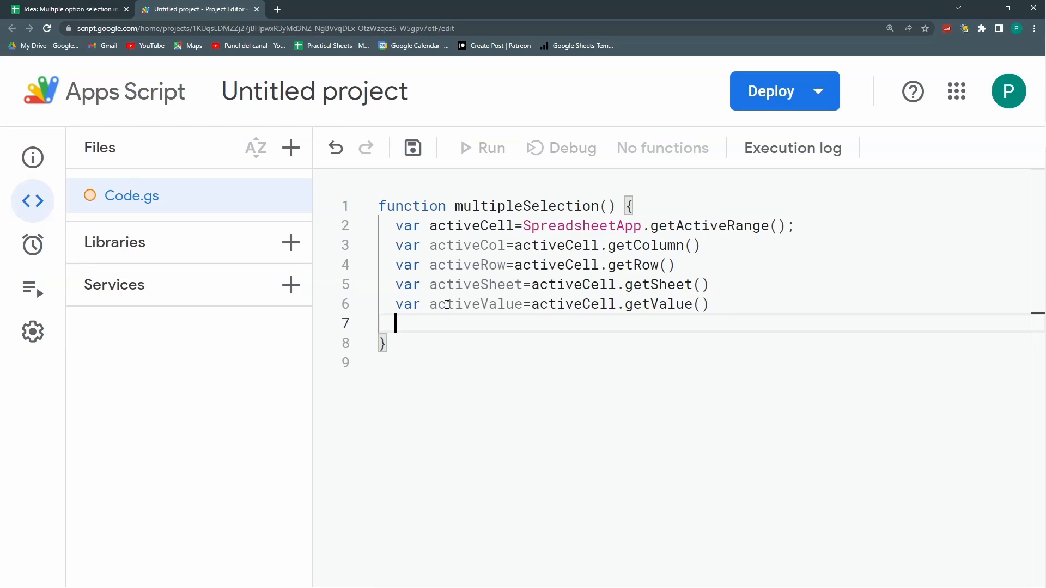
click(66, 10)
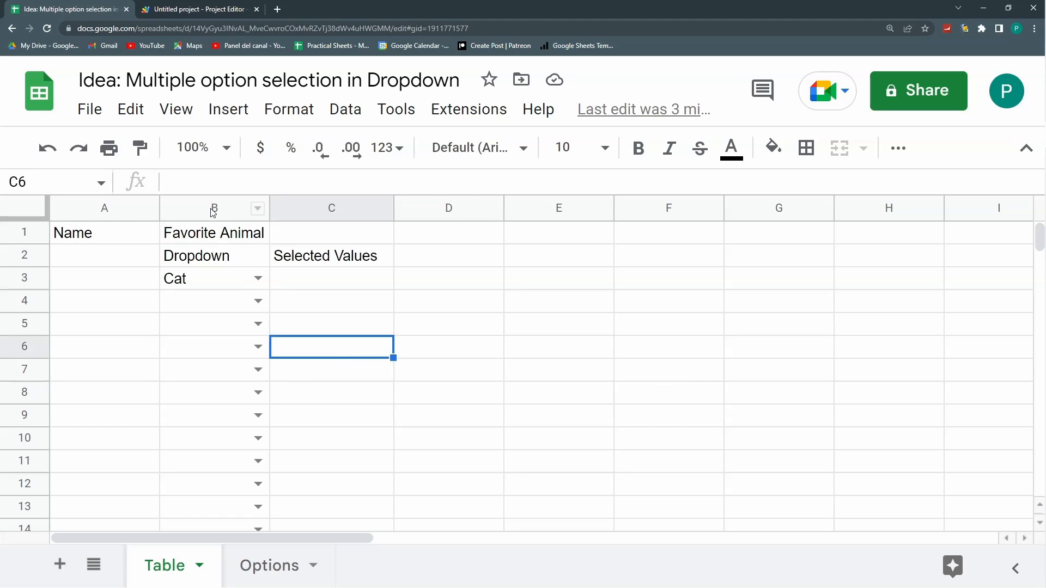
click(213, 206)
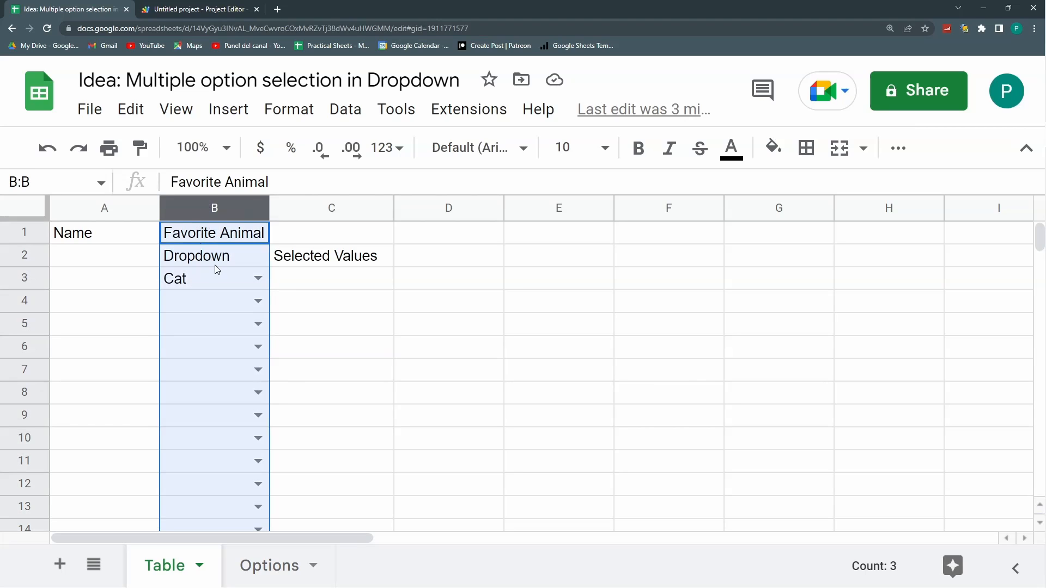
click(213, 277)
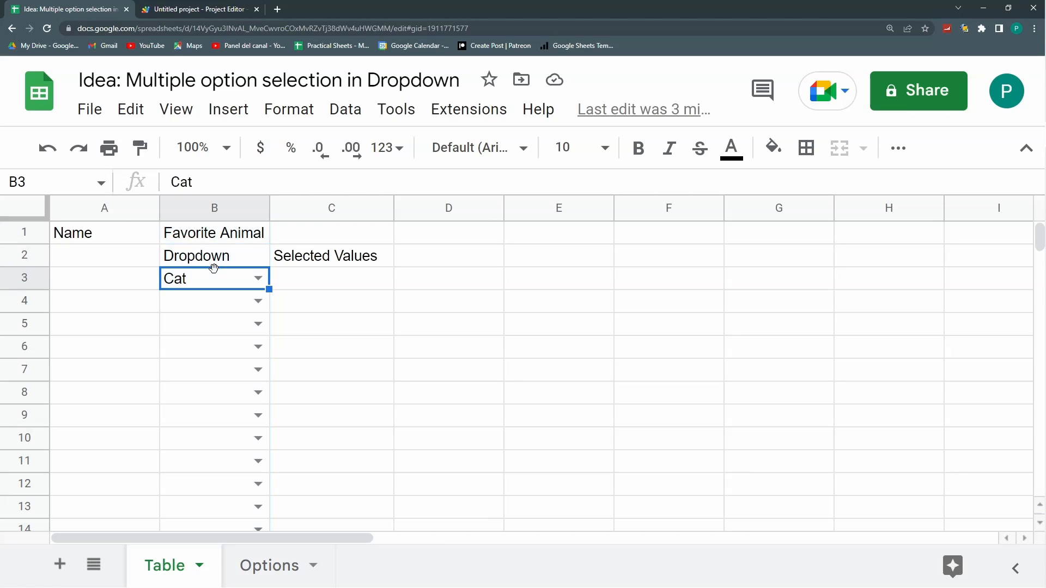
mouse_move(38, 280)
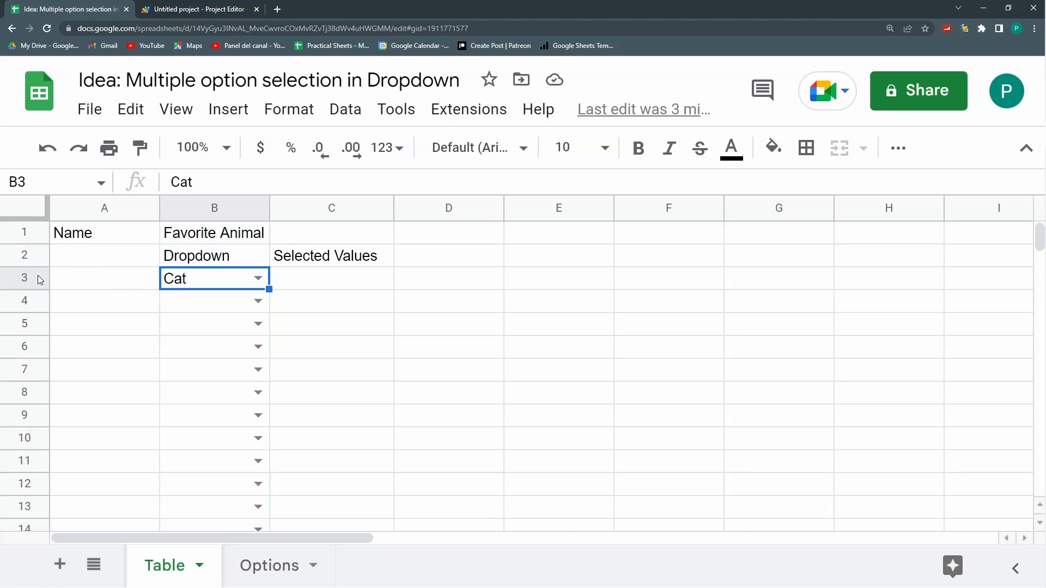
click(24, 277)
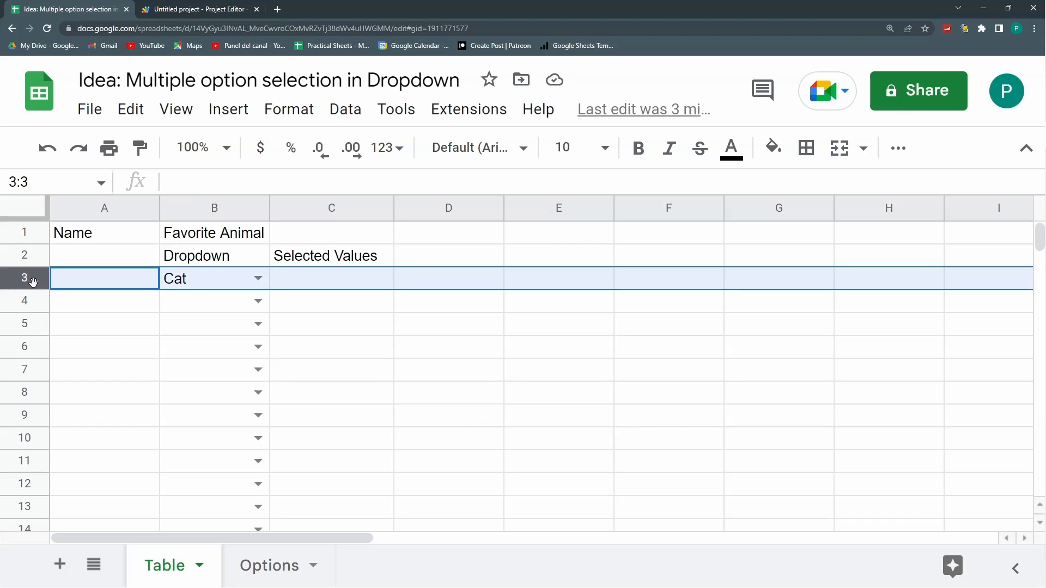
mouse_move(27, 232)
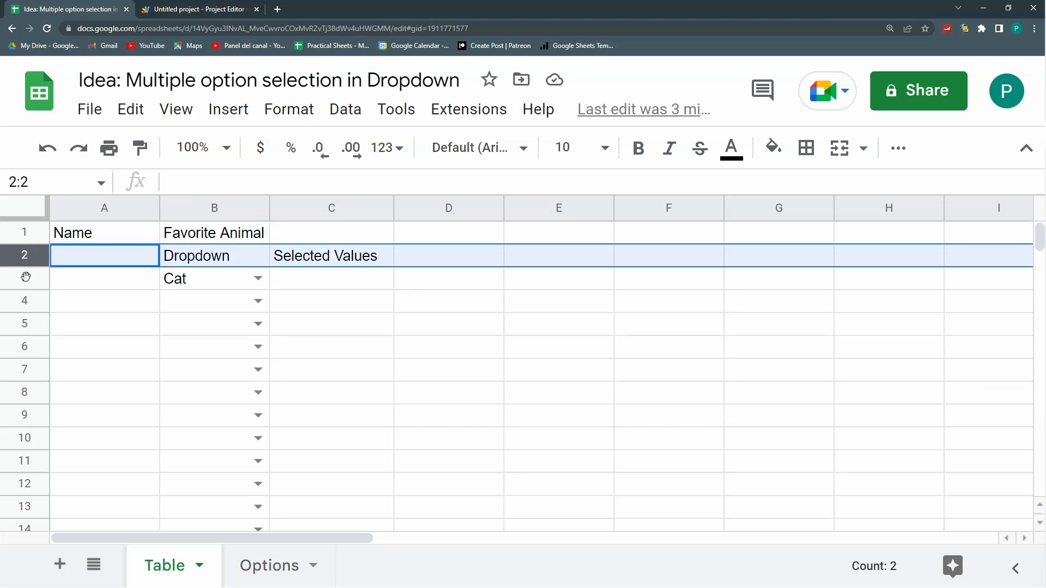
scroll(down, 3)
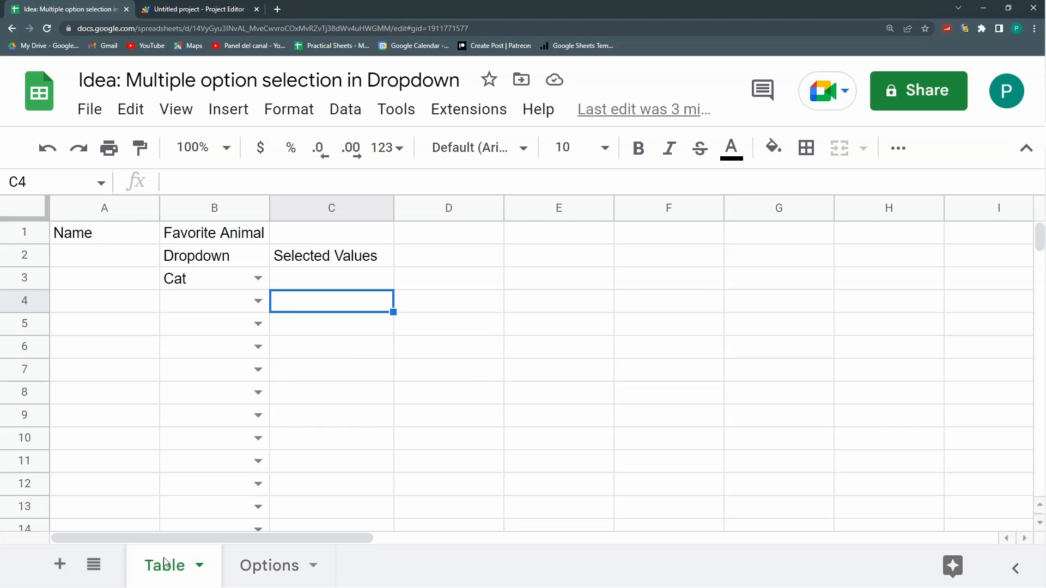
click(197, 9)
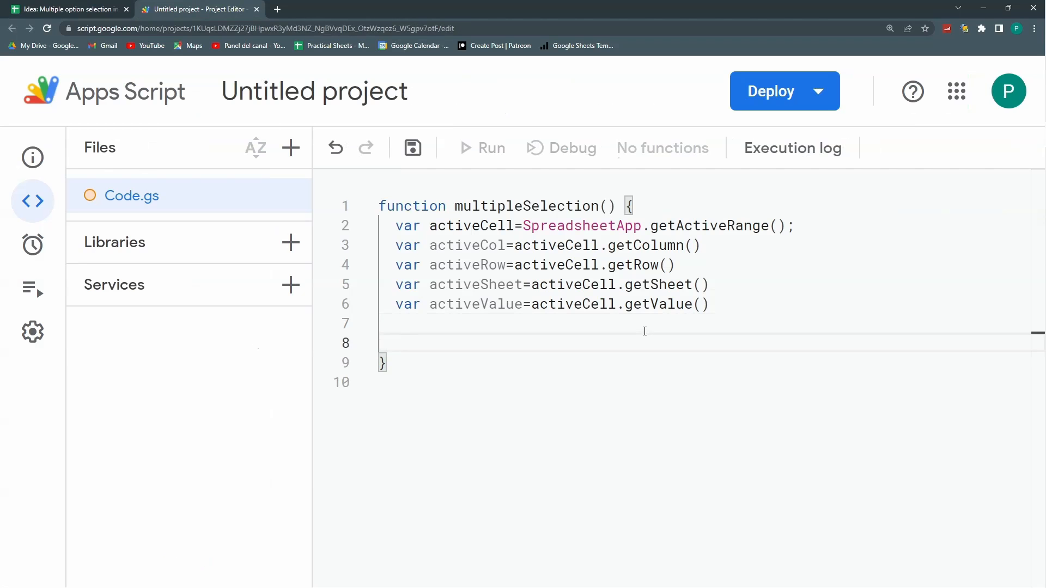
Start an if condition requiring activeCol == 2, activeRow past row 2, and activeSheet
text(if()
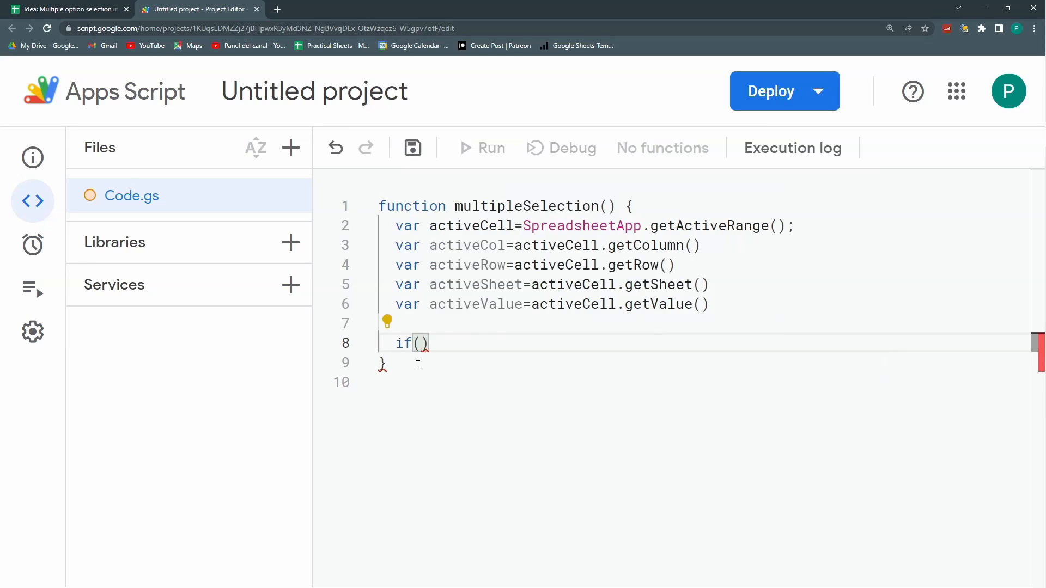
text(activeCol)
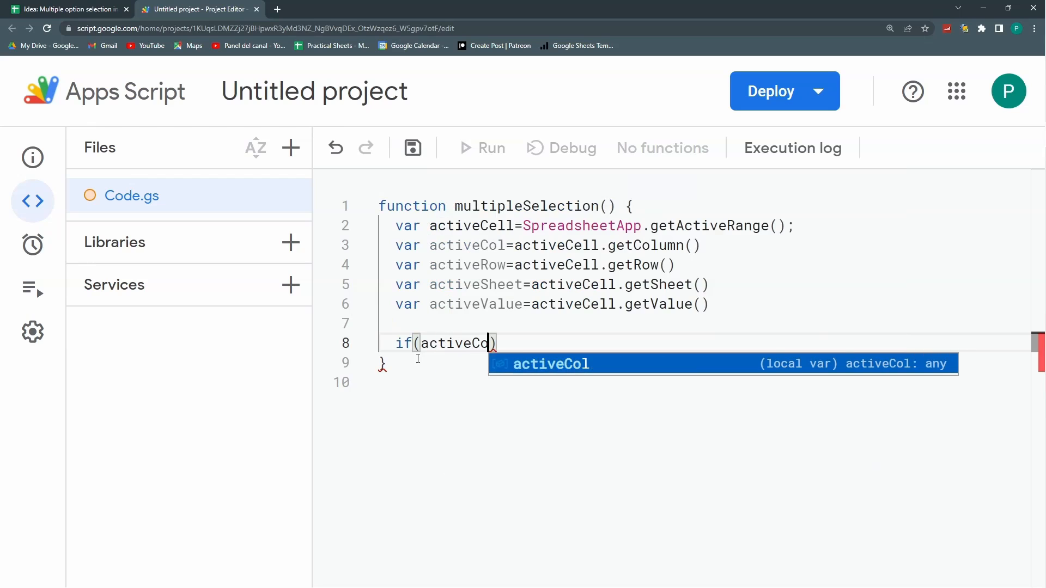
text(l)
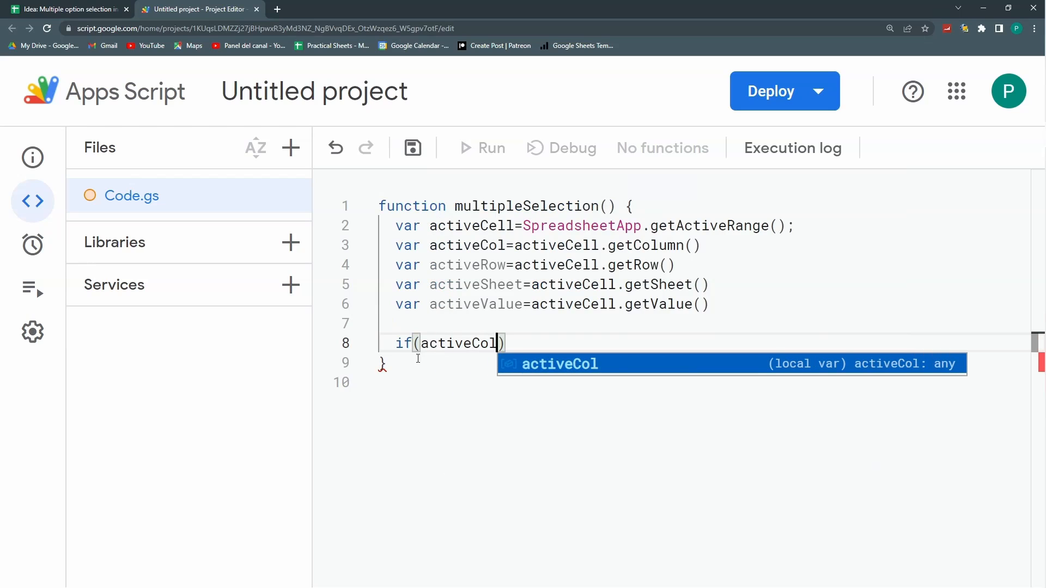
text(==2)
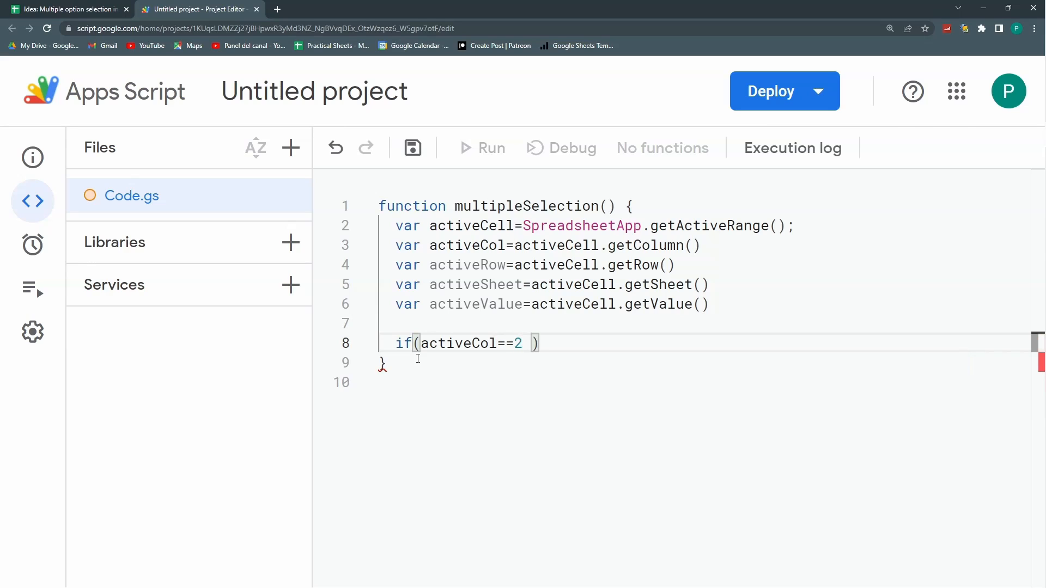
text(&&)
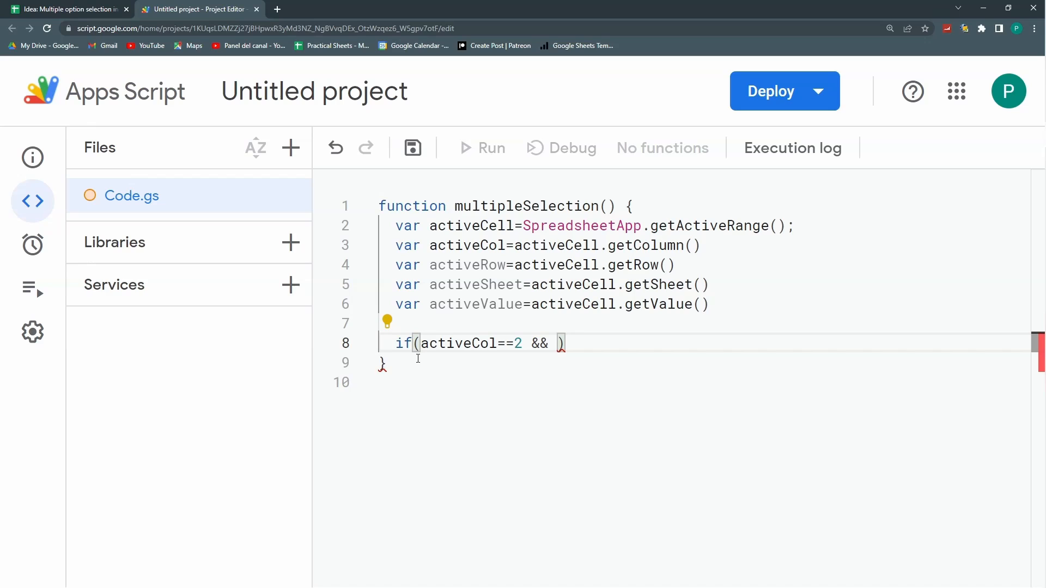
text(activeCol>)
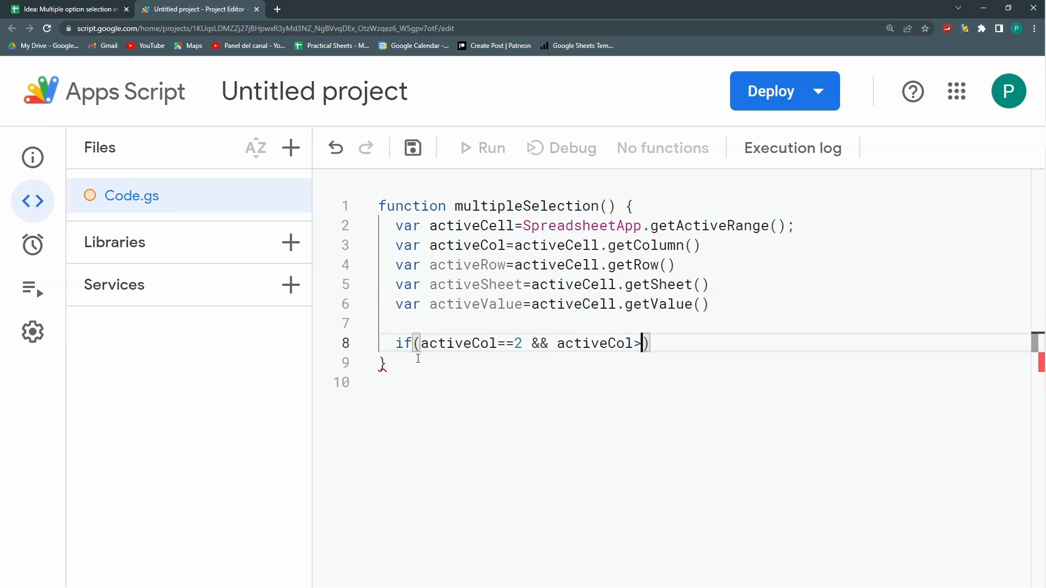
text(2)
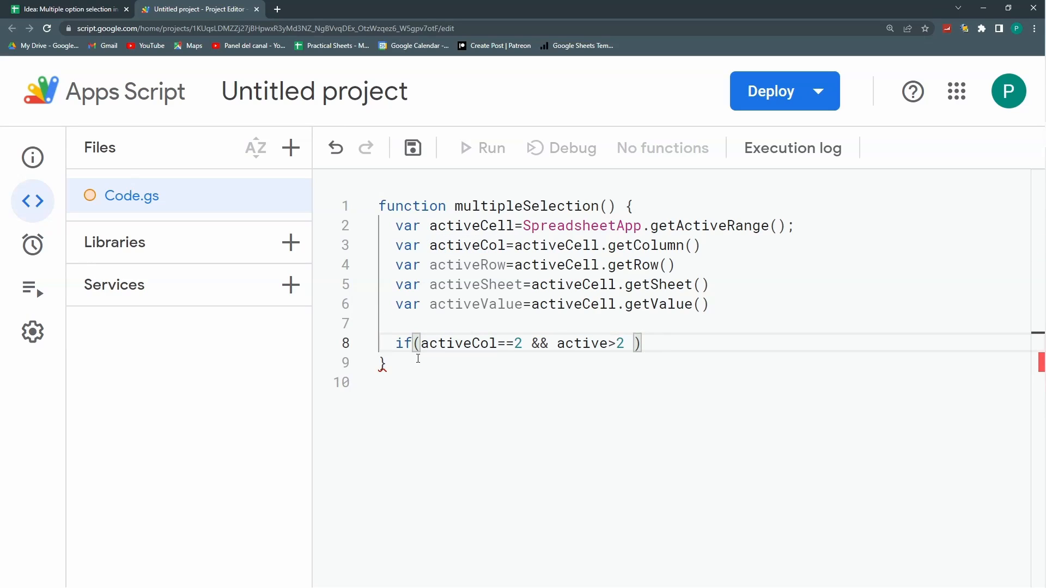
text(Row)
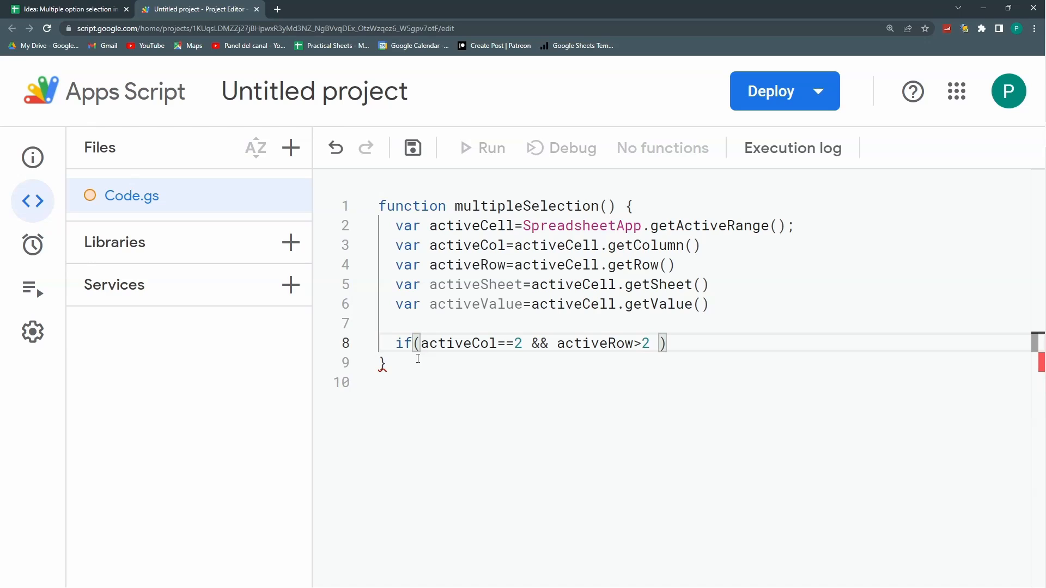
text(&&)
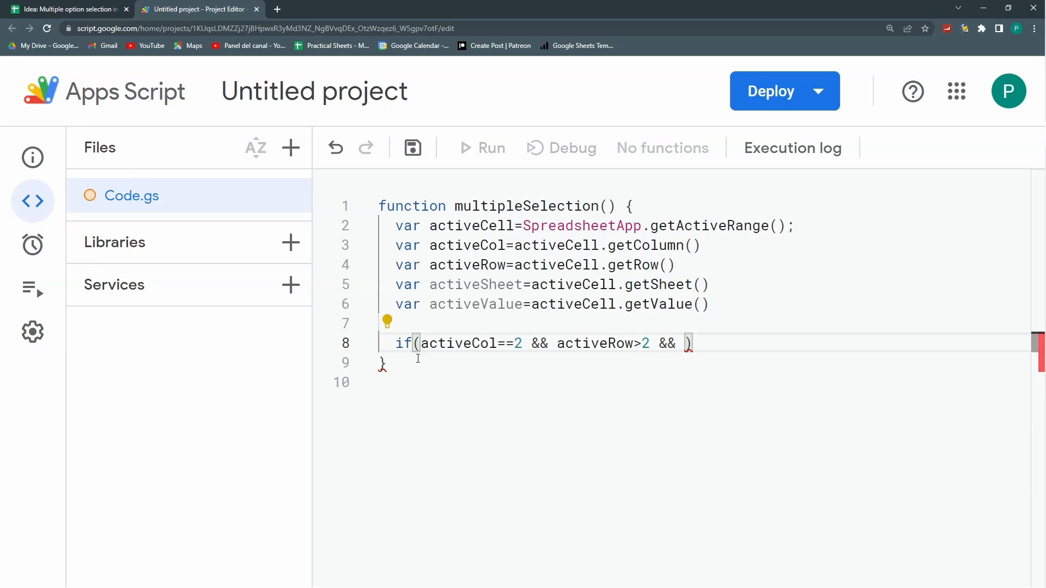
text(activeSheet)
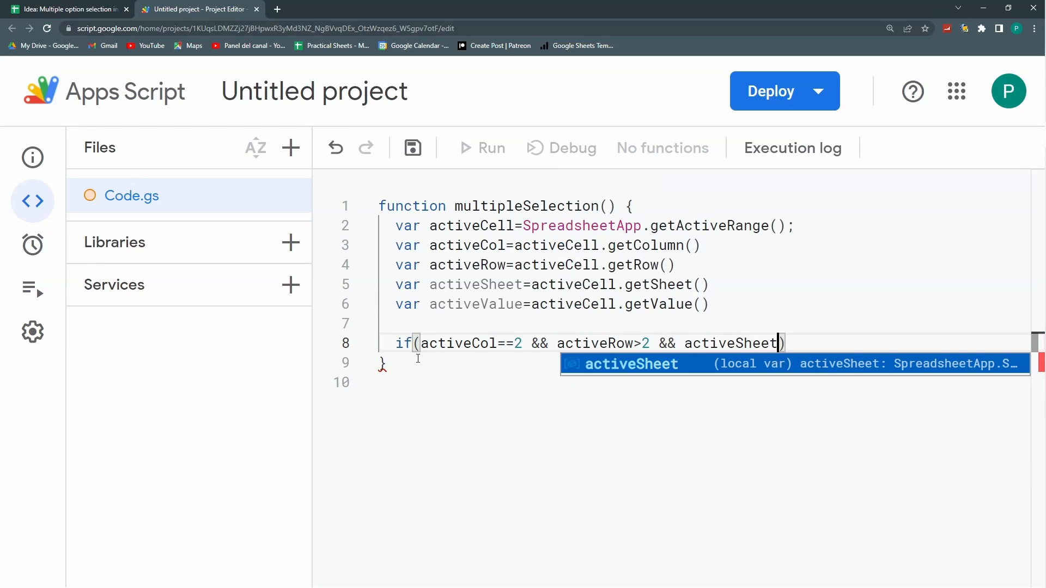
After checking the sheet name, extend the condition with activeSheet.getName() == "Table"
click(66, 9)
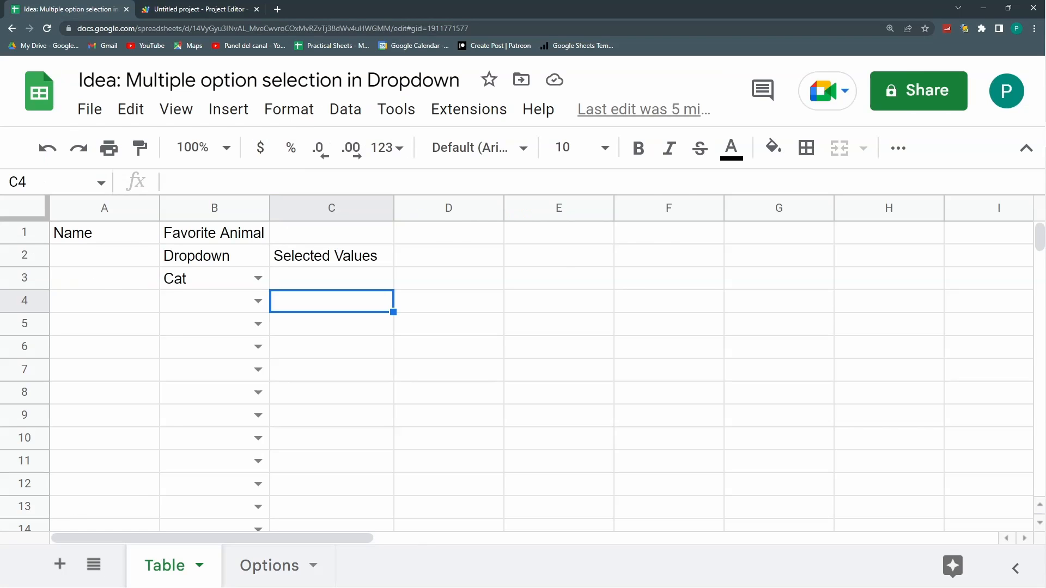
click(197, 10)
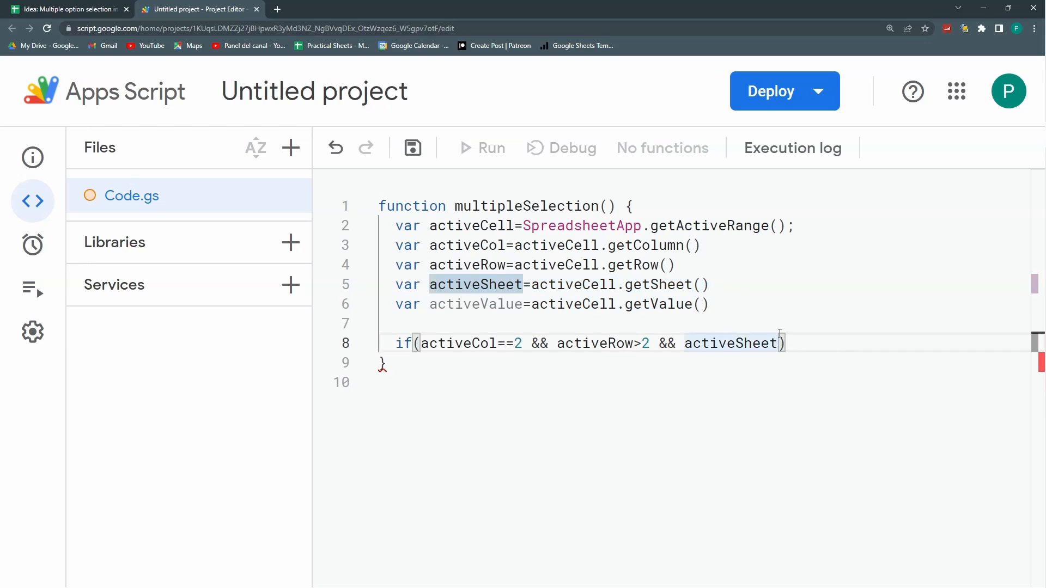
text(.)
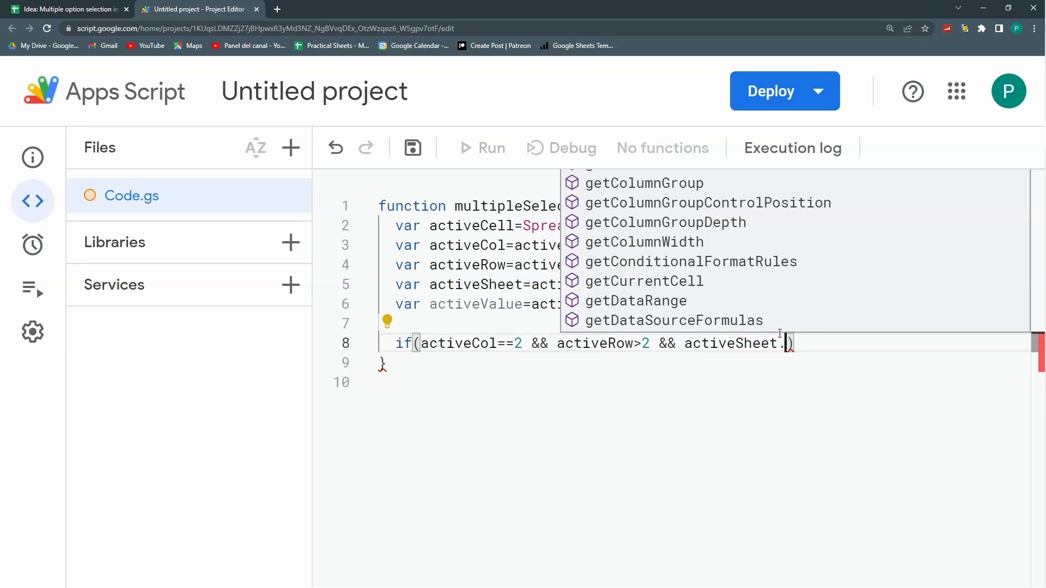
text(getName()
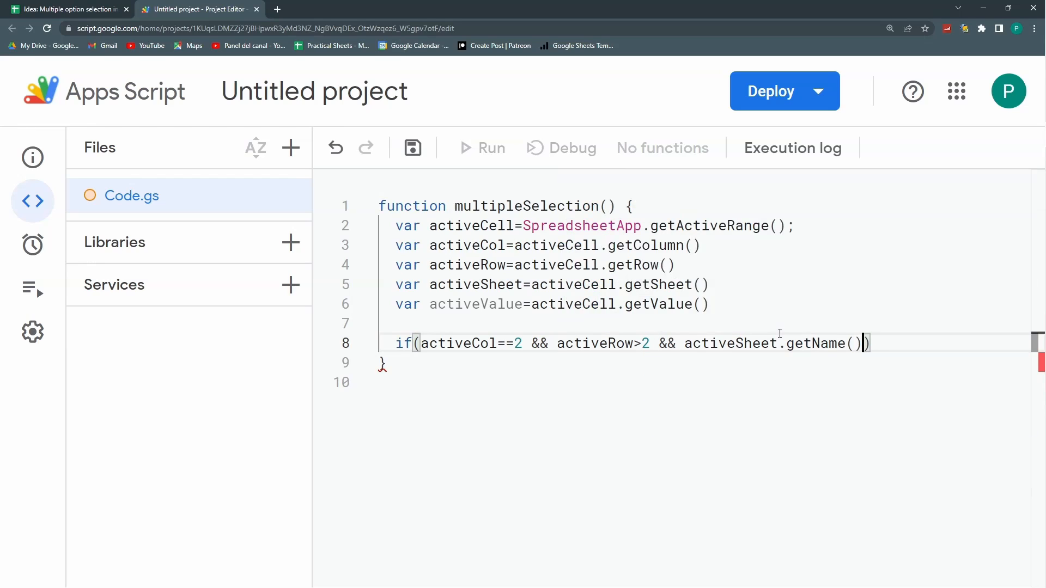
text(=="T")
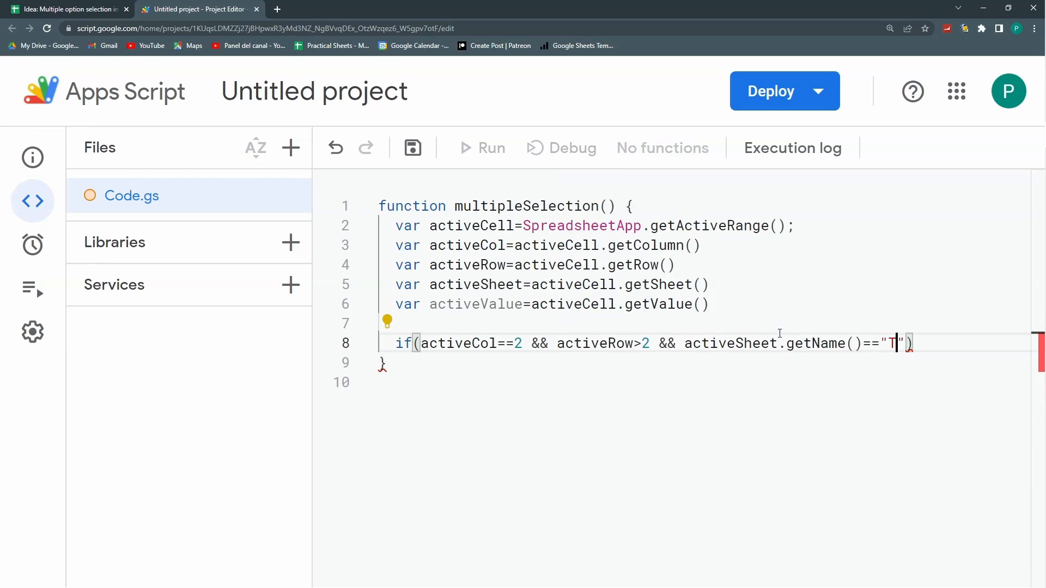
text(able)
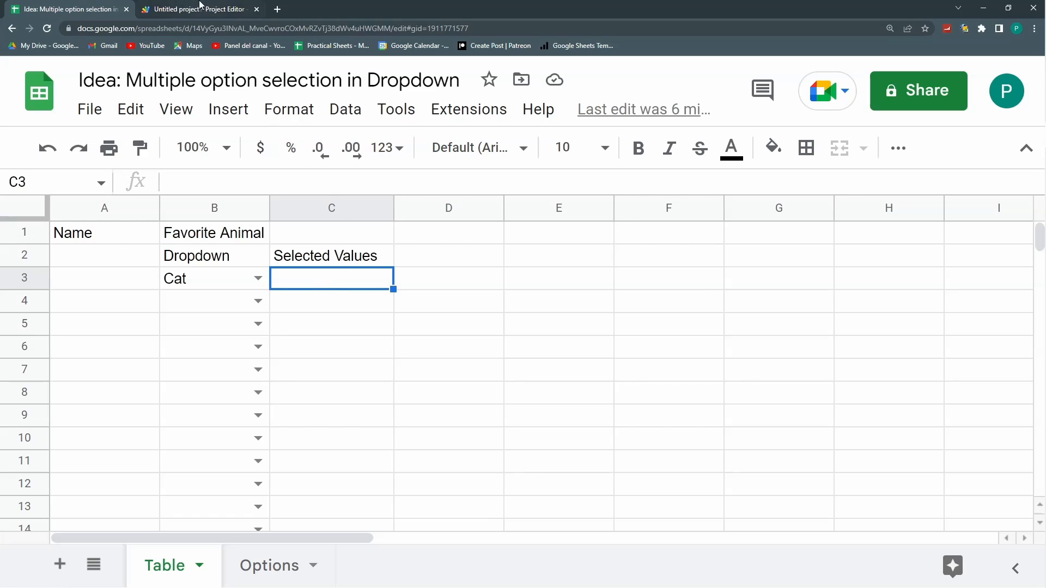
Begin activeCell.offset inside the if block, checking the sheet's column layout
click(198, 9)
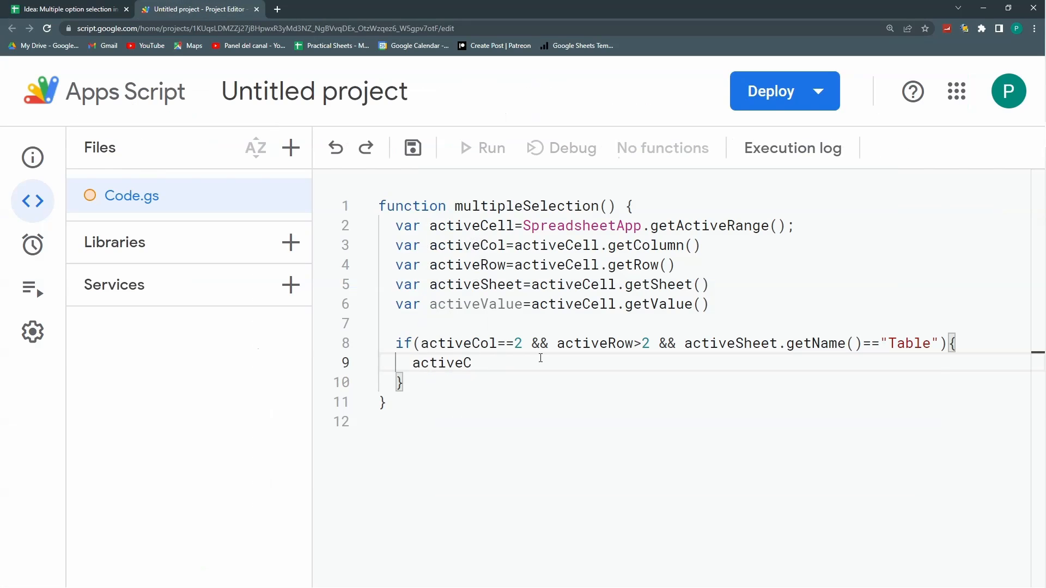
text(ell.)
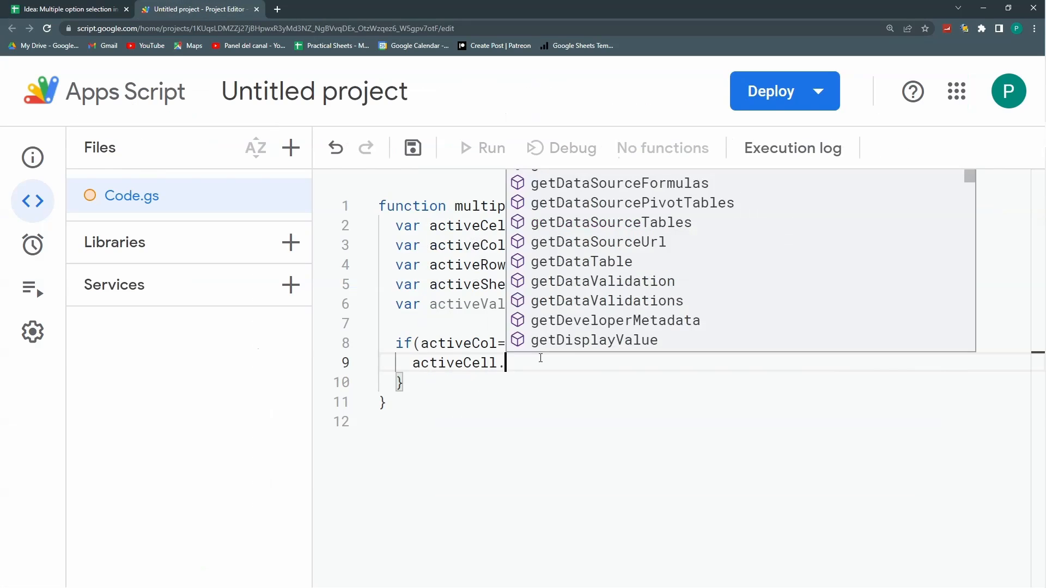
text(offset()
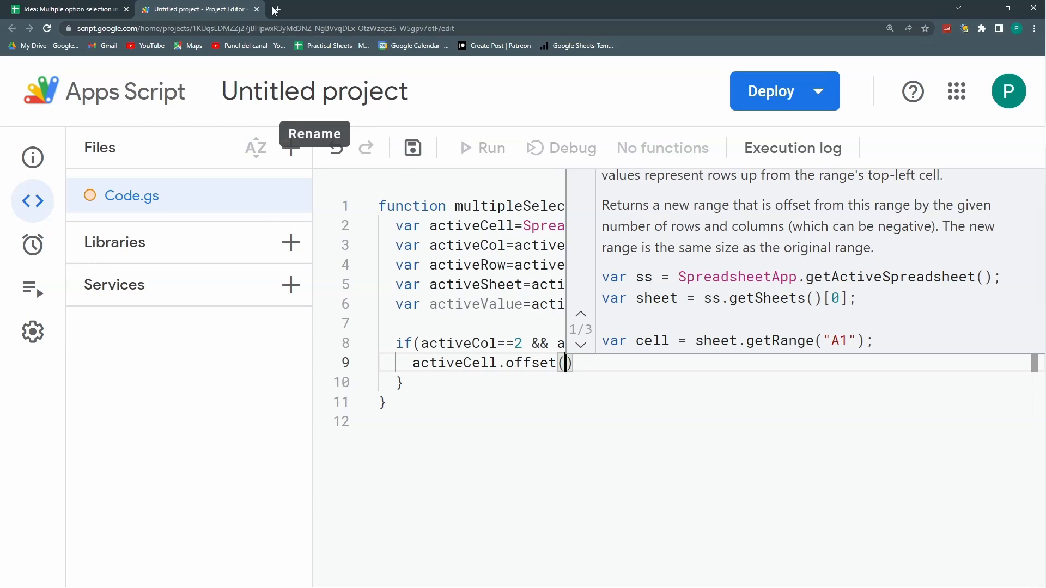
click(67, 9)
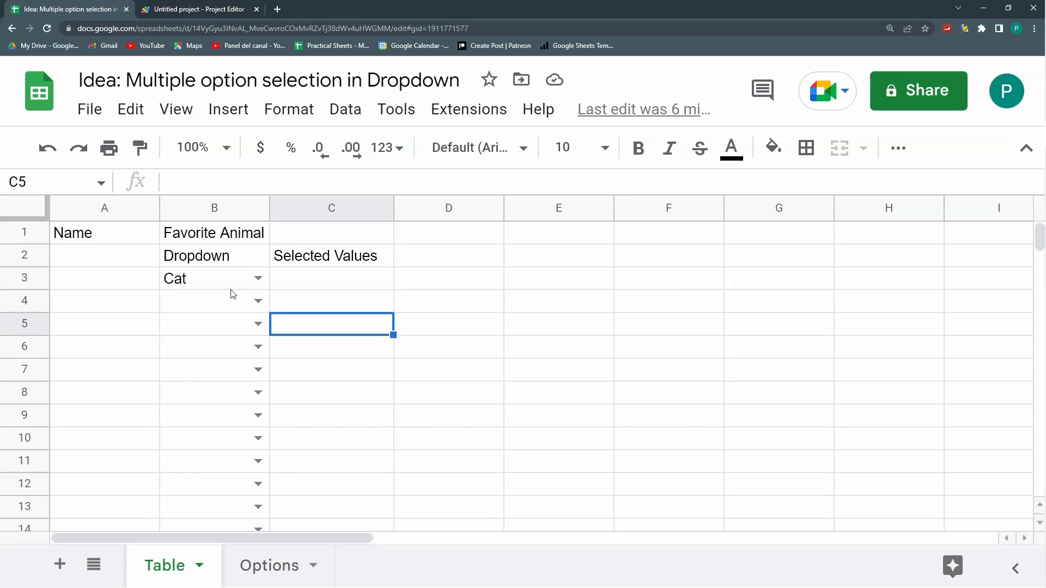
mouse_move(186, 8)
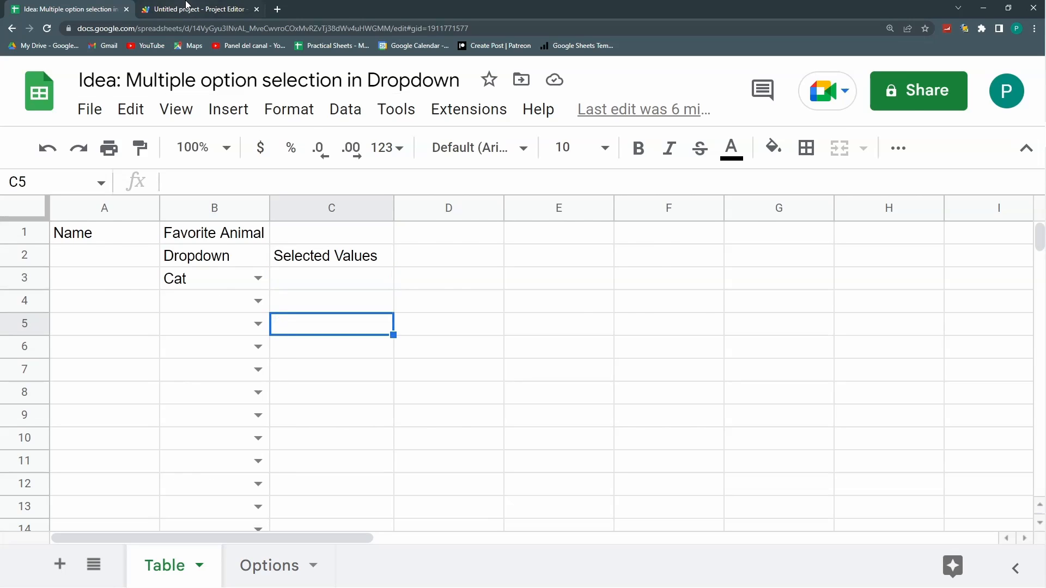
click(197, 10)
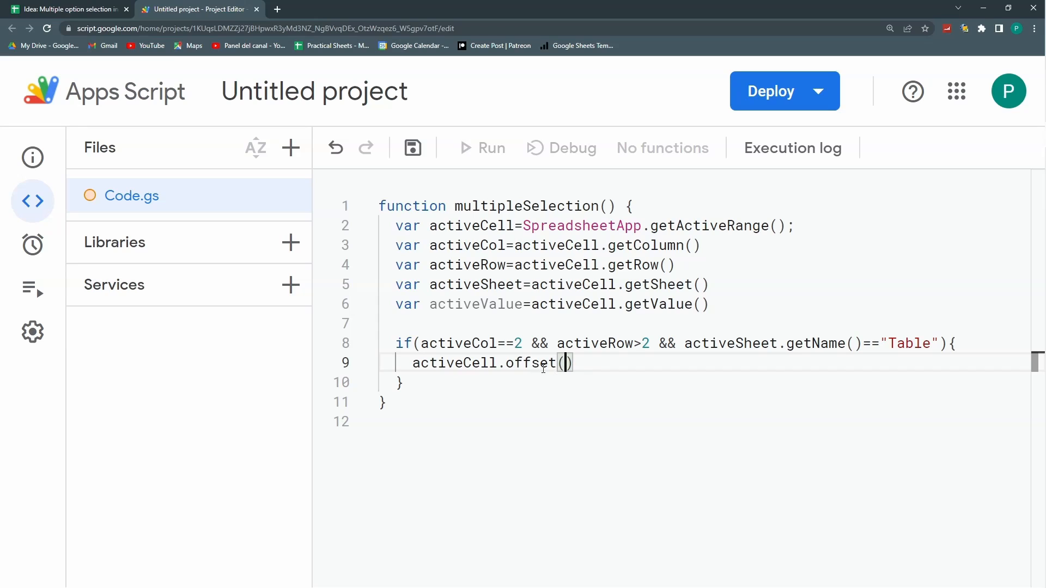
mouse_move(552, 394)
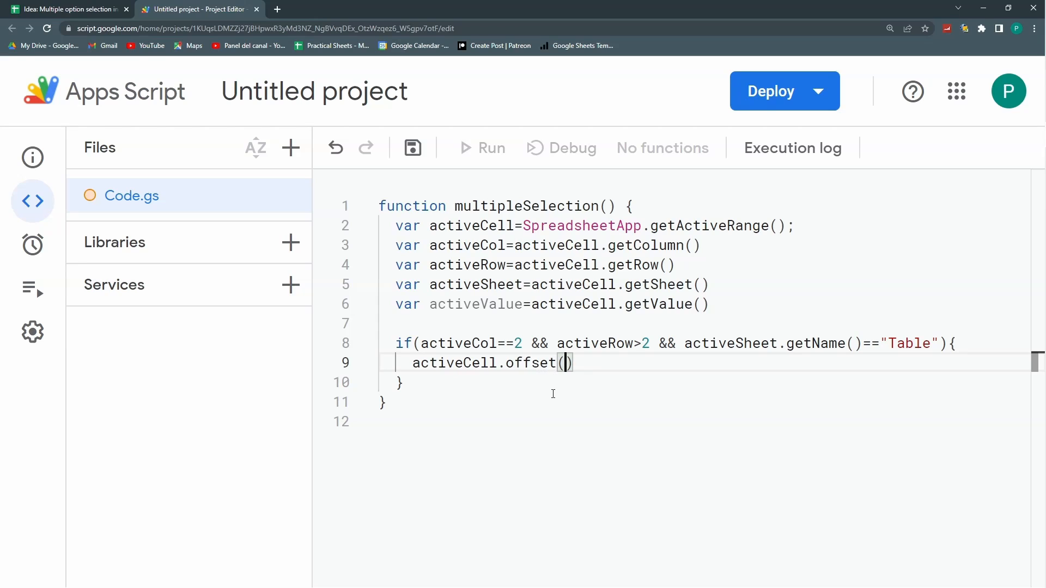
Complete the line as activeCell.offset(0,1).setValue(activeValue)
text(0)
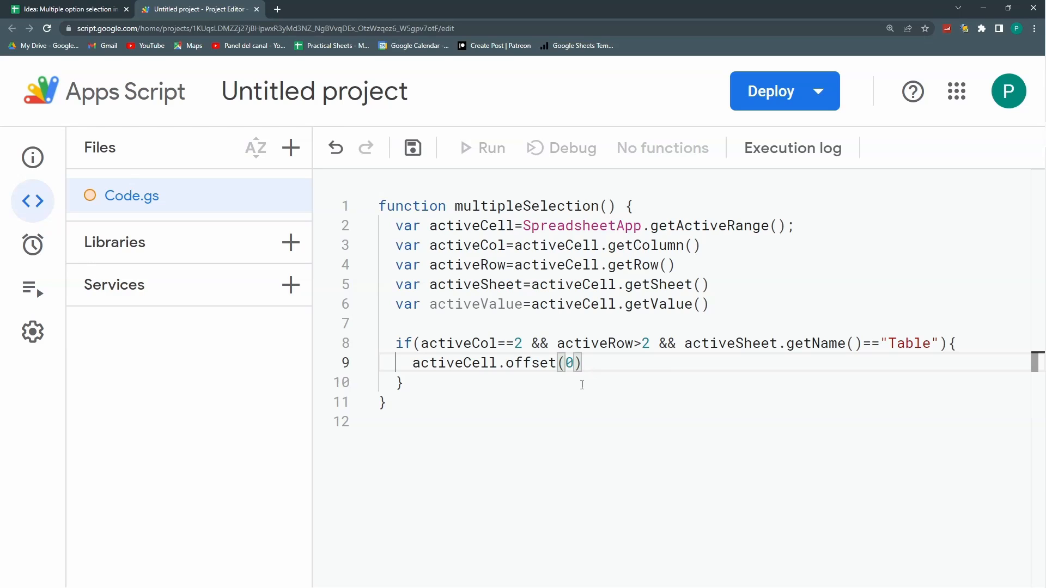
text(,)
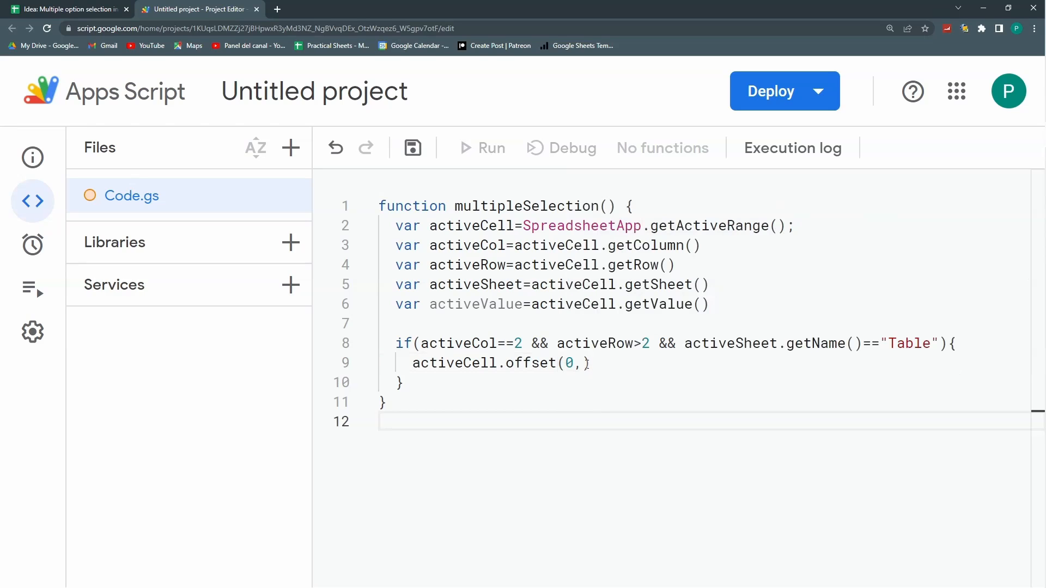
text(1)
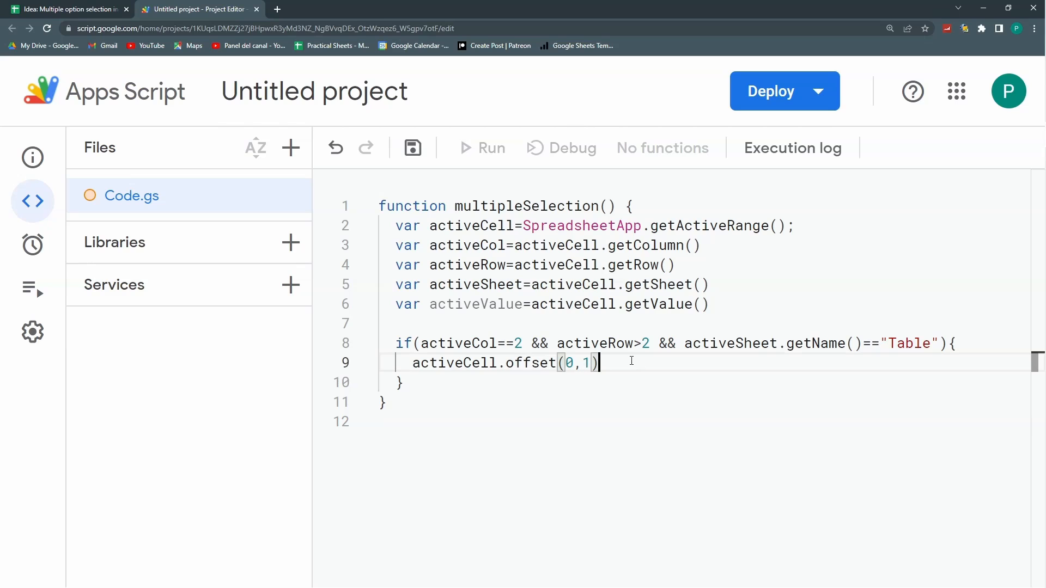
text(.setValue()
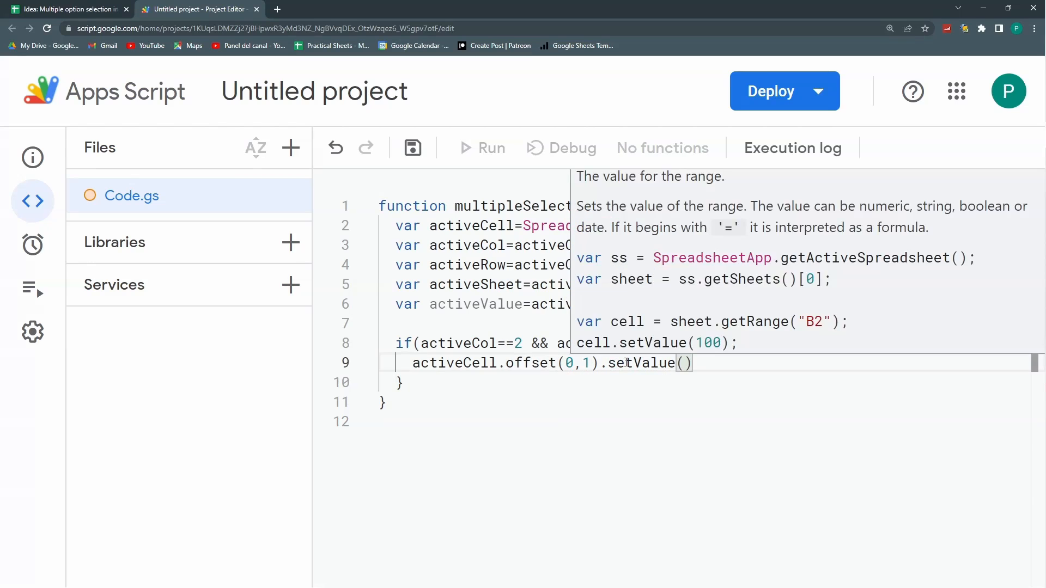
text(activeValue)
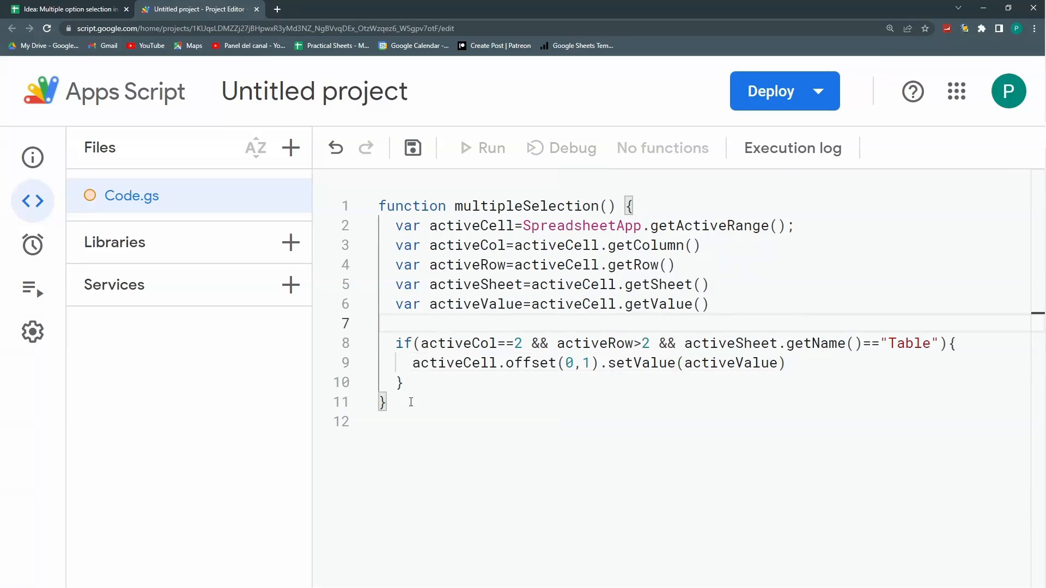
Add function onEdit(){ multipleSelection() } below the existing function
click(386, 402)
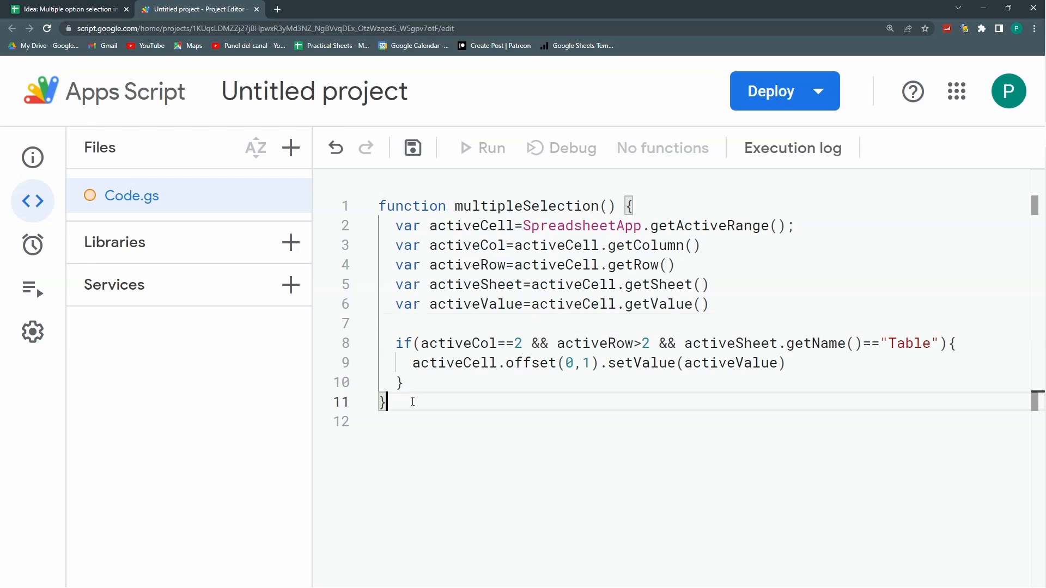
key(enter)
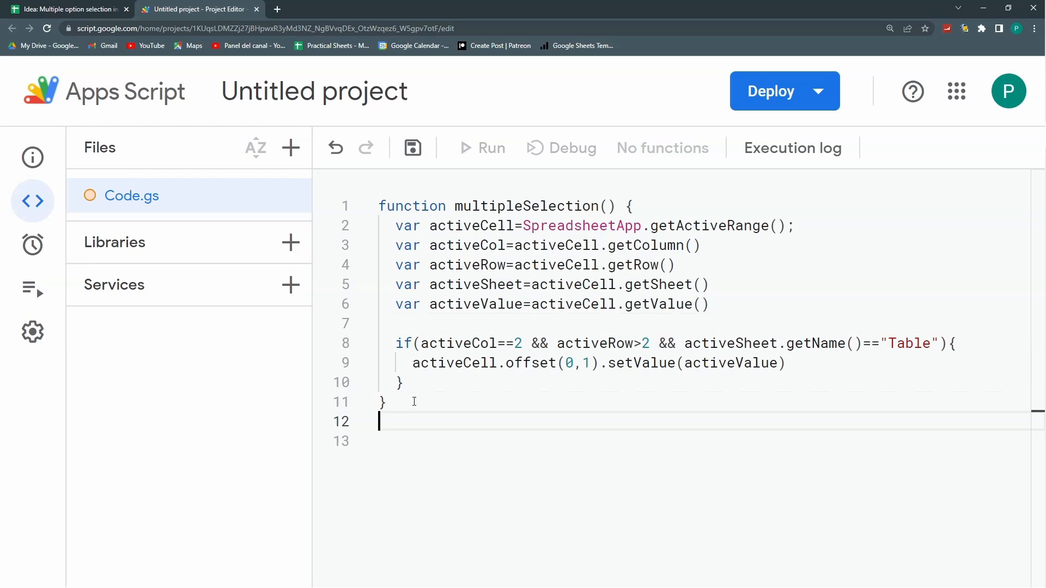
text(function o)
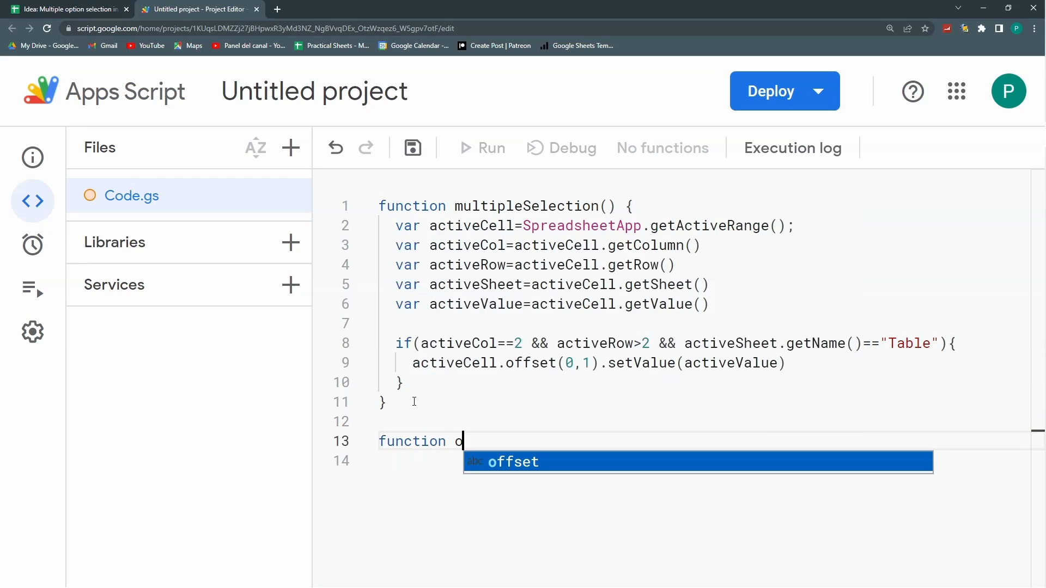
text(nEdi)
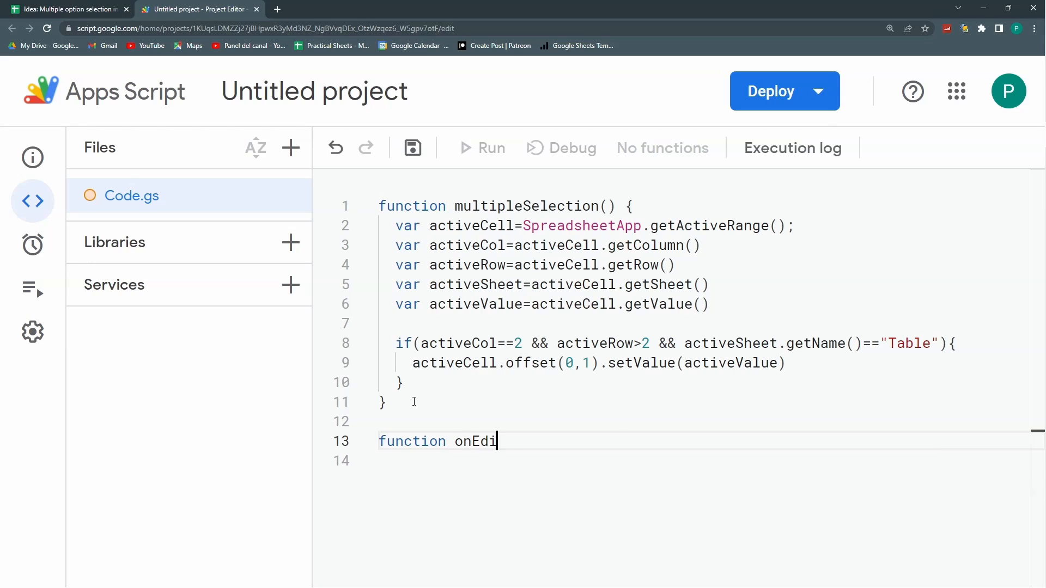
text(t())
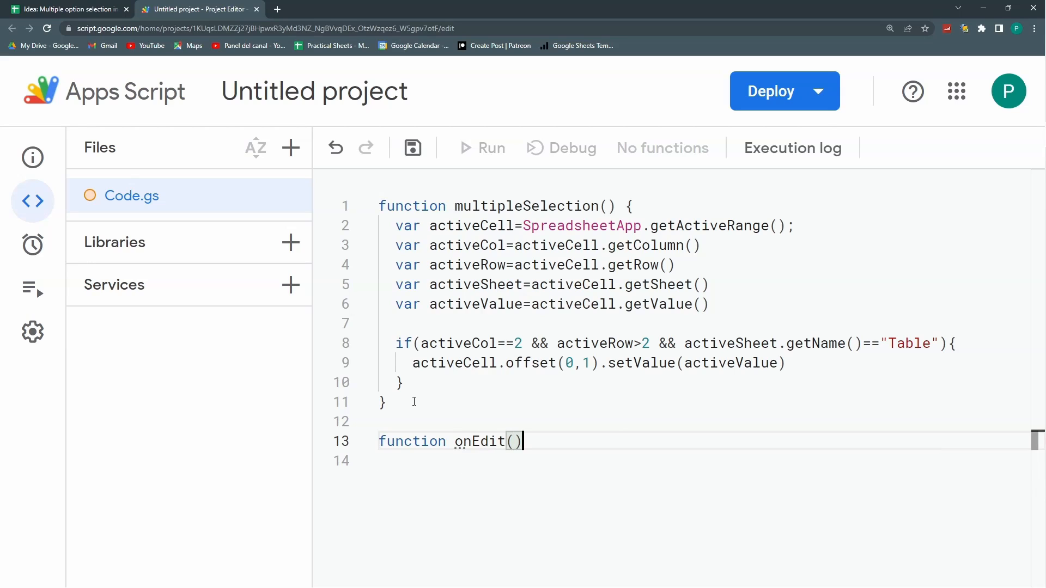
text({)
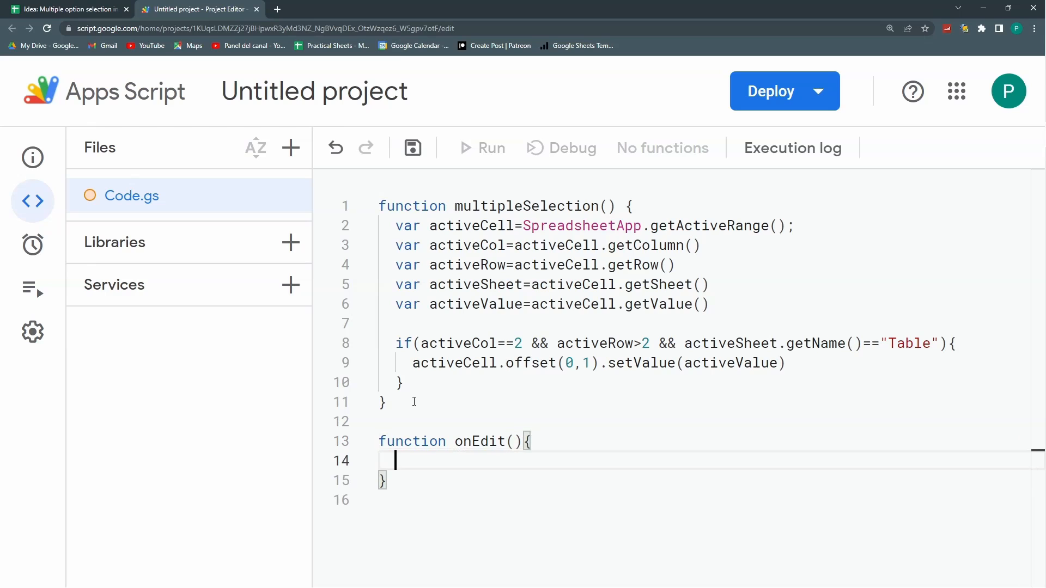
text(multipleSelection)
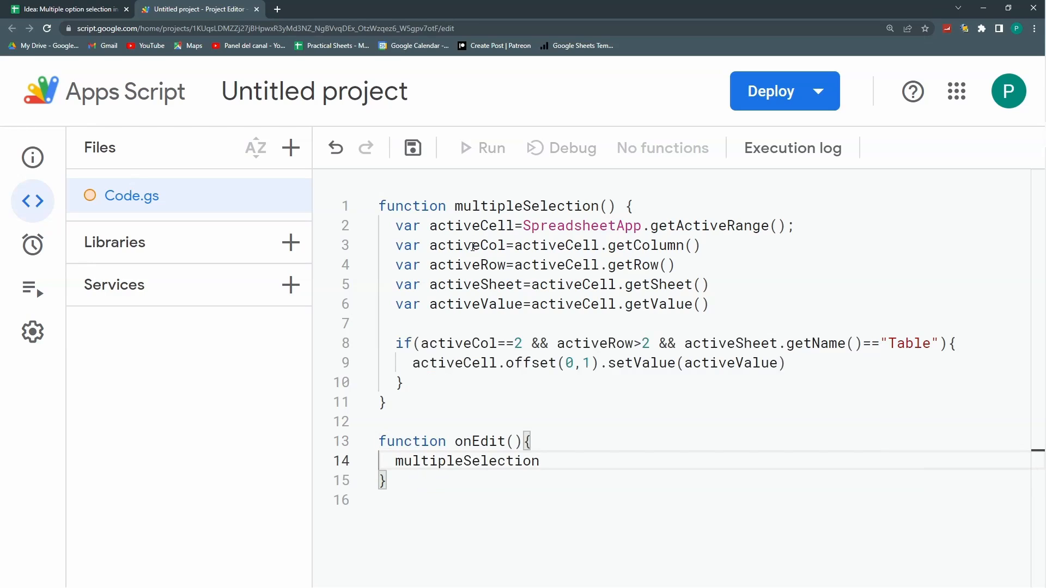
text(())
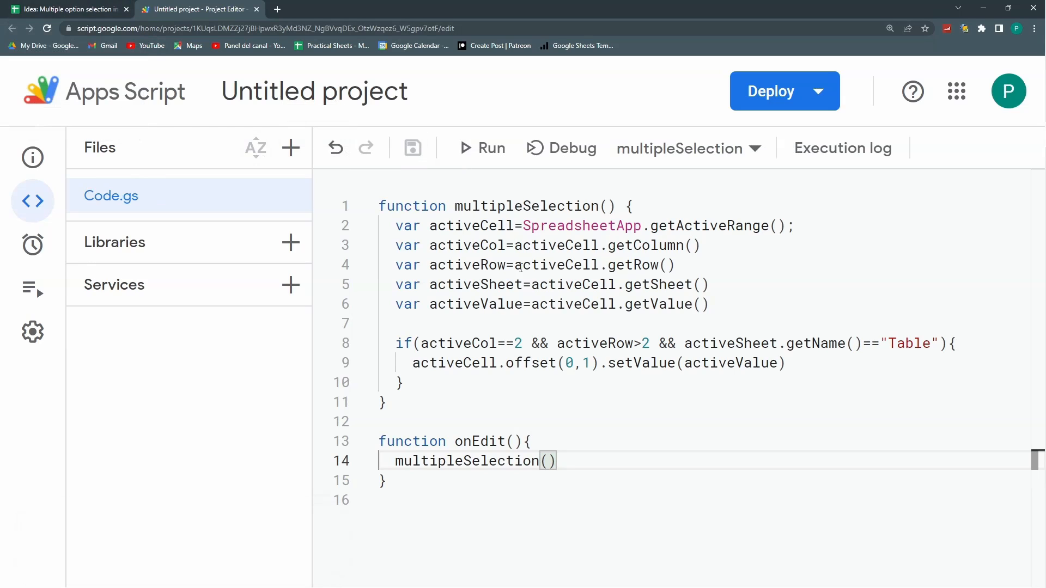
Rename the script project to Multiple Selection and return to the spreadsheet
click(313, 92)
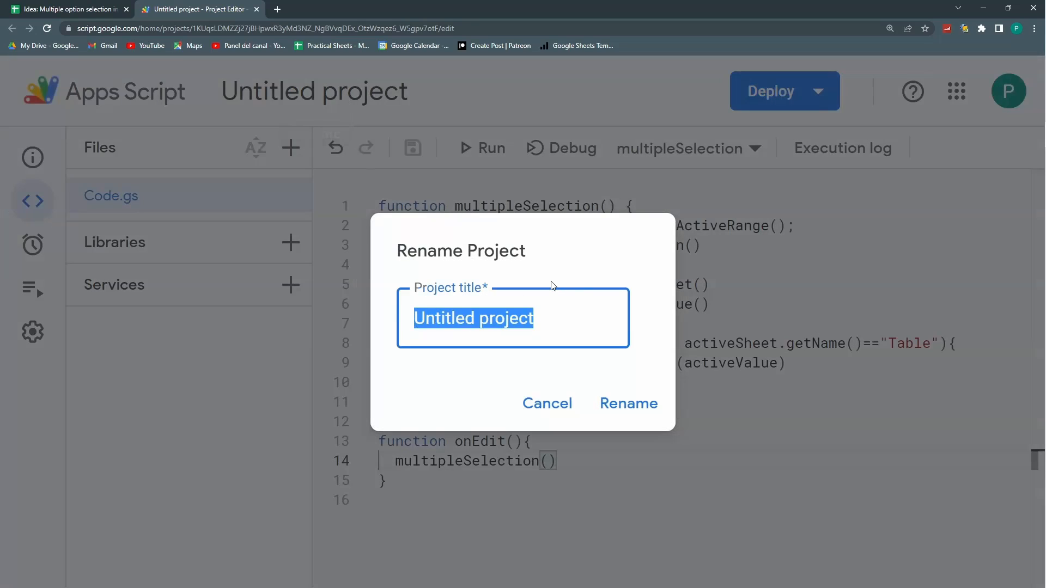
text(Multiple S)
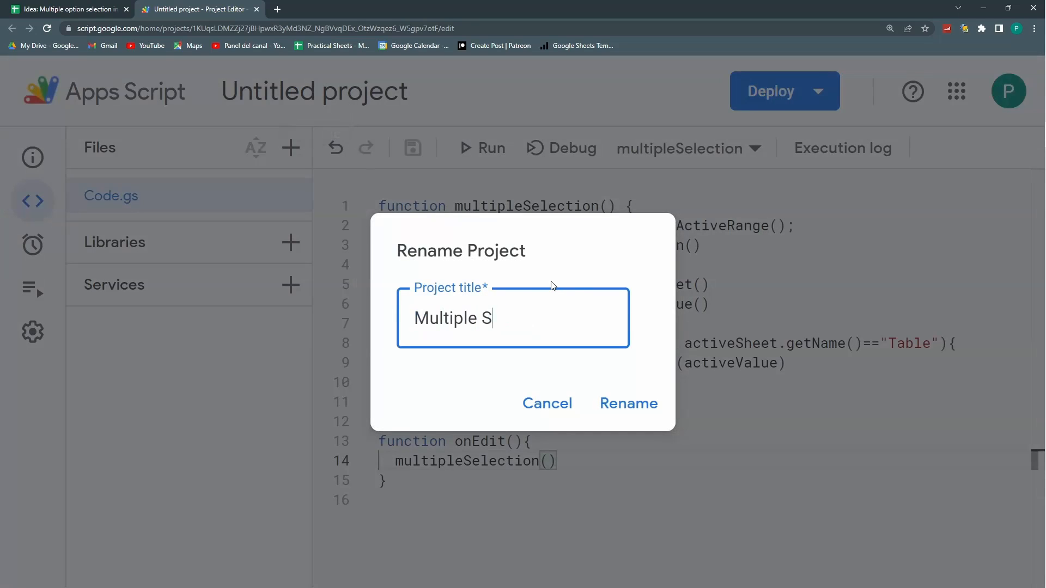
click(63, 9)
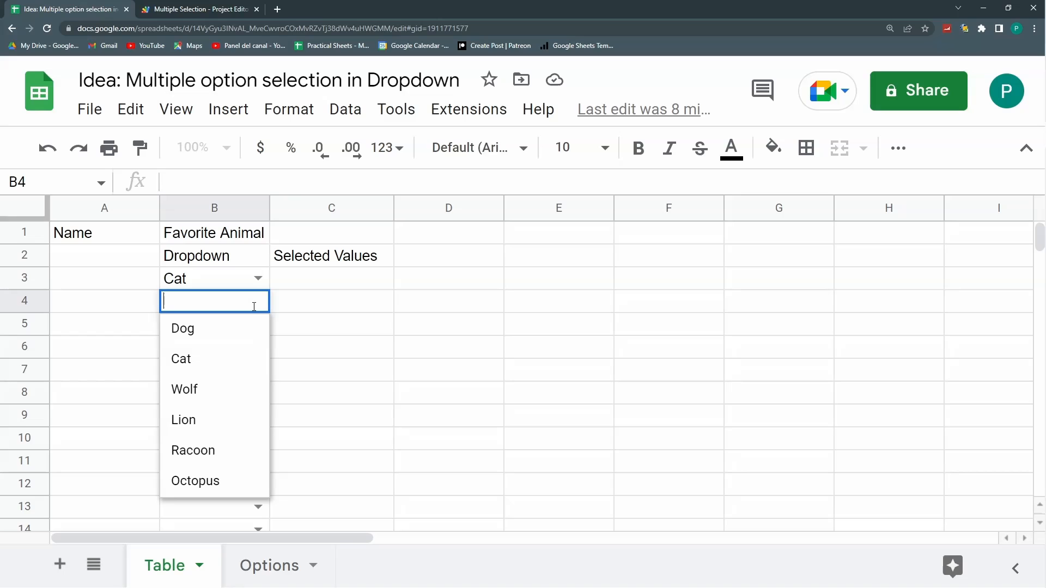
Pick Dog in B6 and change B8 from Cat to Wolf, checking C8 copies each pick
click(183, 419)
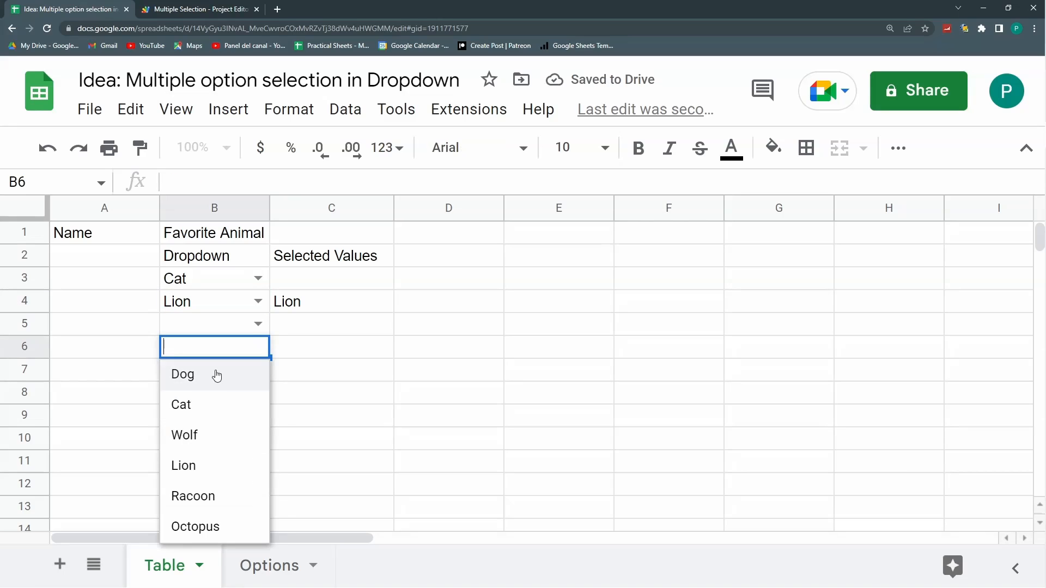
click(181, 374)
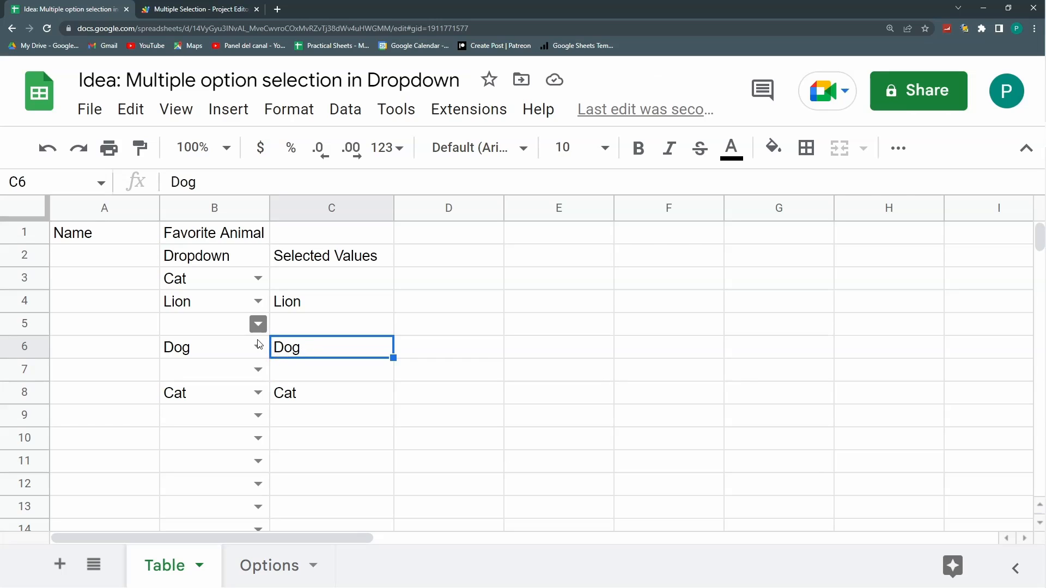
click(331, 392)
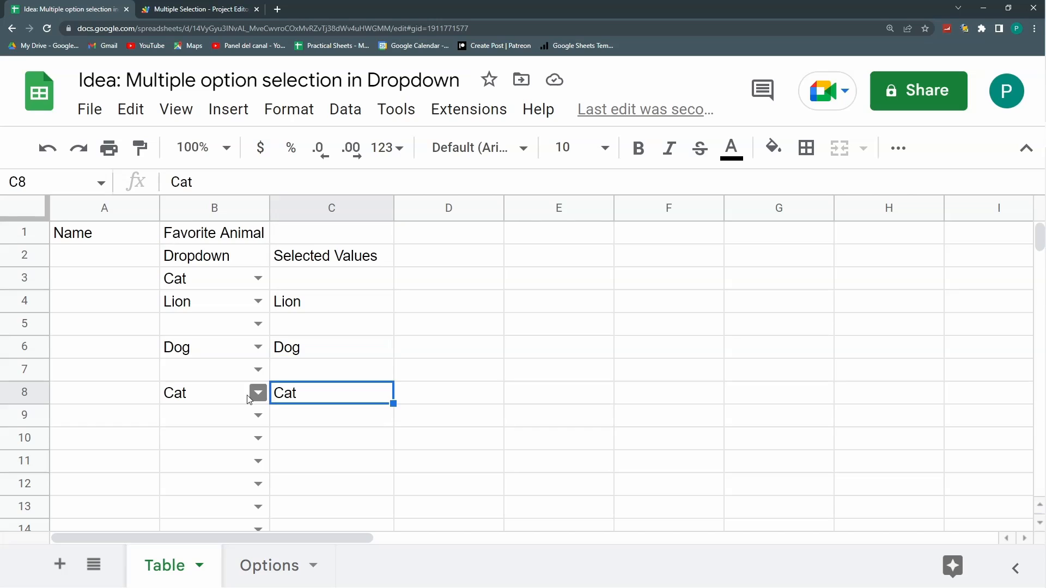
click(257, 393)
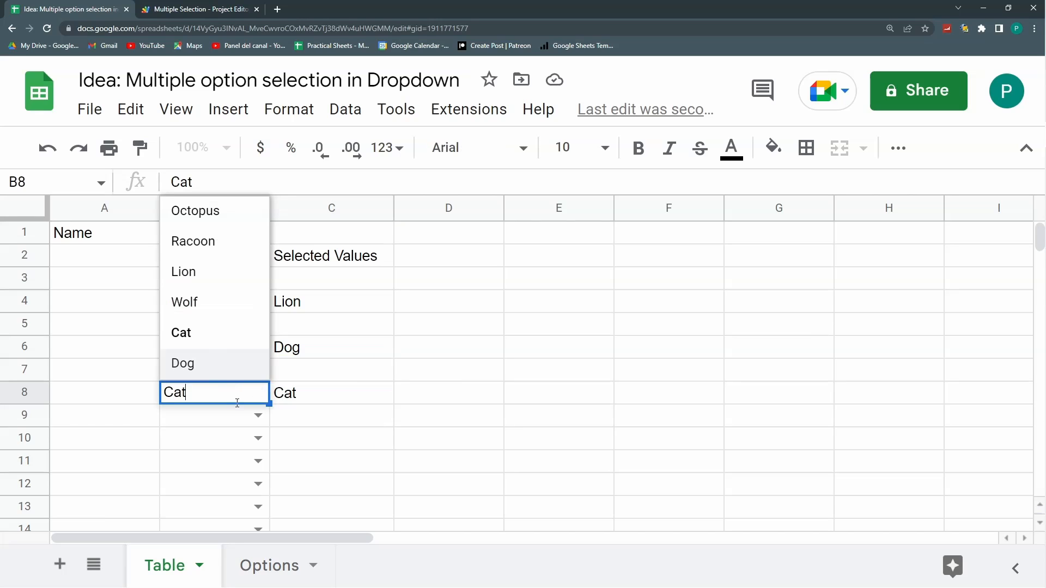
click(184, 301)
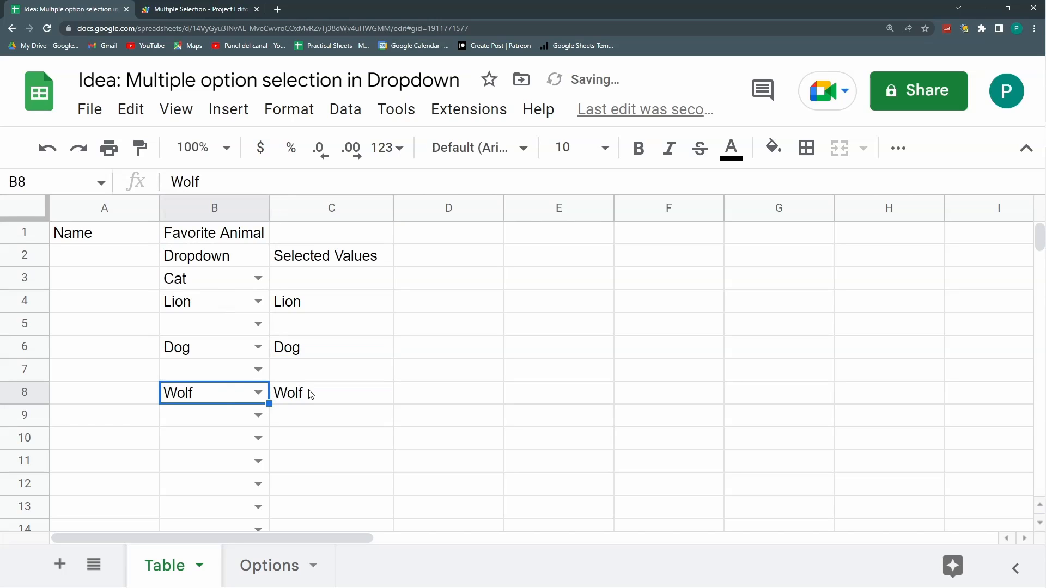
click(331, 392)
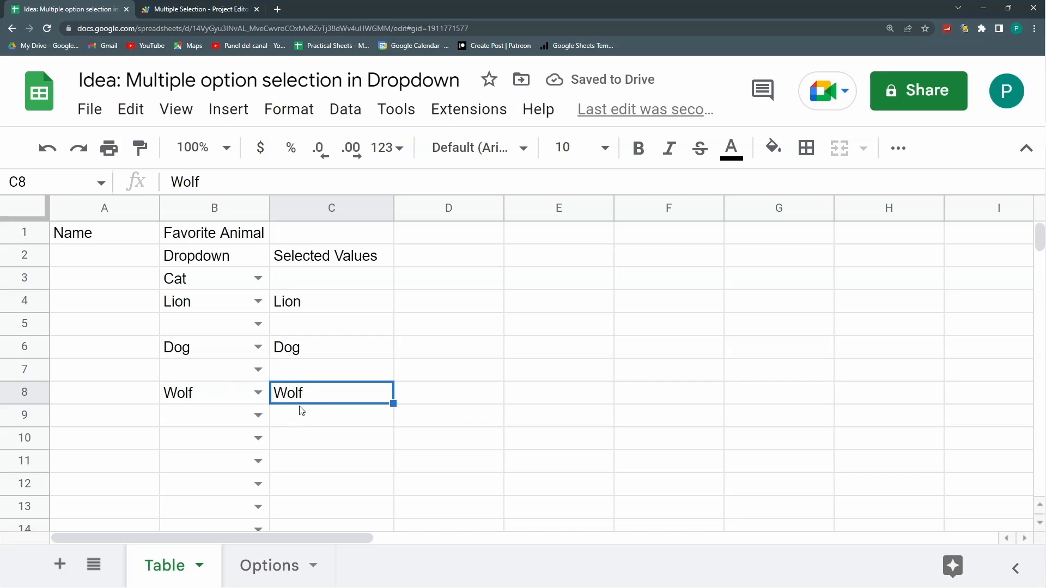
mouse_move(290, 420)
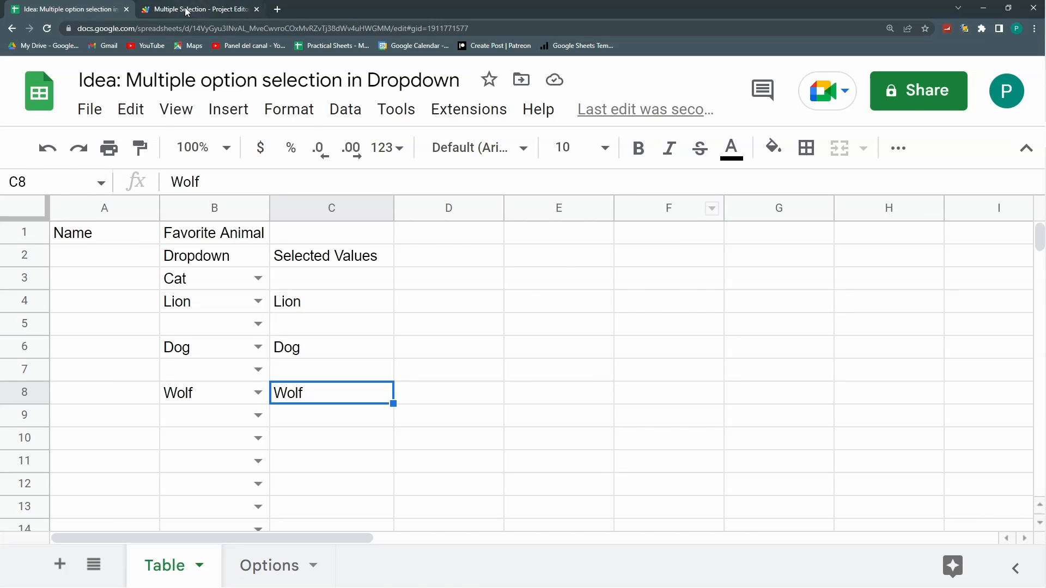
Flip between the spreadsheet and the script project to compare results, ending on the script
click(198, 9)
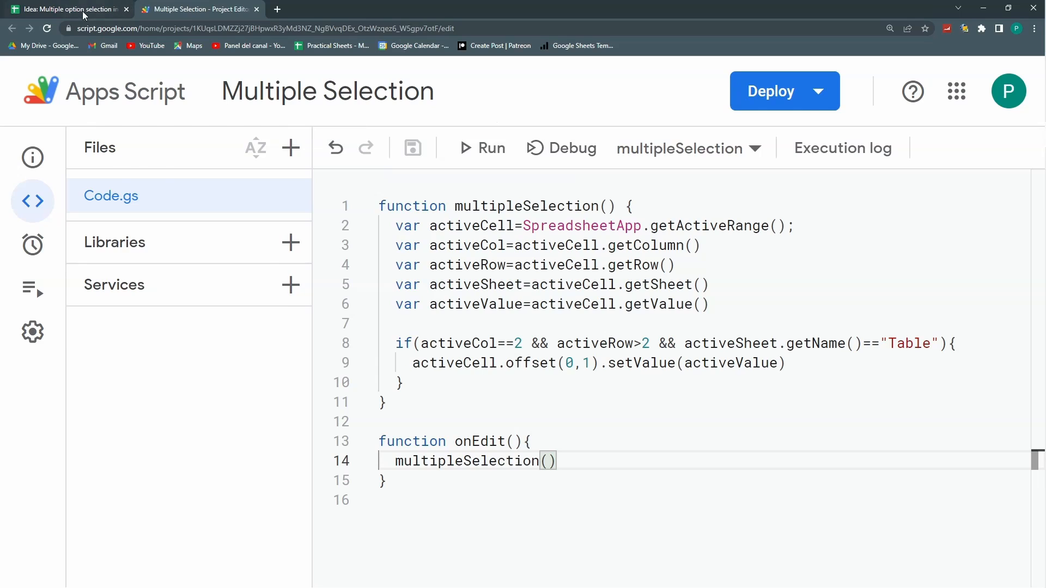
click(67, 9)
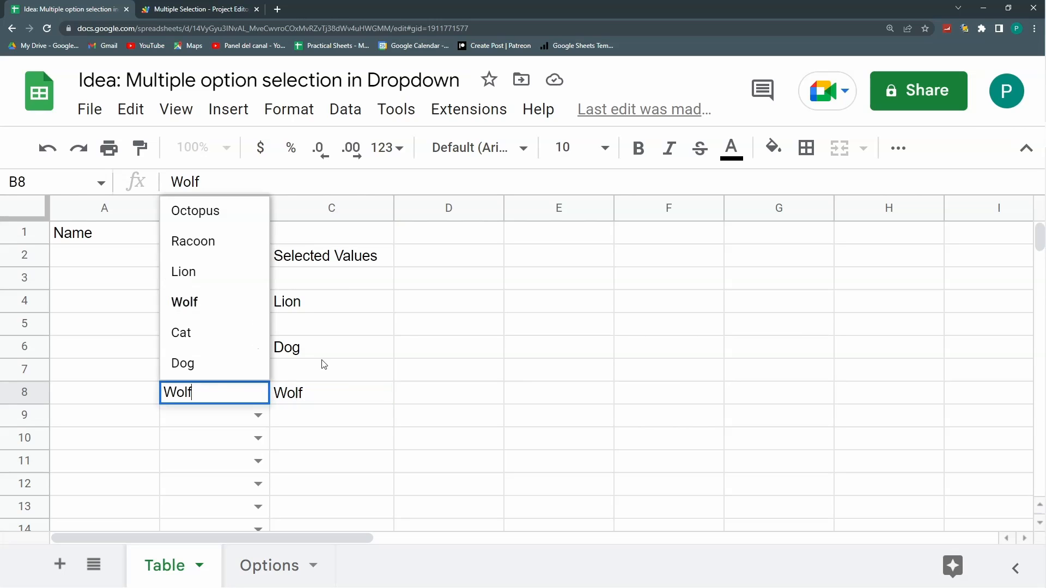
click(198, 9)
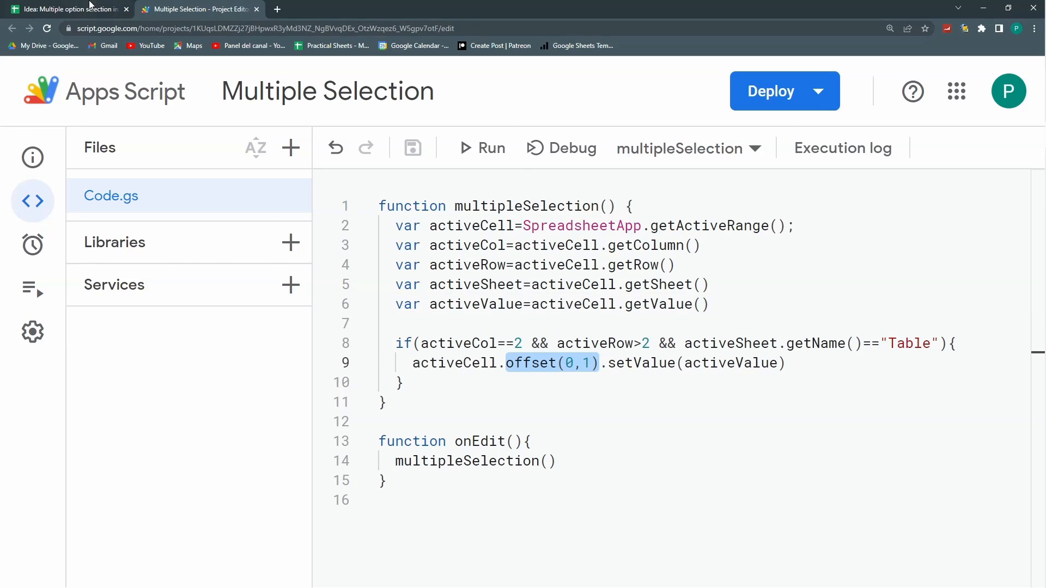
click(67, 8)
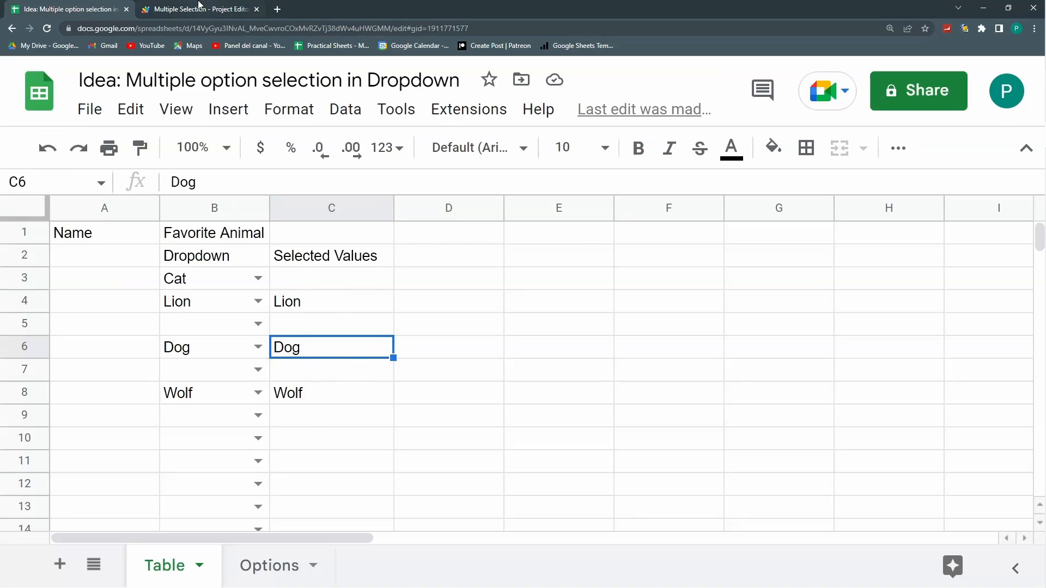
click(198, 8)
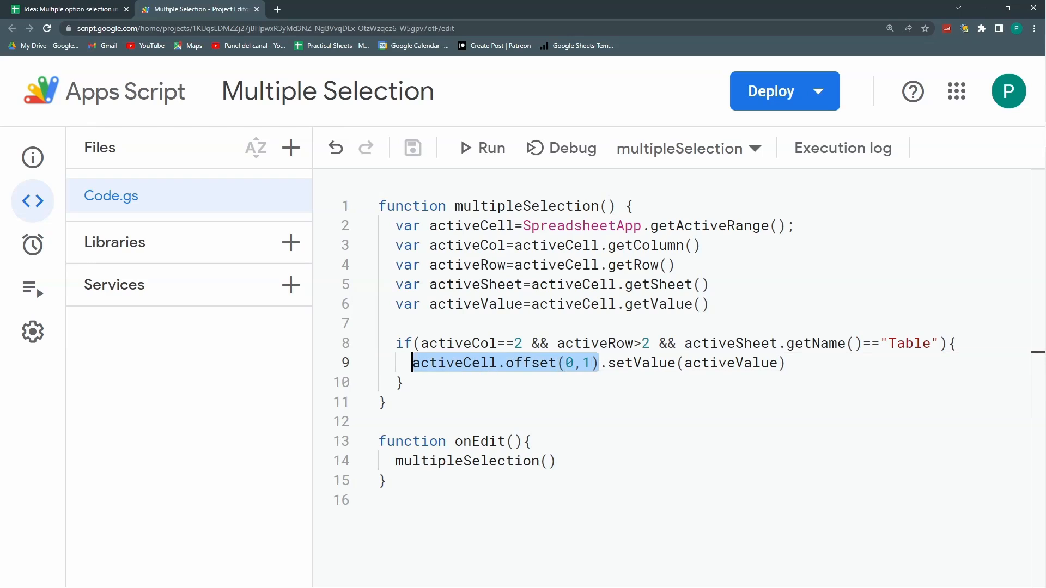
Declare listCell as activeCell.offset(0,1) and listValue as listCell.getValue()
click(700, 304)
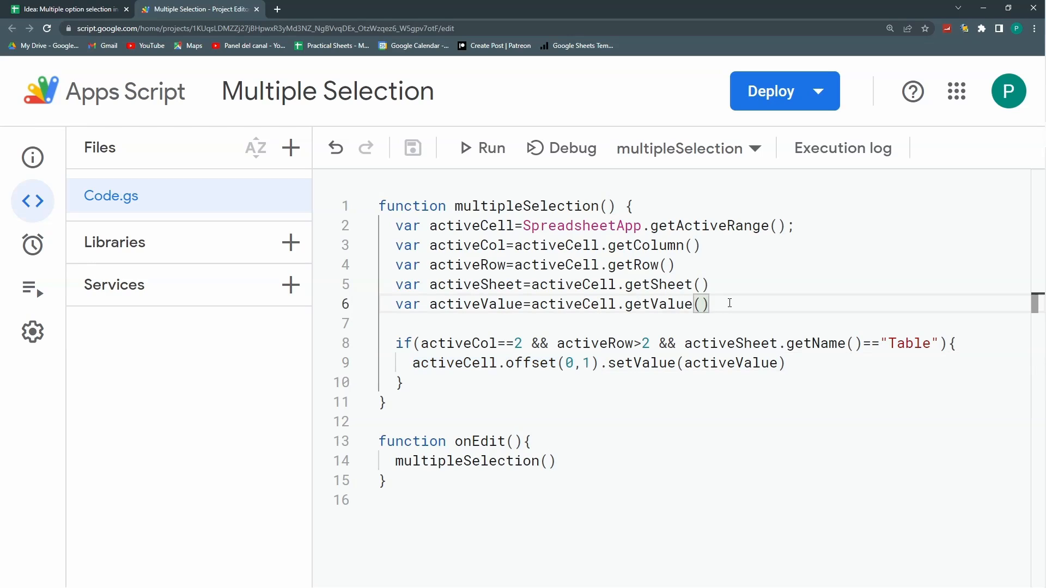
text(var)
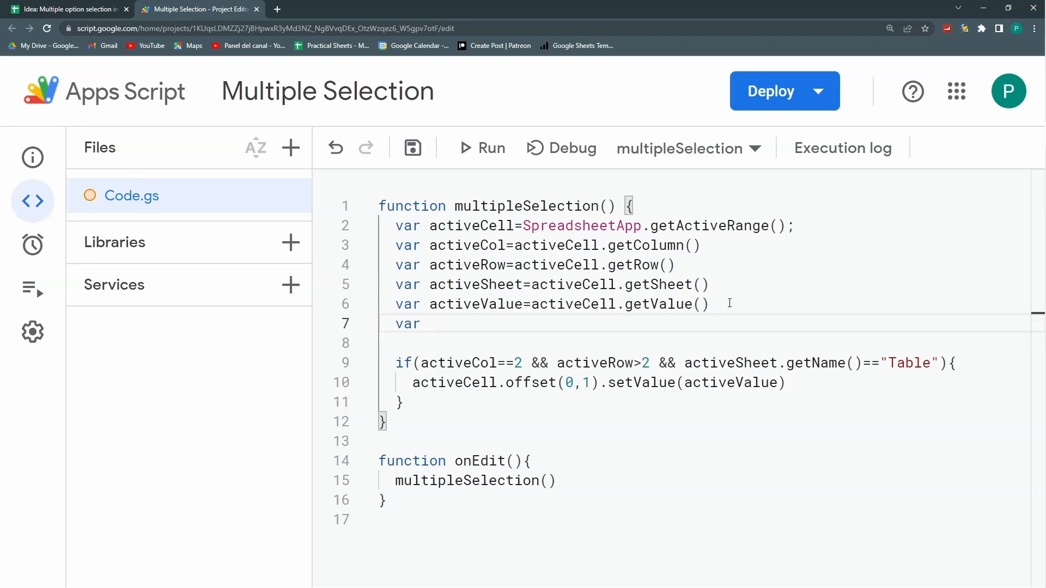
text(listCell)
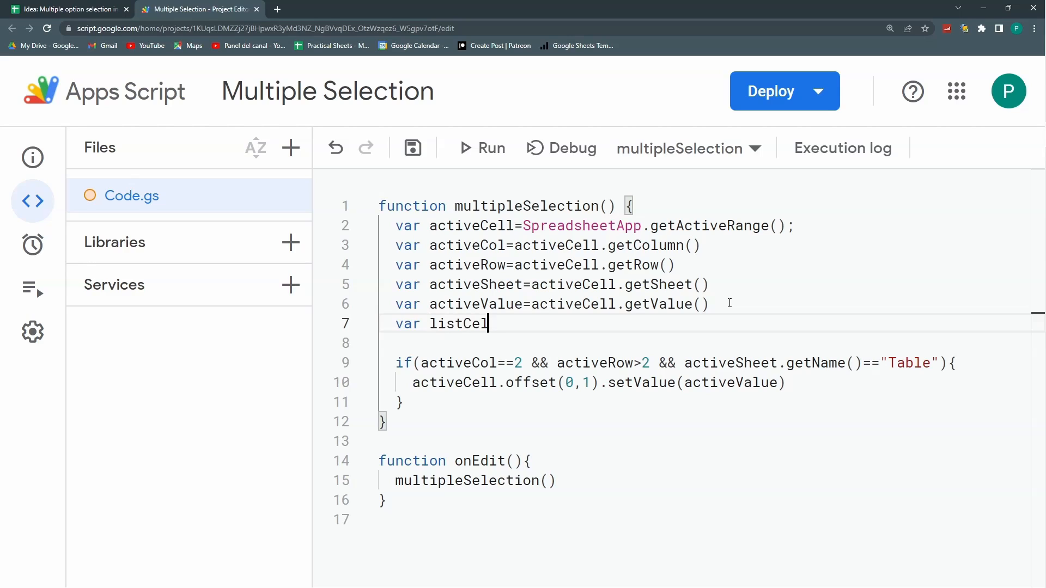
text(=)
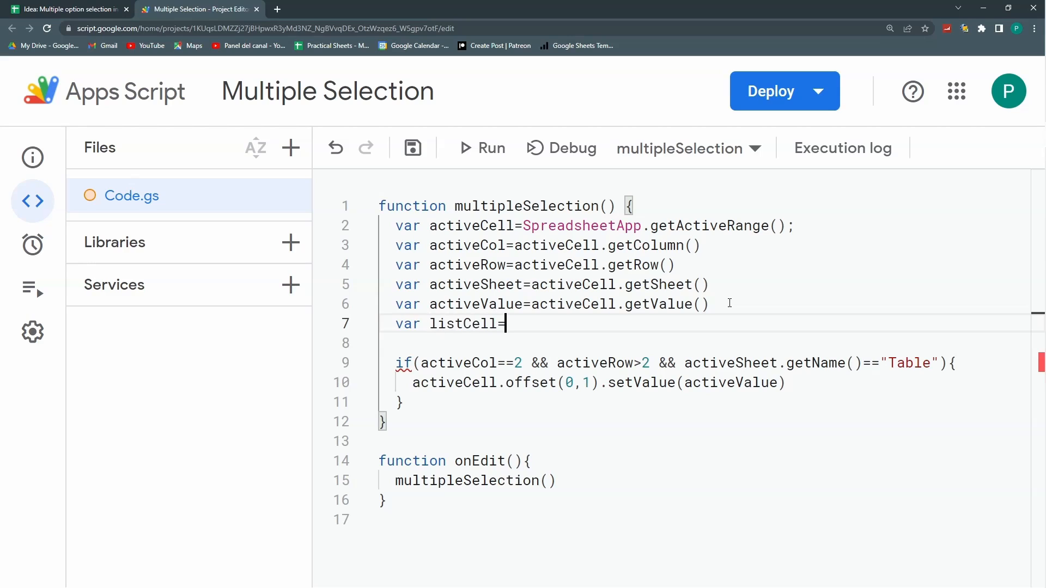
text(activeCell.offset(0,1))
text(var)
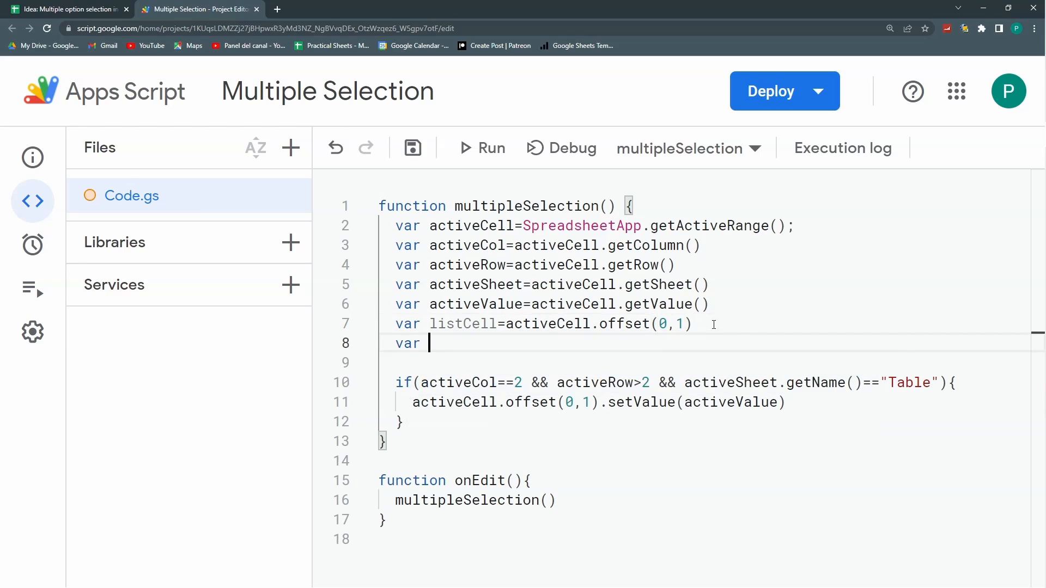
text(listValu)
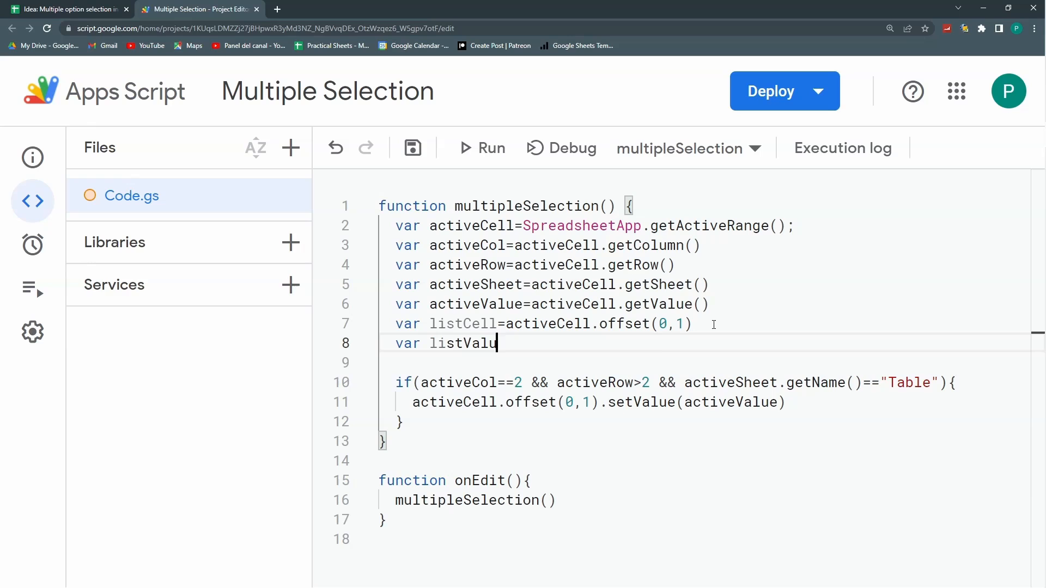
text(e=listCell)
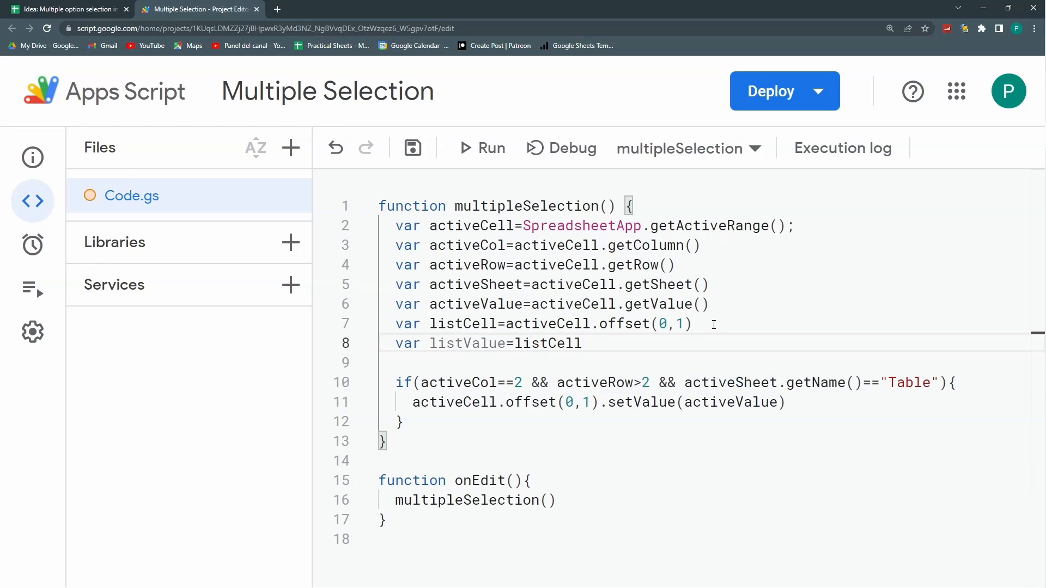
text(.getValue()
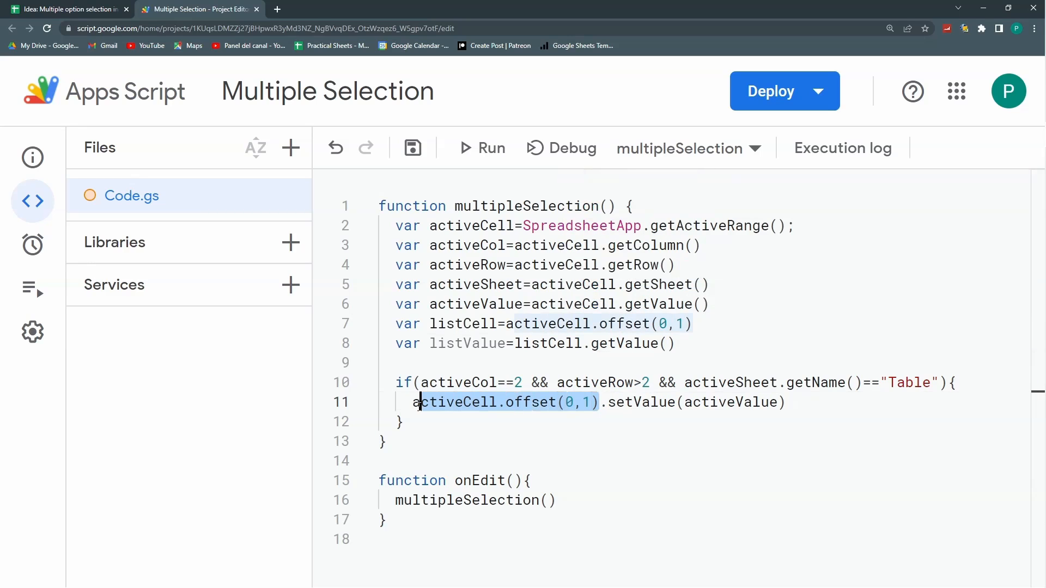
text(listCell)
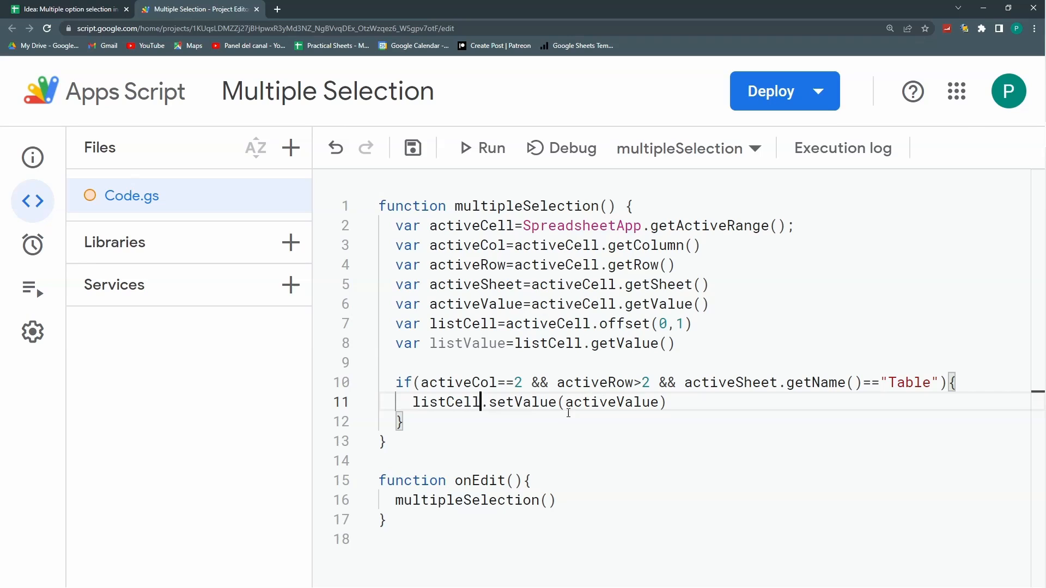
Build newList as listValue + "," + activeValue and write newList to the list cell
double_click(610, 402)
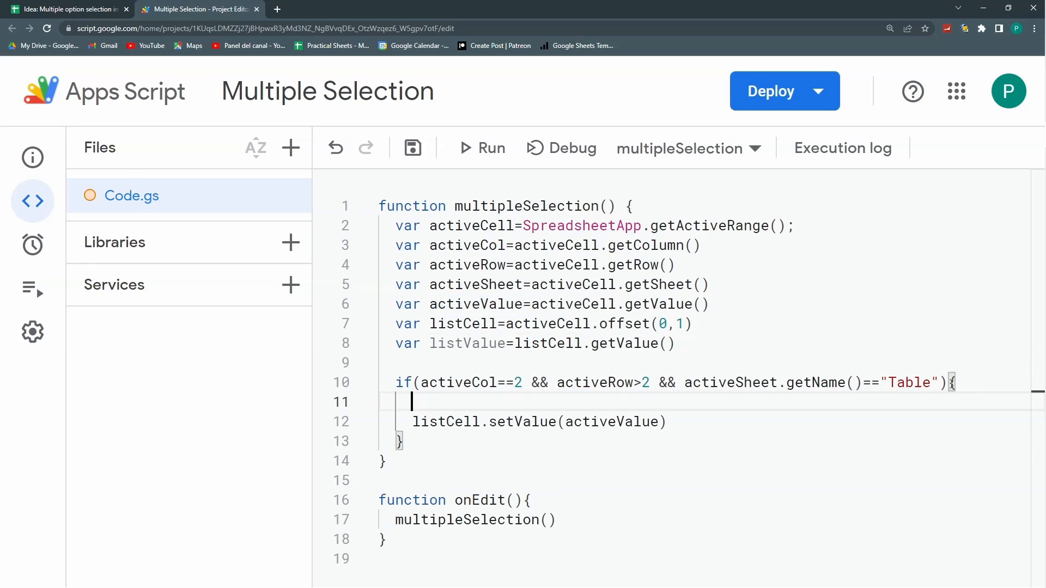
text(var ne)
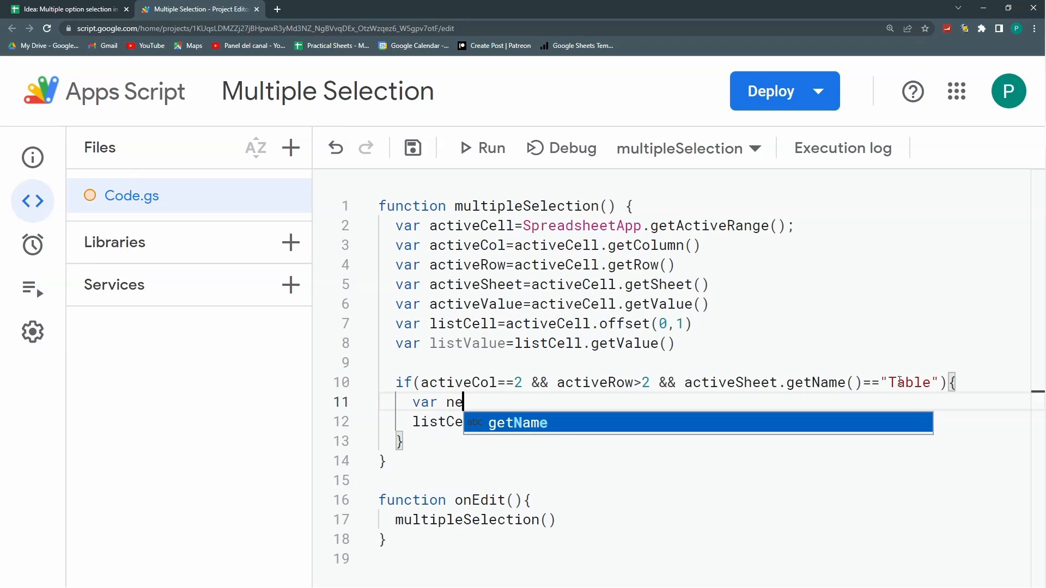
text(wList)
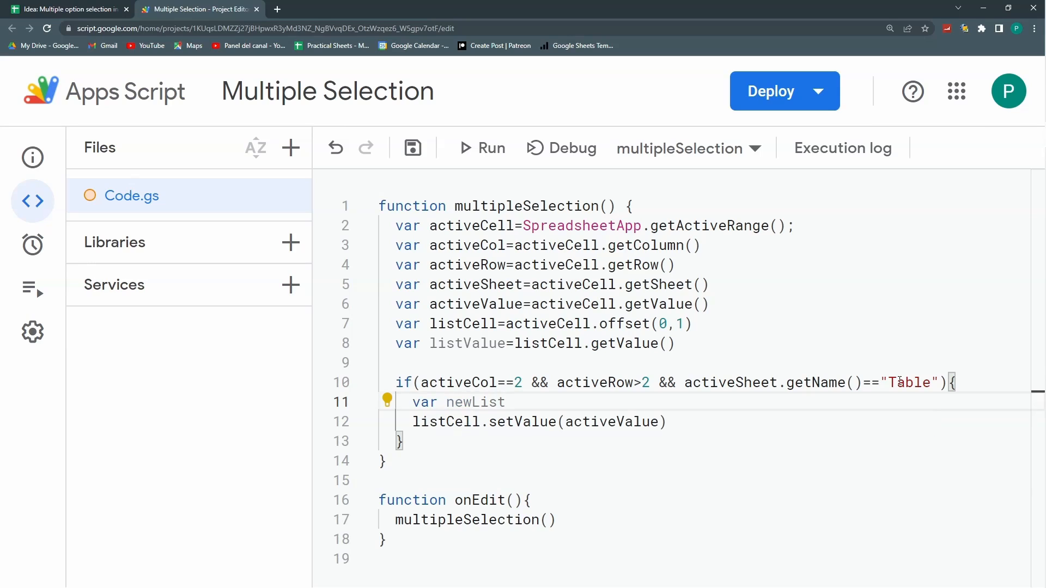
text(=)
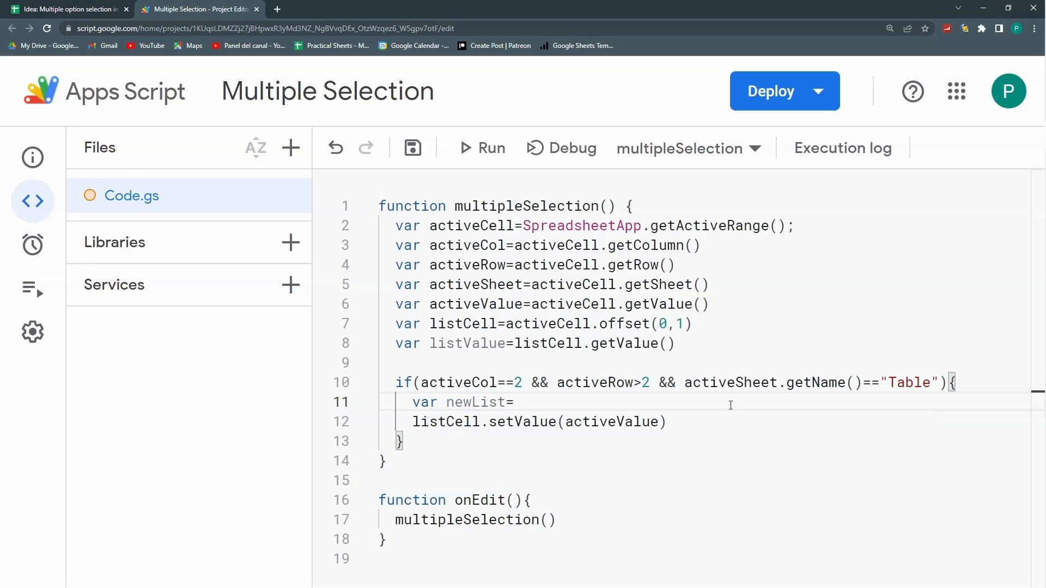
text(listValu)
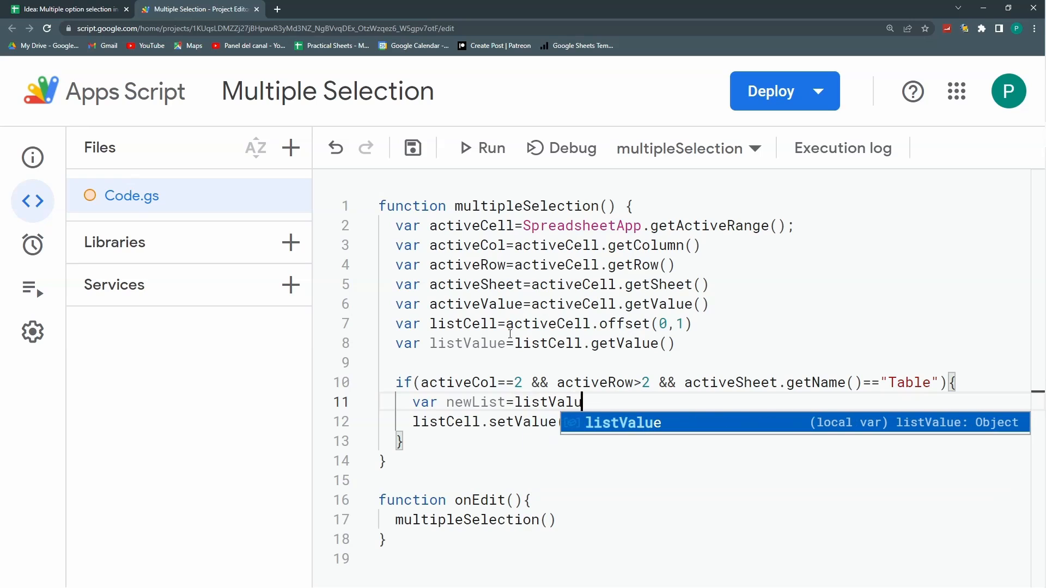
click(66, 8)
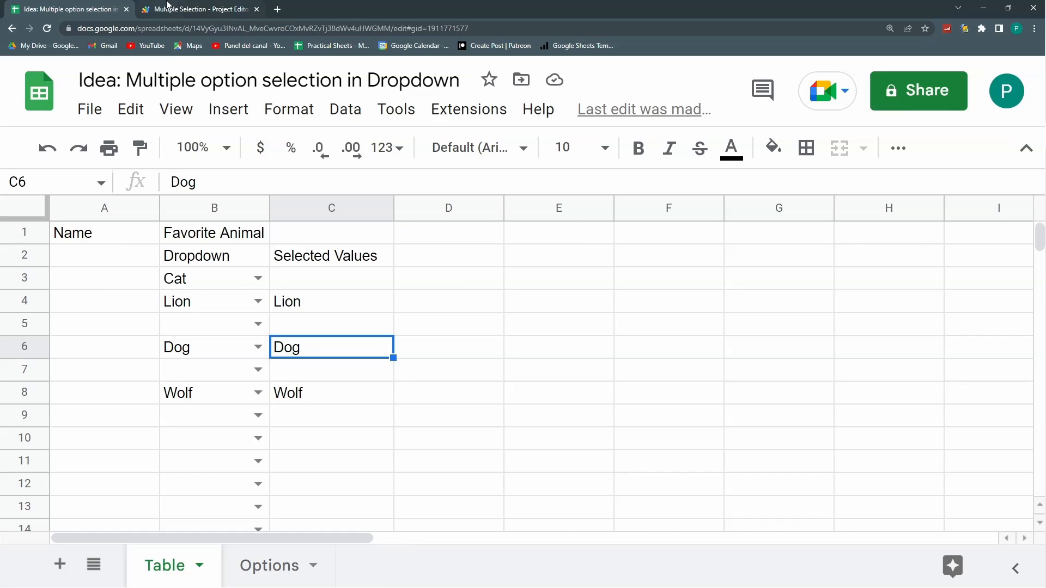
click(197, 9)
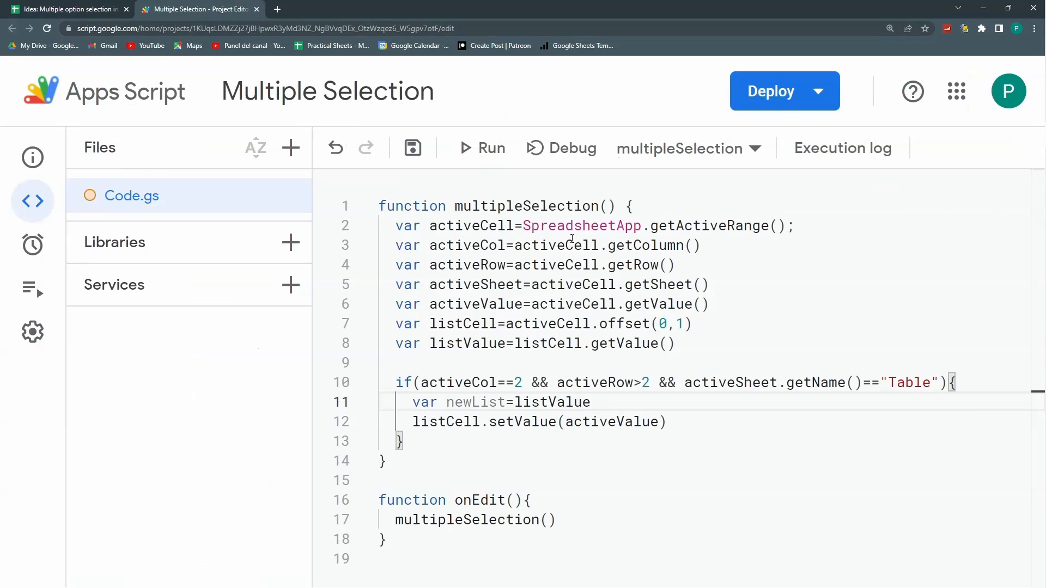
text(+"")
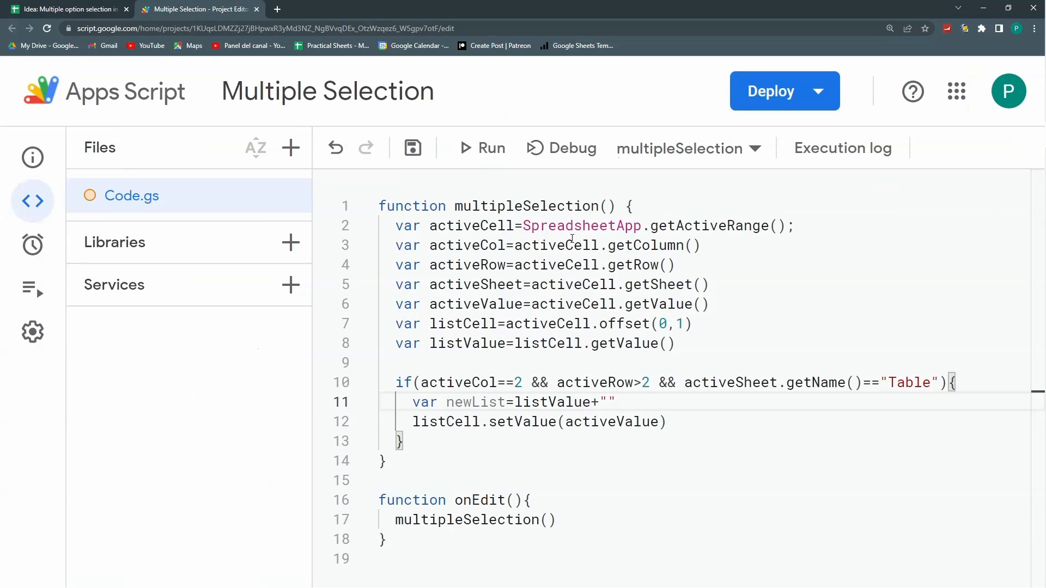
text(,"+)
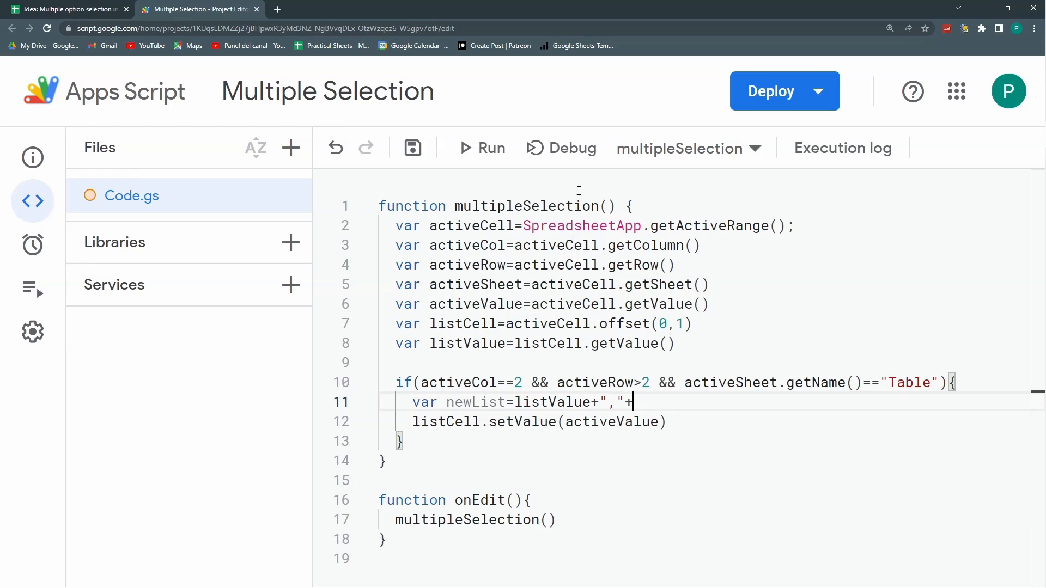
text(activeValue)
click(539, 422)
text(newLis)
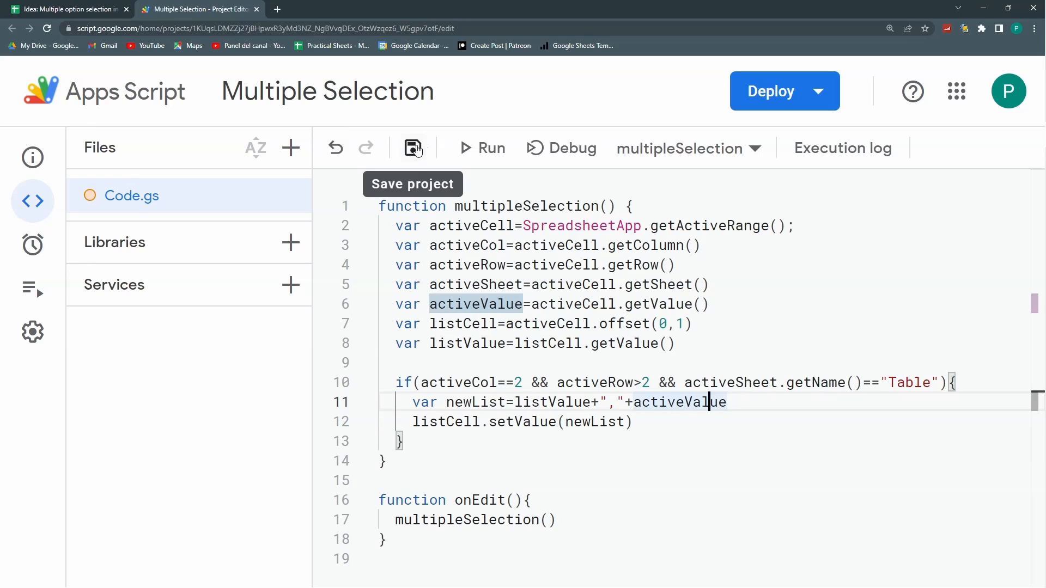
Pick Lion in B6 and Cat in B9, noting column C lists gain a leading comma on empty rows
click(67, 10)
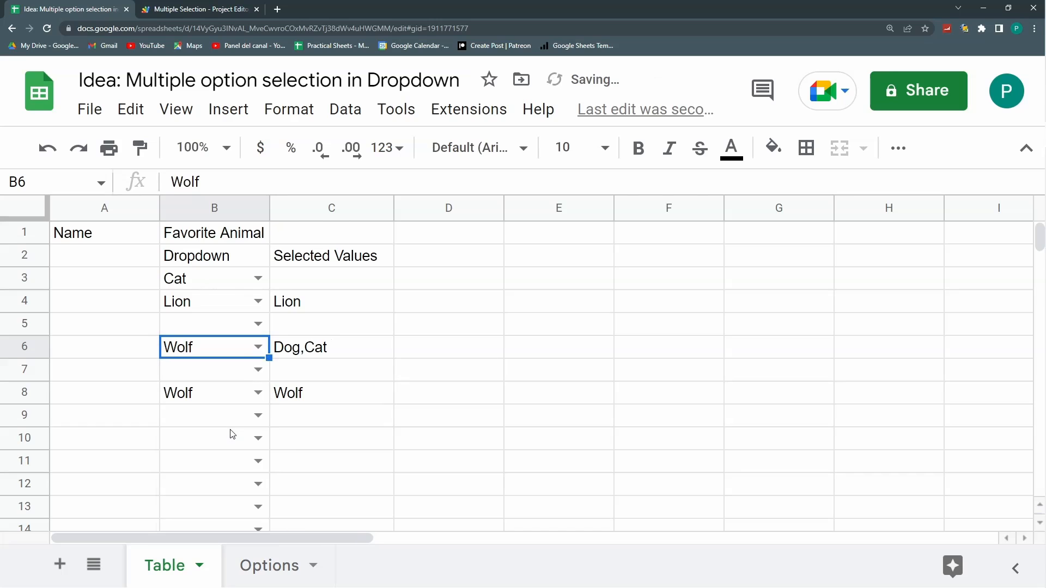
click(257, 346)
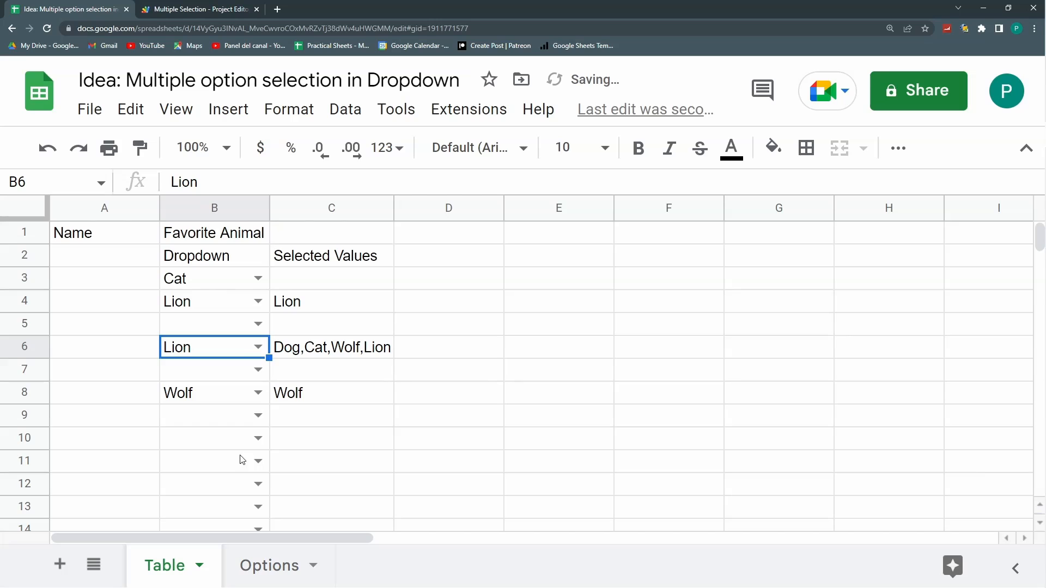
click(200, 415)
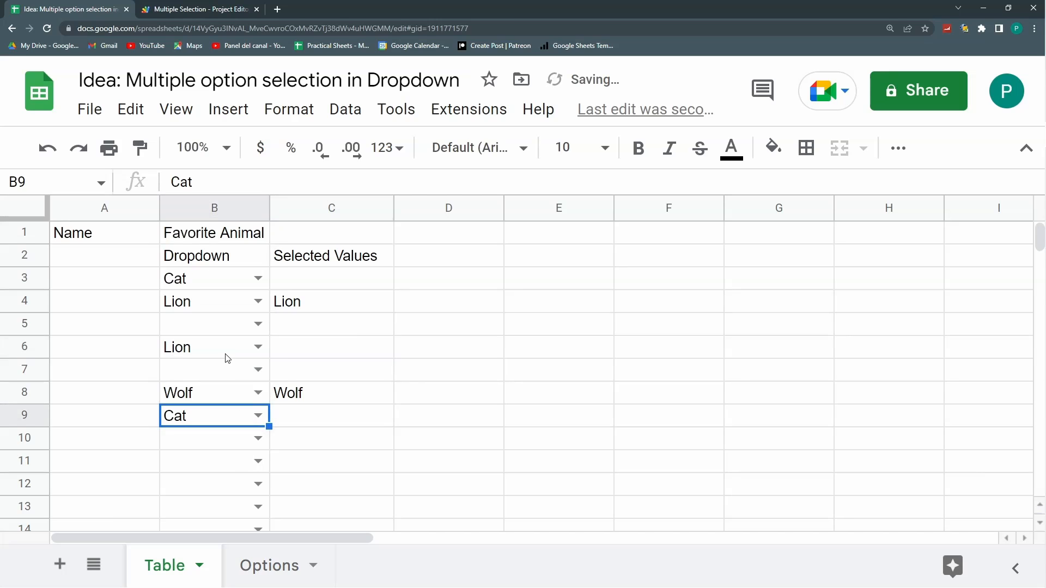
click(257, 415)
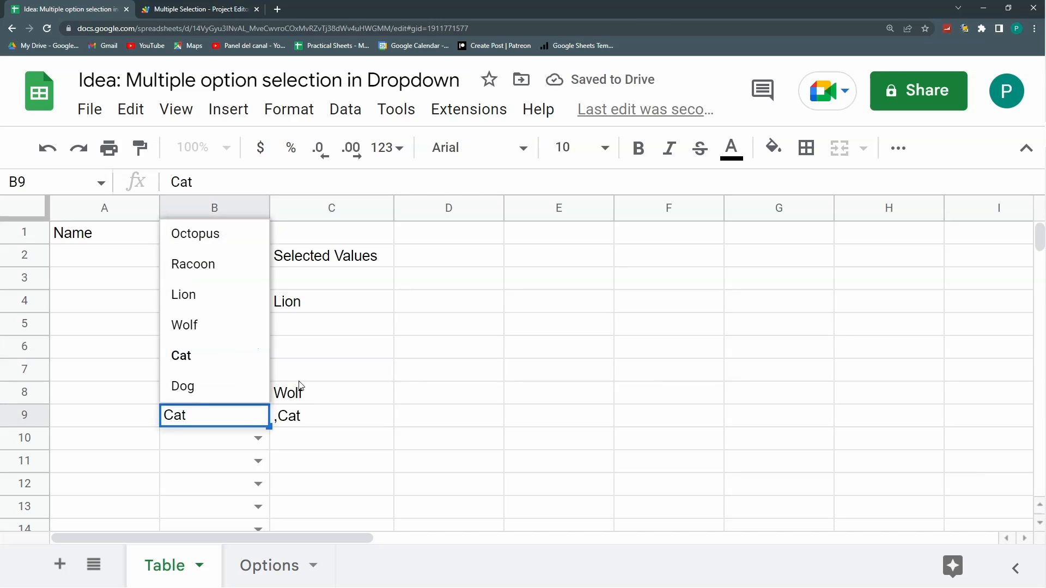
click(331, 369)
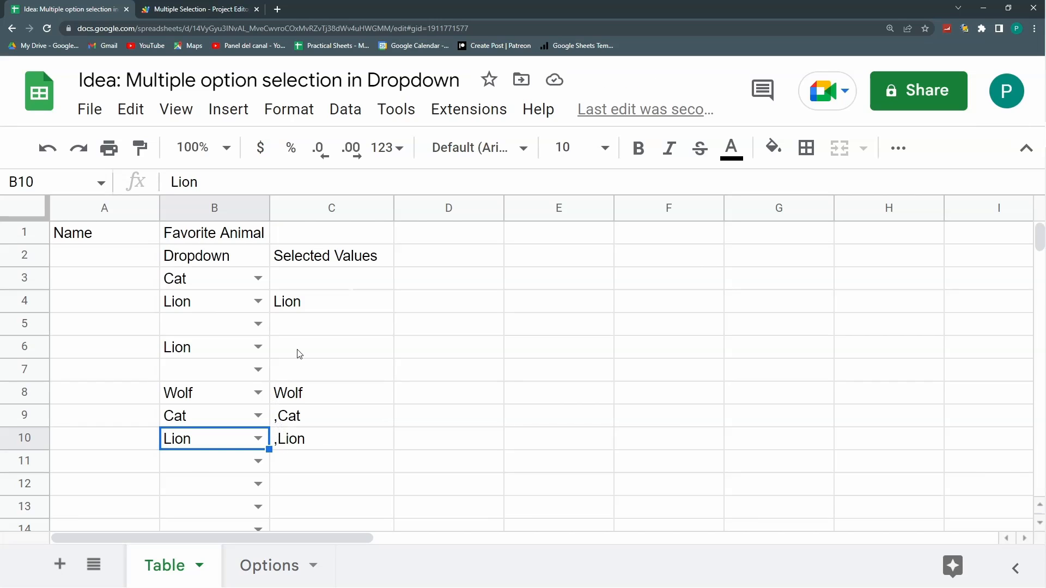
click(331, 323)
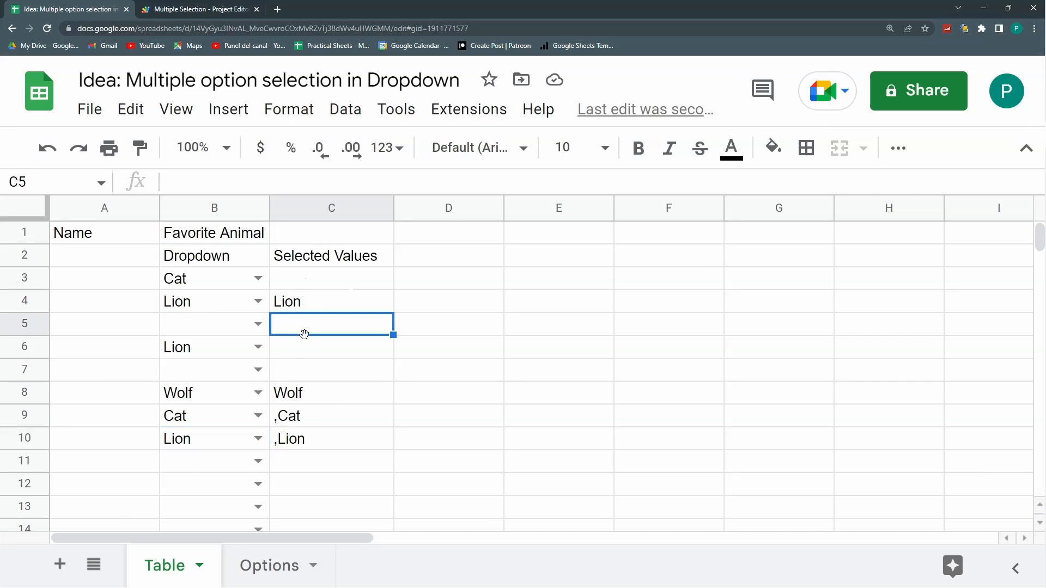
click(198, 9)
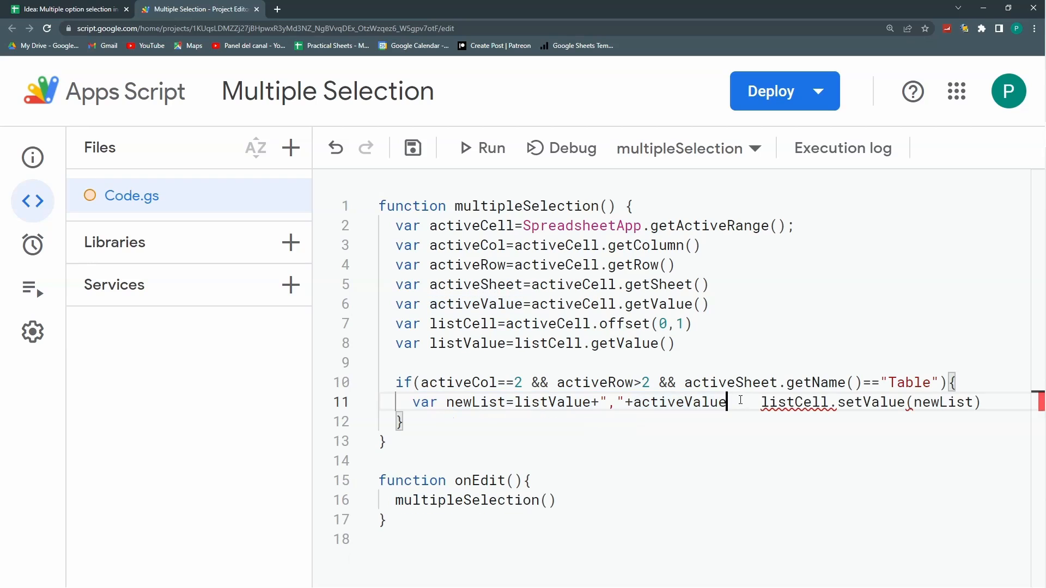
Add if(listValue=="") listCell.setValue(activeValue) else listCell.setValue(newList), then head back to test
key(enter)
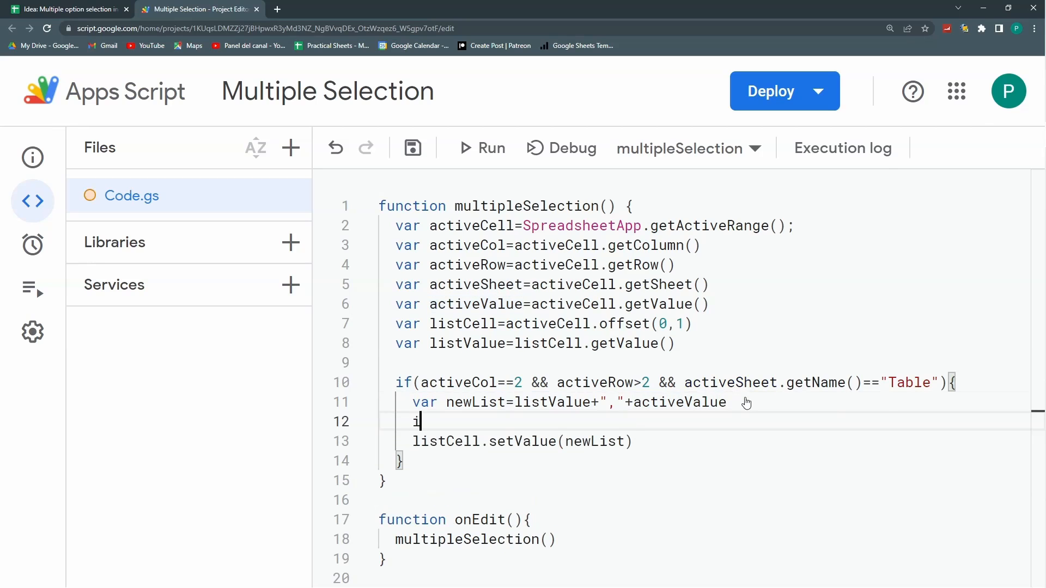
text(f(list)
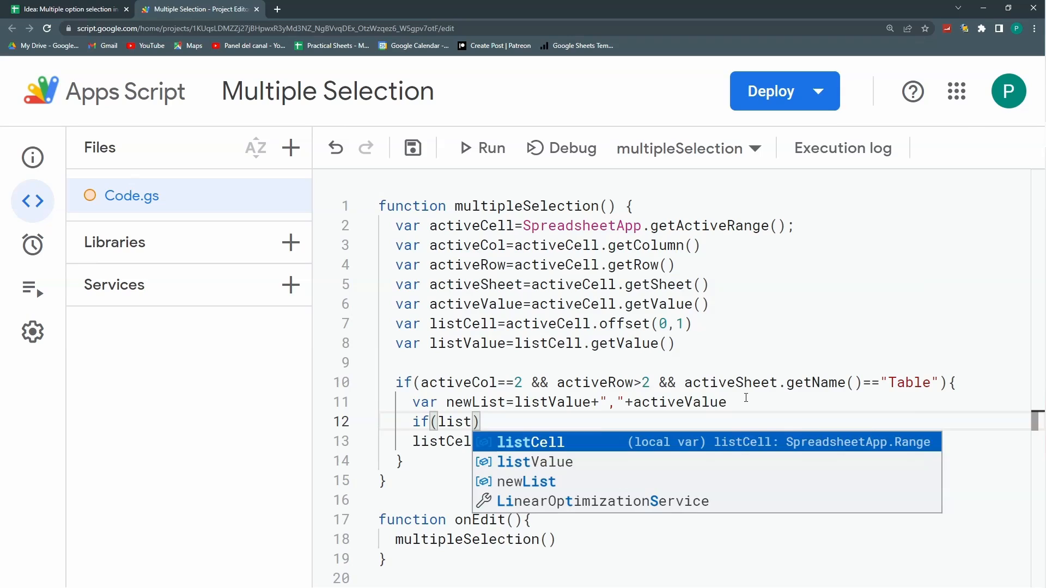
text(Value=="")
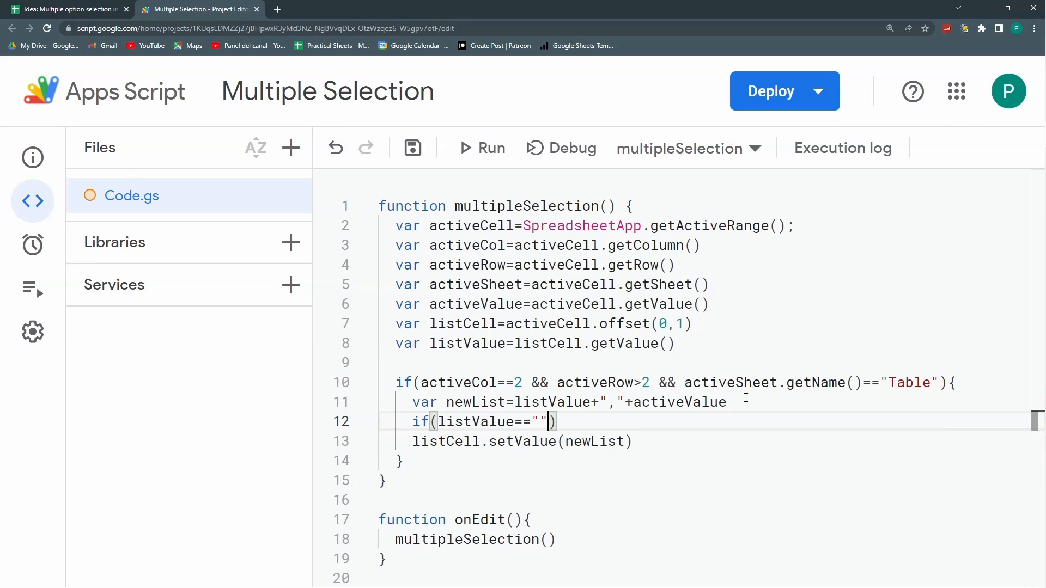
double_click(521, 420)
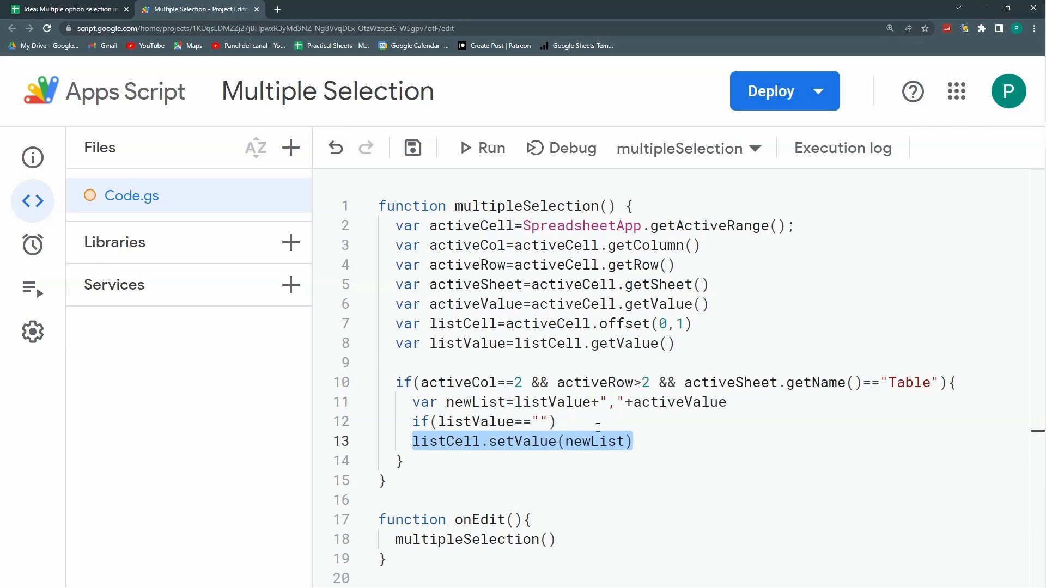
text(listCell.setValue(newList))
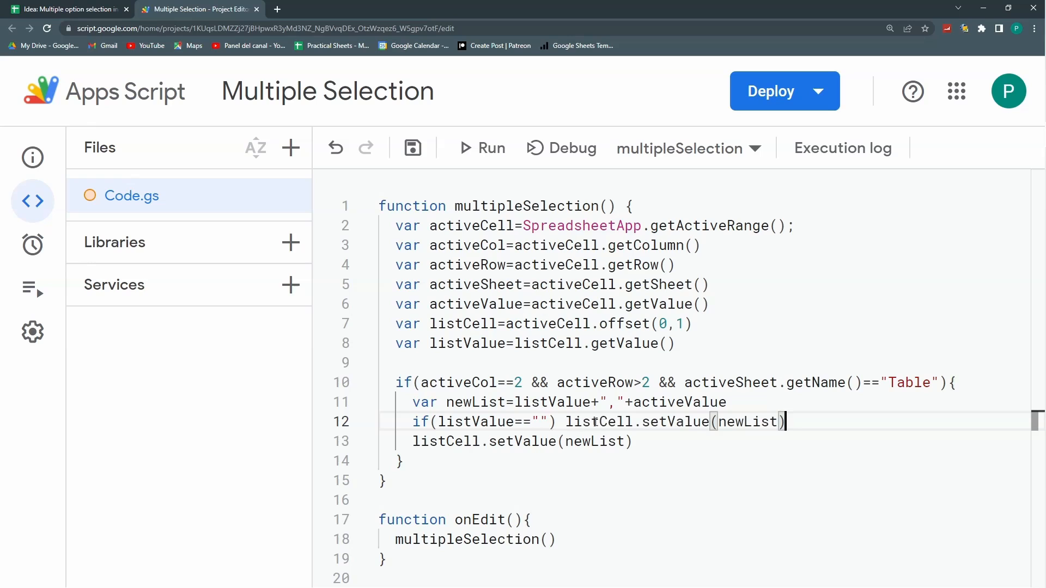
double_click(746, 420)
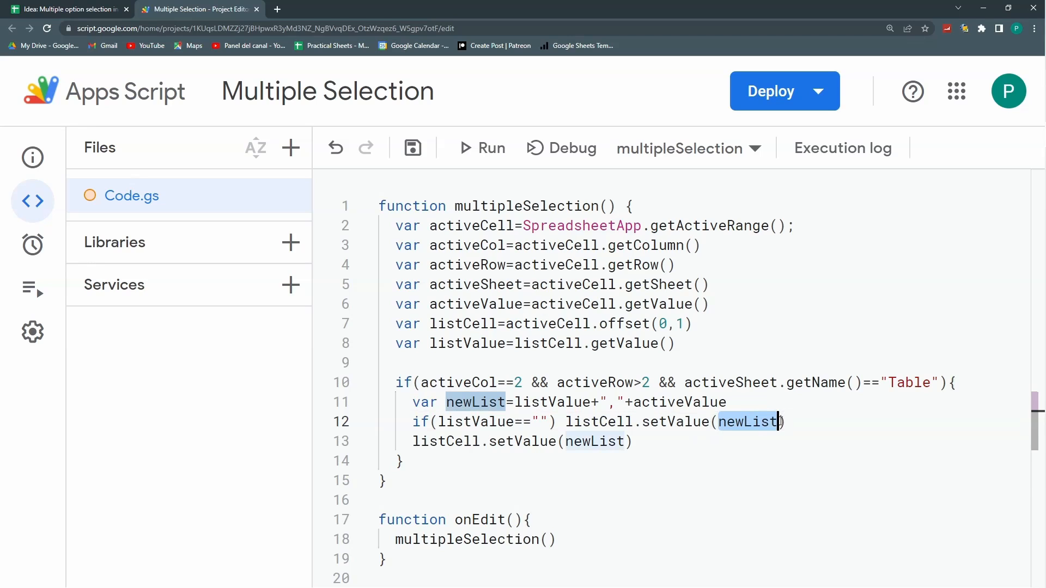
text(activeValu)
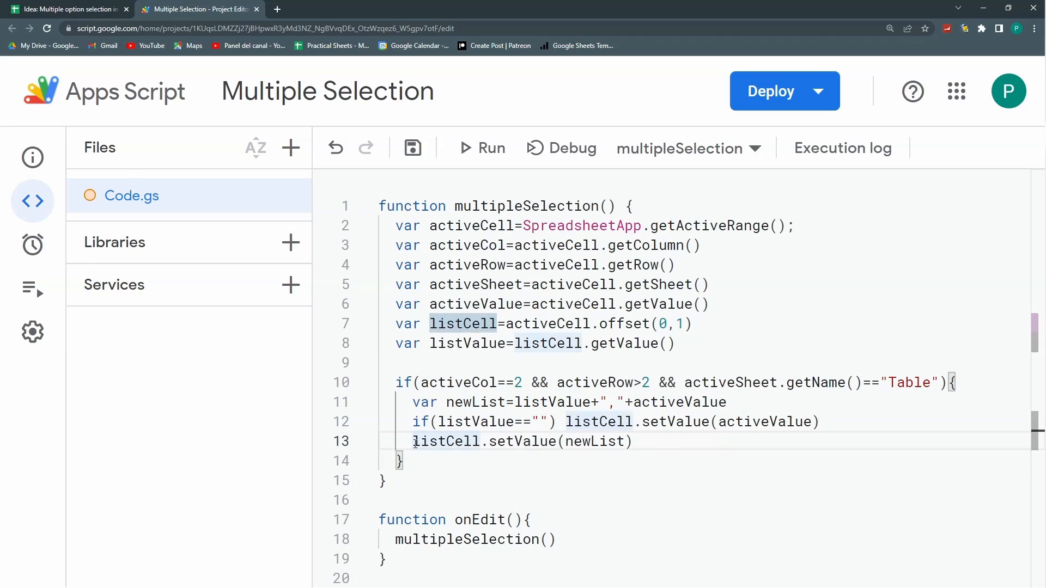
text(else)
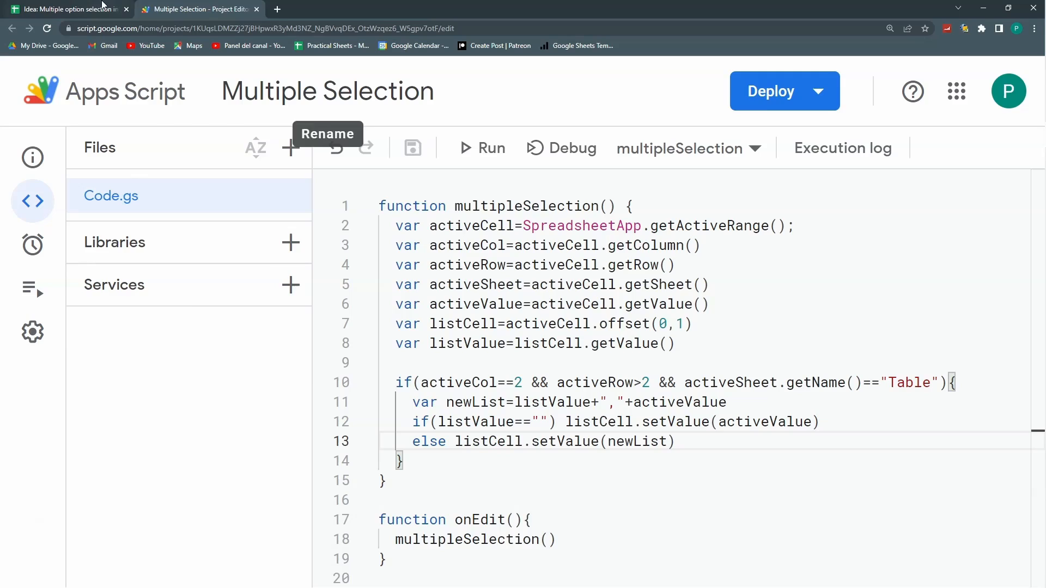
click(67, 9)
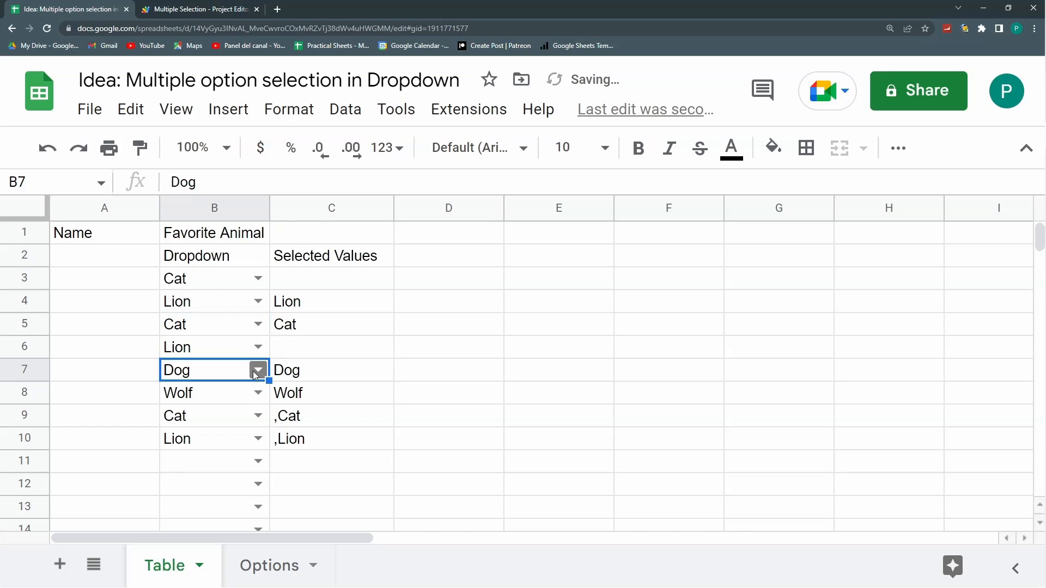
Pick Cat, Wolf and Dog in B3 and see C3 build Dog,Cat,Wolf,Dog with Dog repeated
click(257, 370)
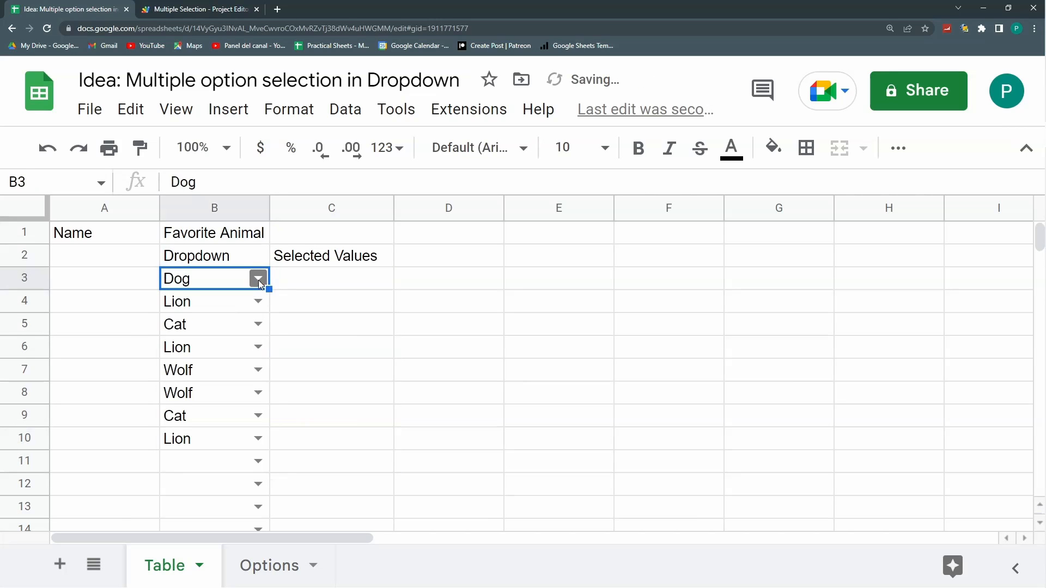
click(257, 279)
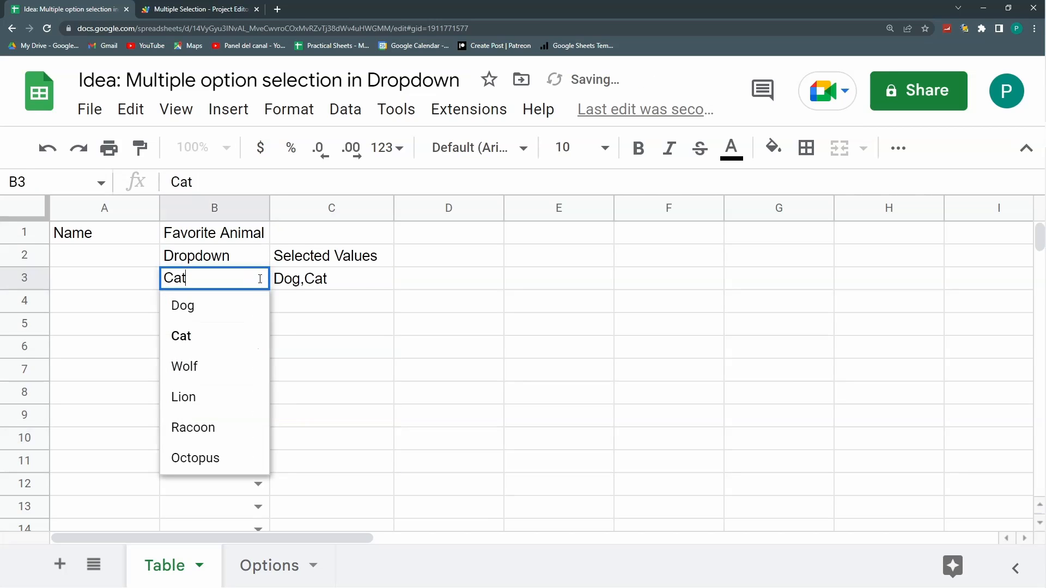
click(185, 366)
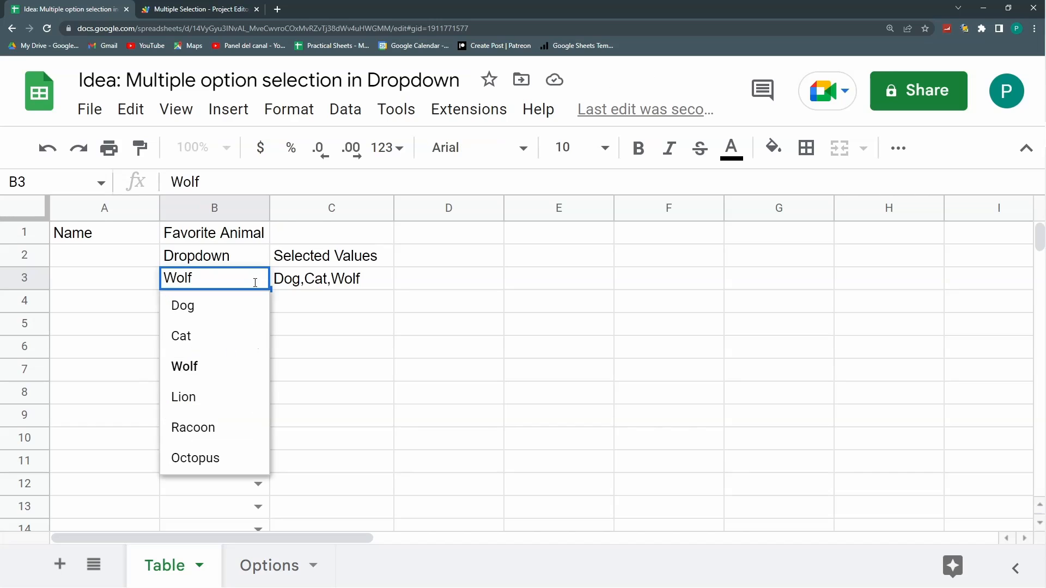
click(182, 305)
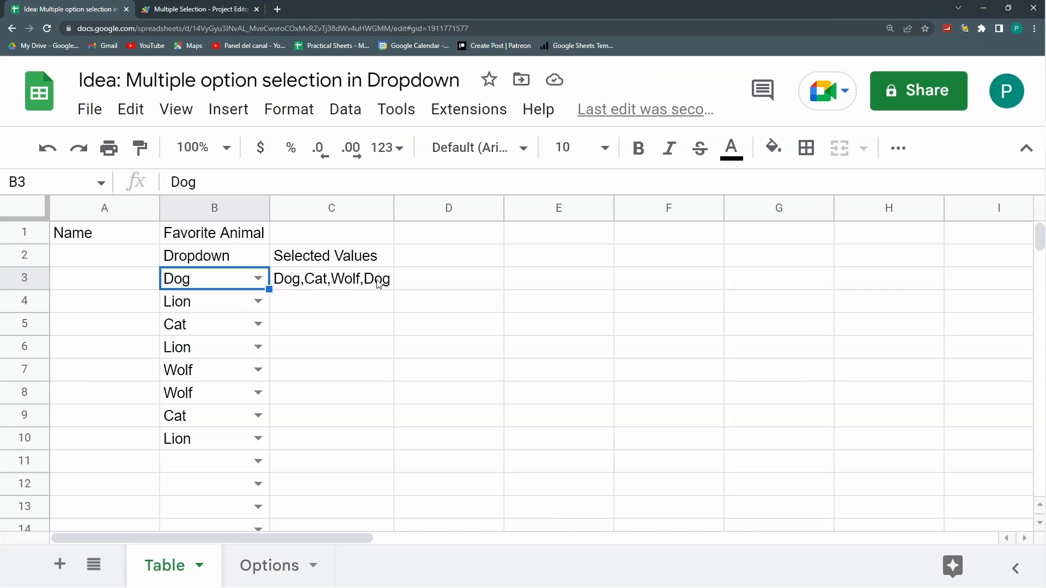
mouse_move(308, 312)
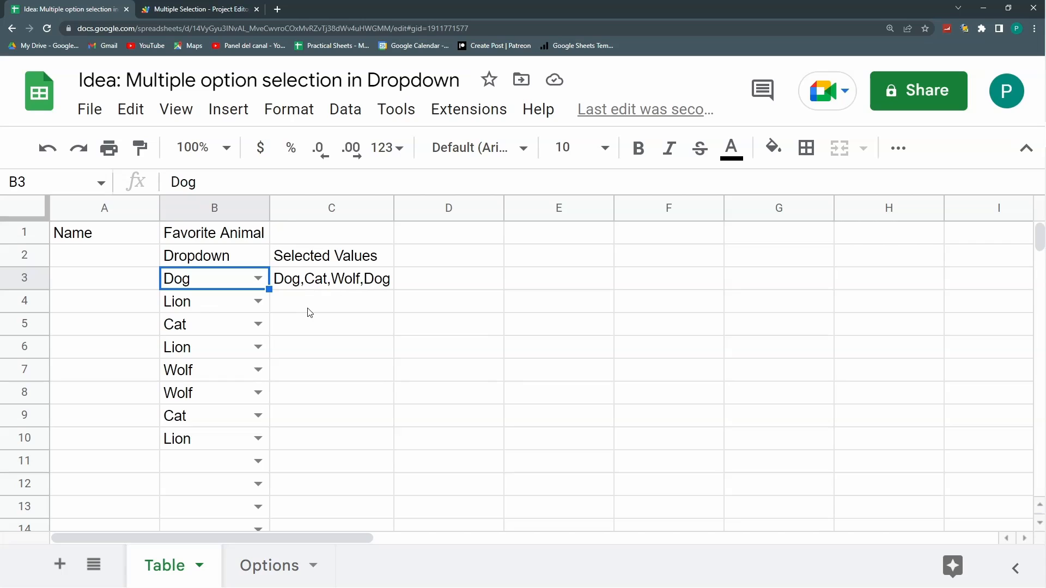
click(331, 277)
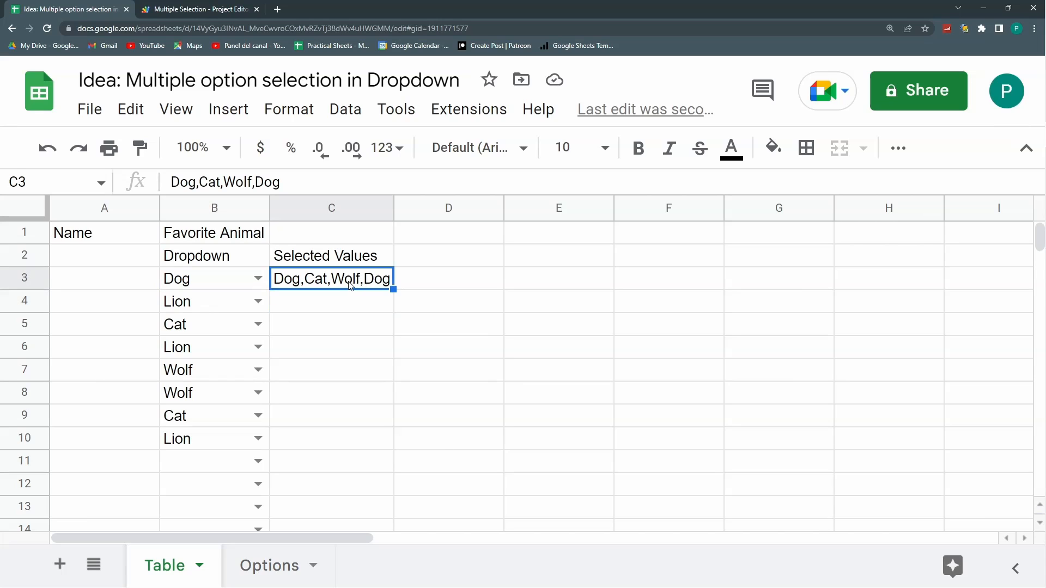
mouse_move(326, 305)
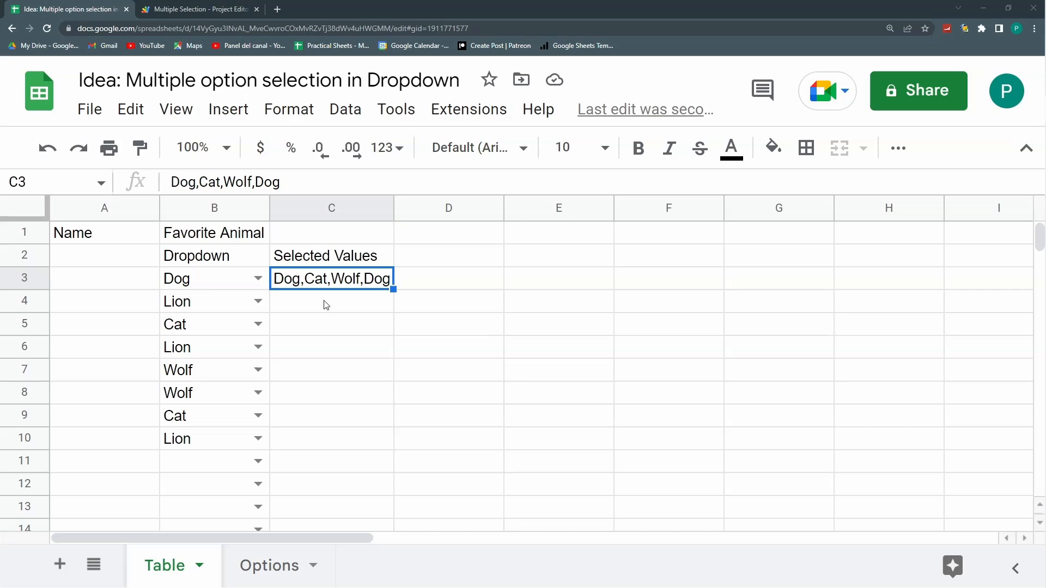
mouse_move(272, 290)
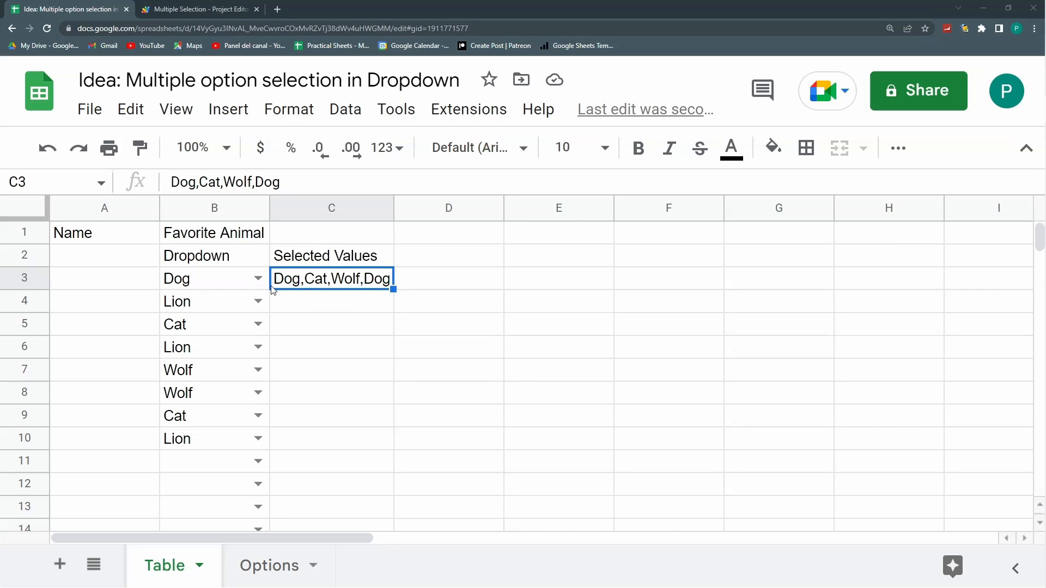
mouse_move(304, 370)
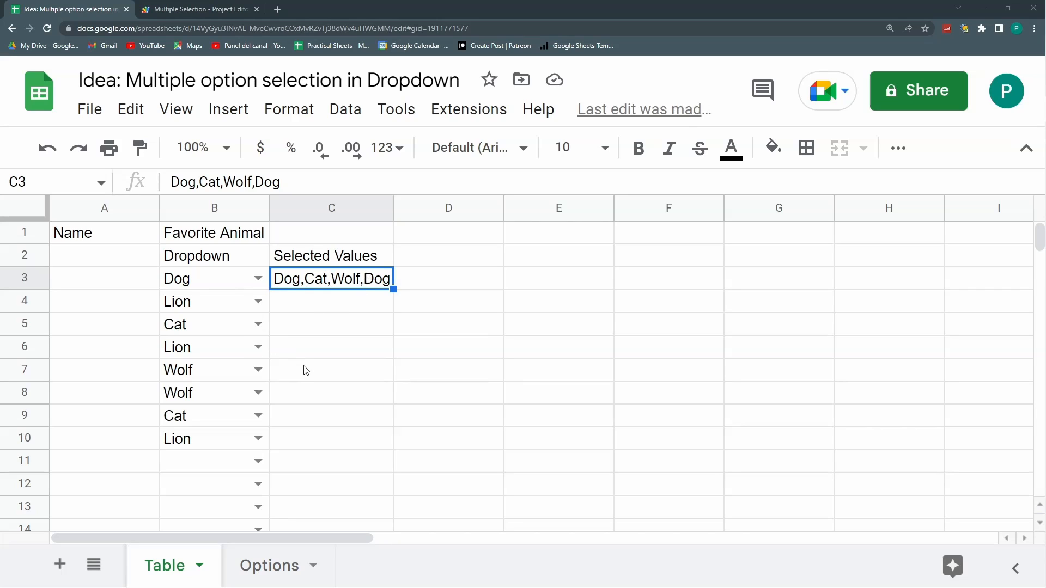
click(198, 9)
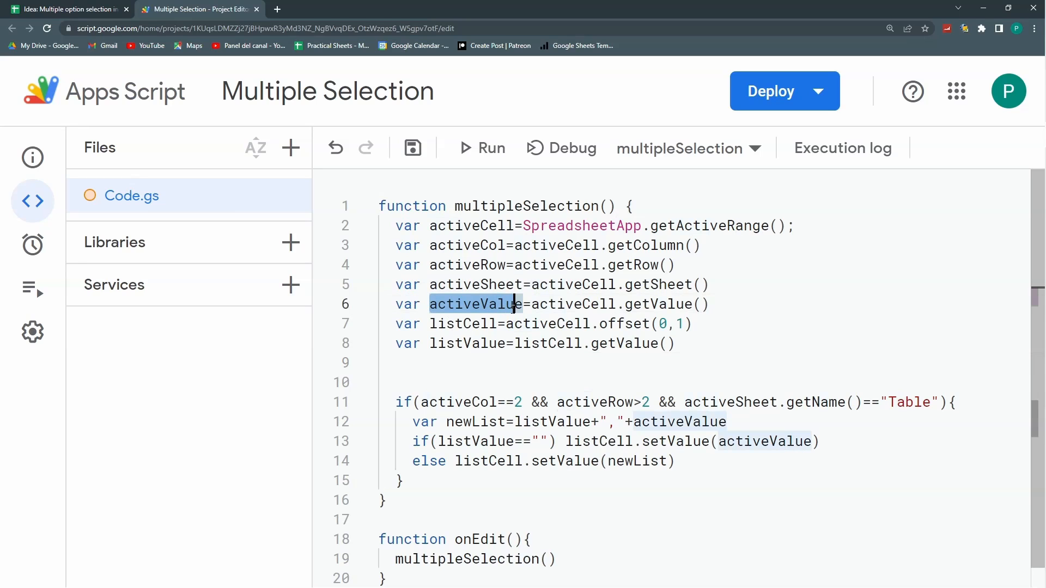
Declare var checkForDuplicates=listValue.toString().indexOf(activeValue) after the listValue line
click(63, 8)
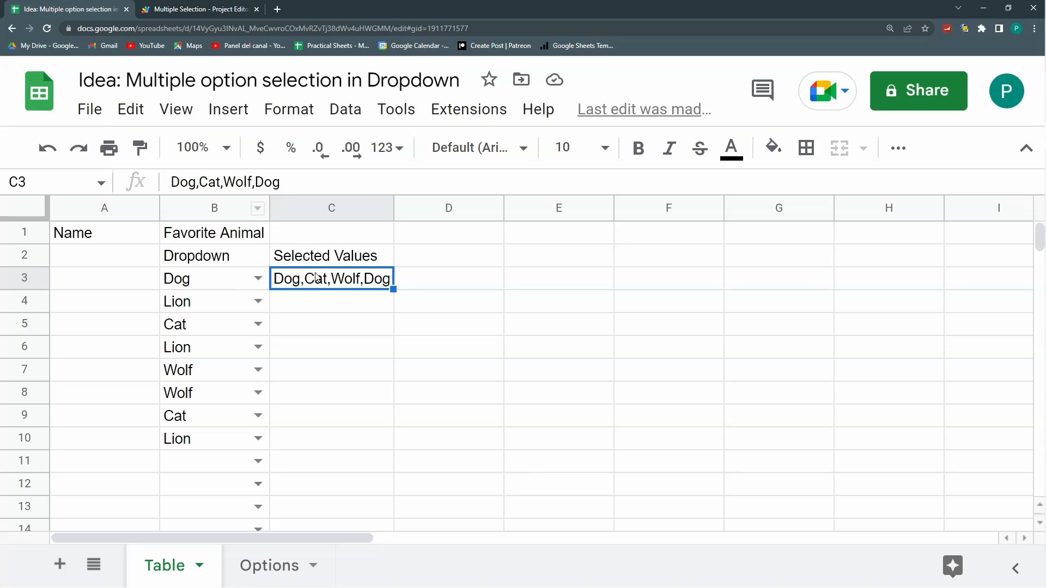
click(198, 9)
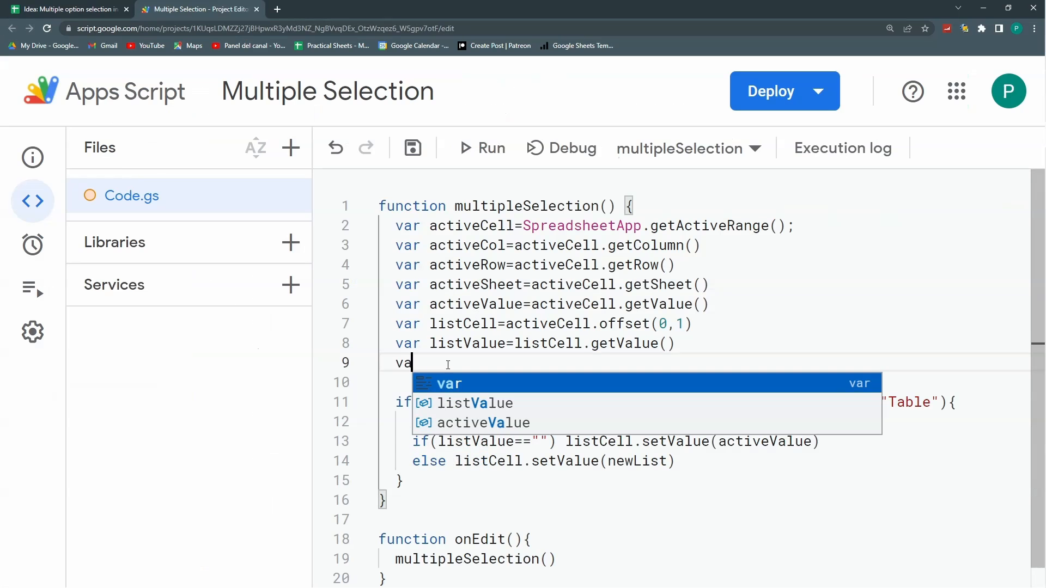
text(doubl)
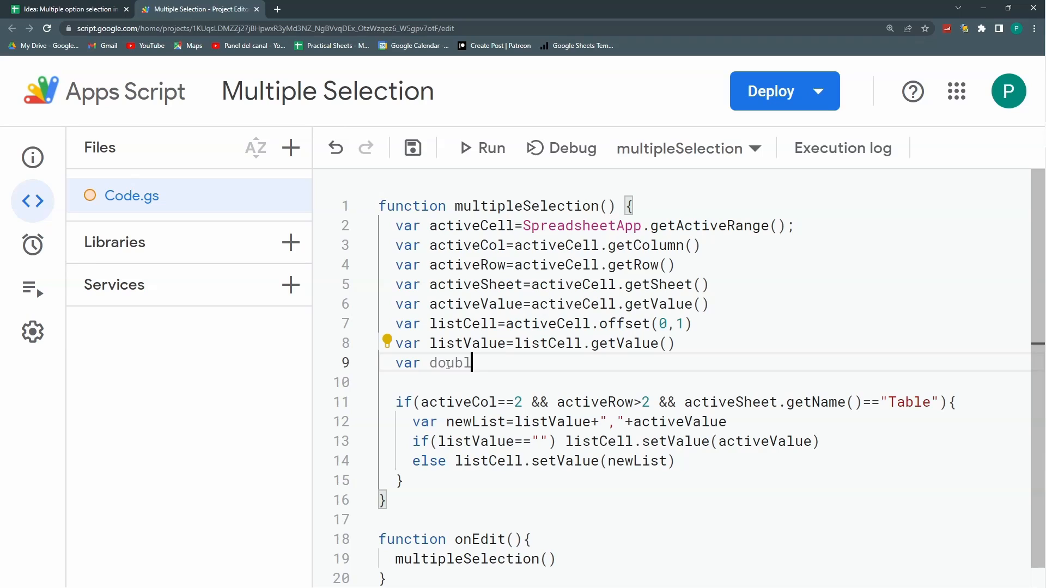
text(chec)
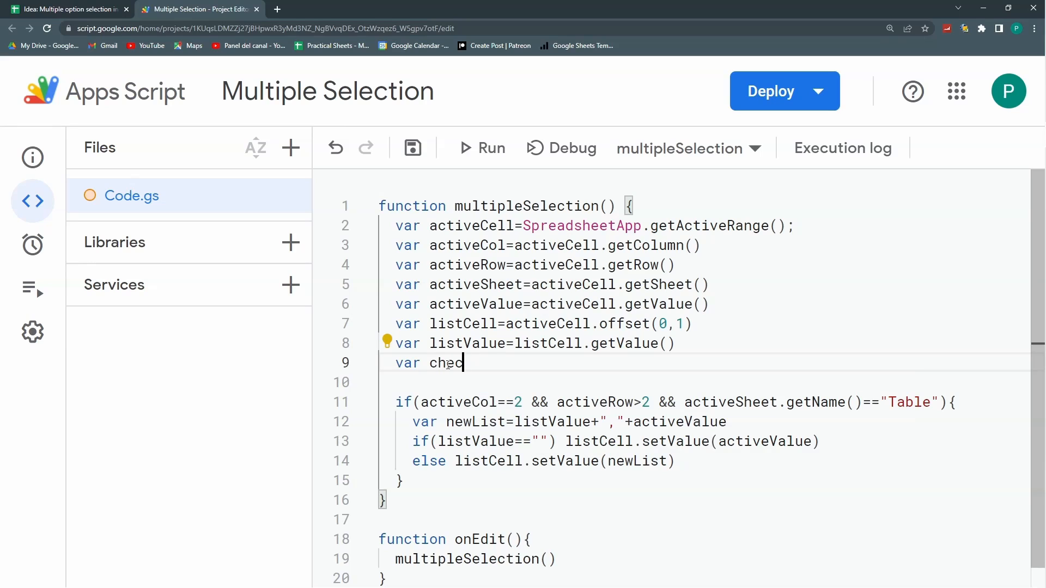
text(ckForDuplicates)
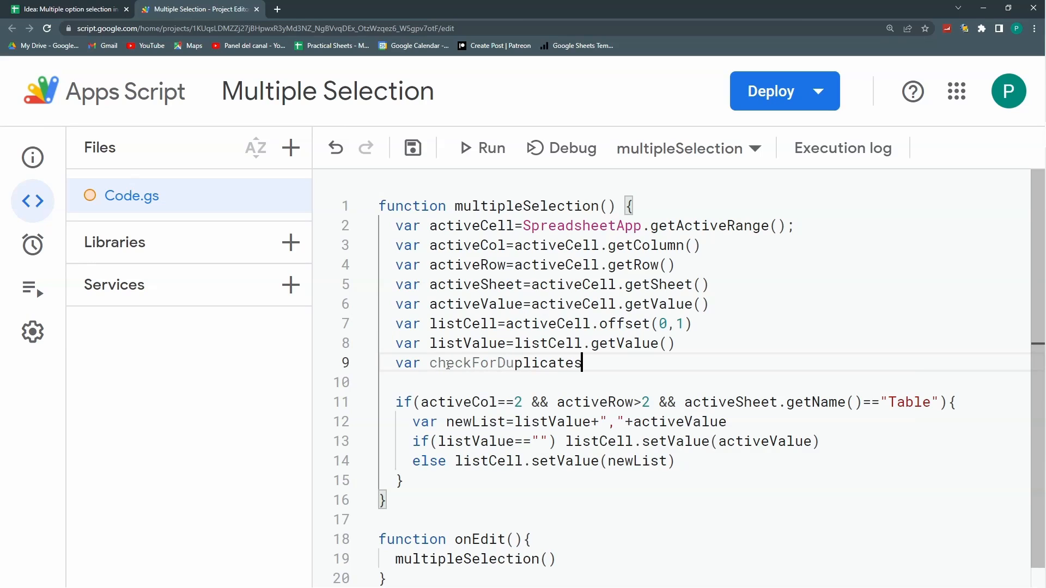
text(=li)
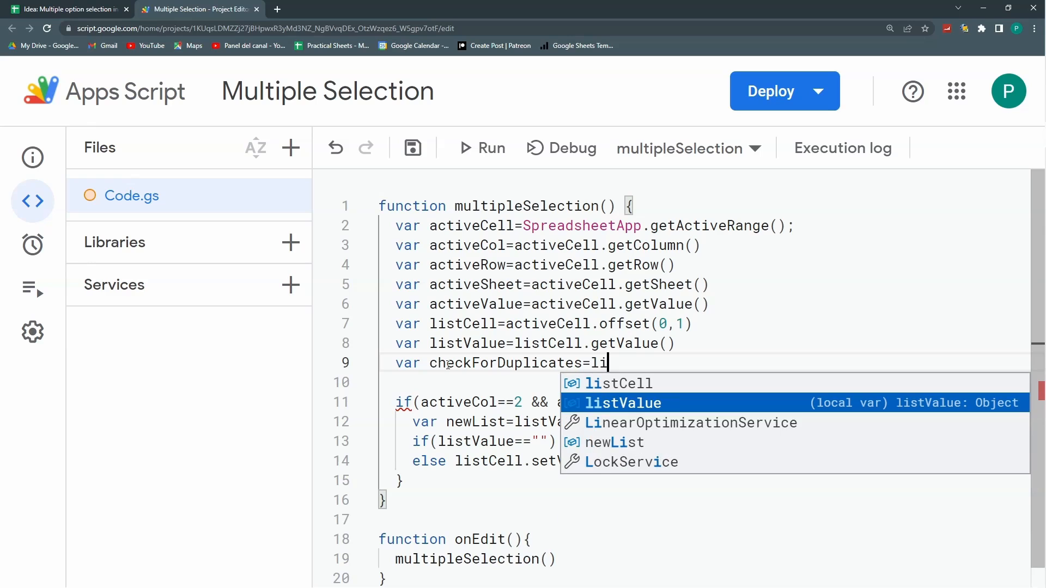
text(stValue.)
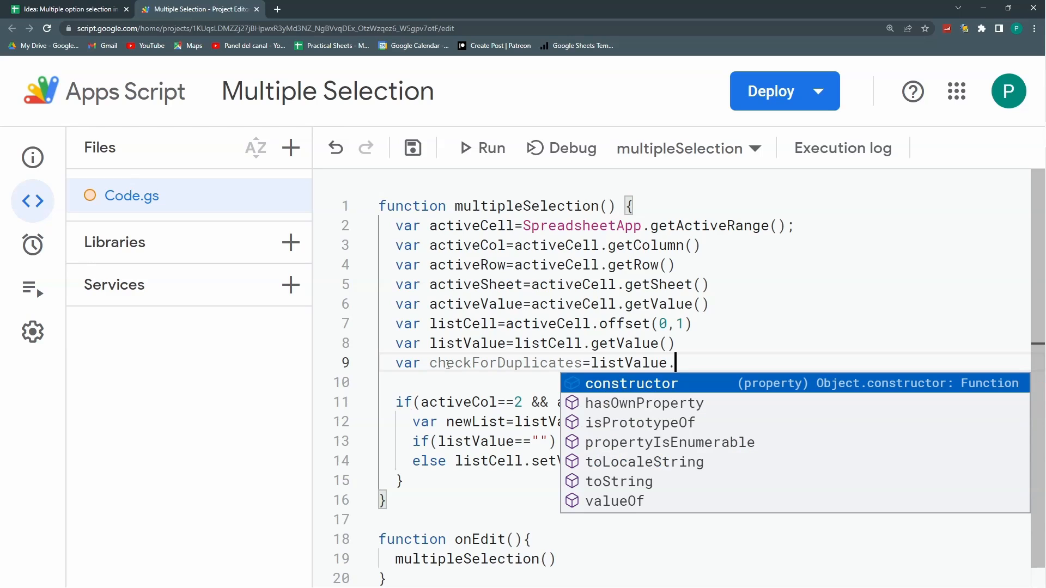
text(i)
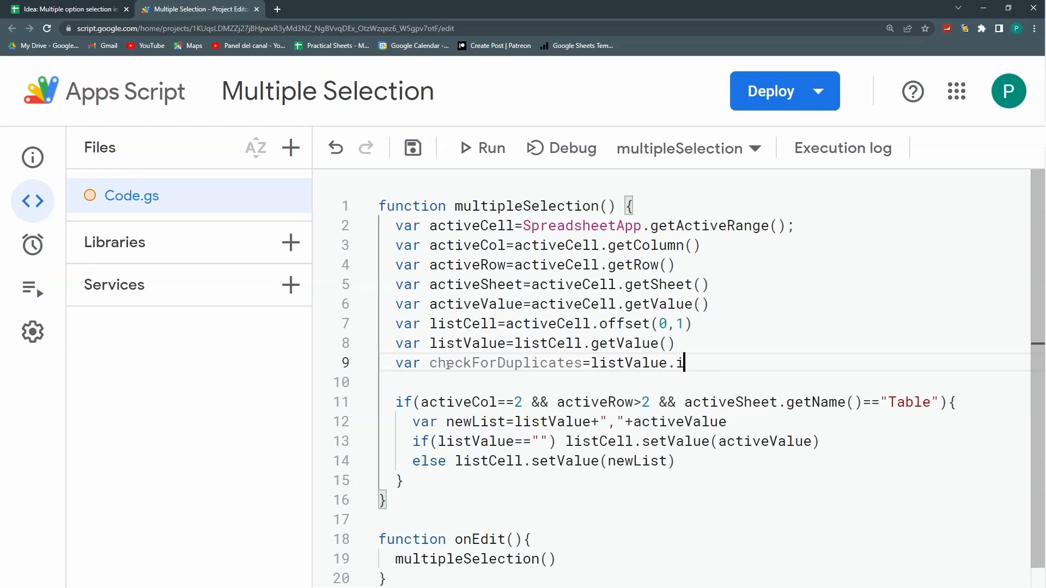
text(toString()
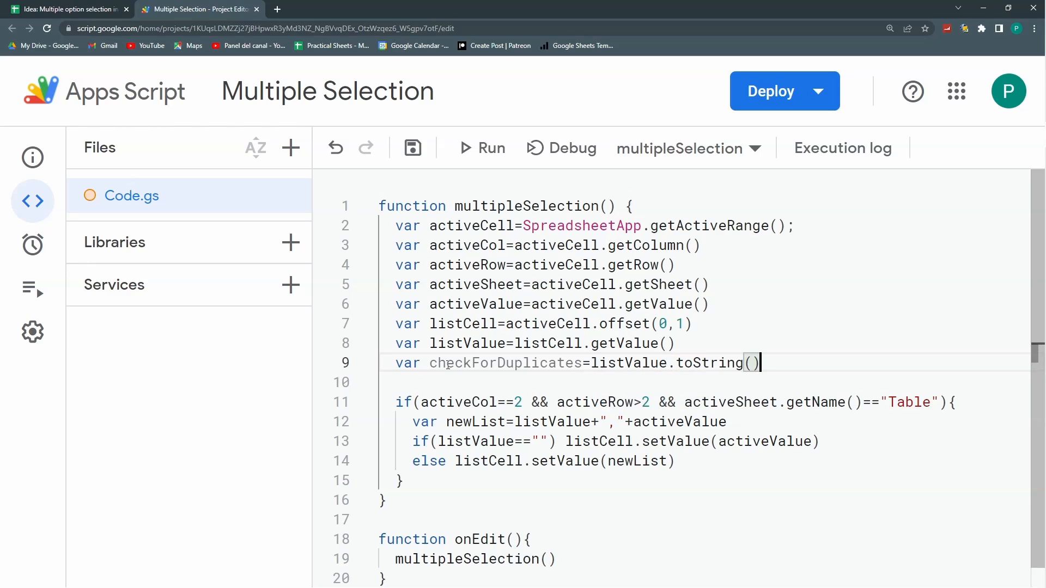
text(.indexOf})
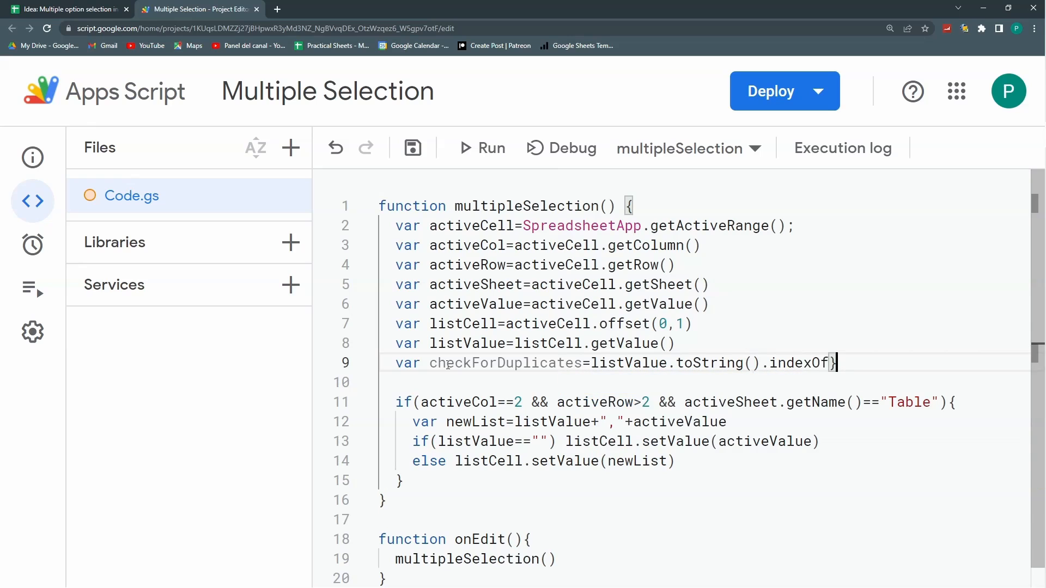
text(())
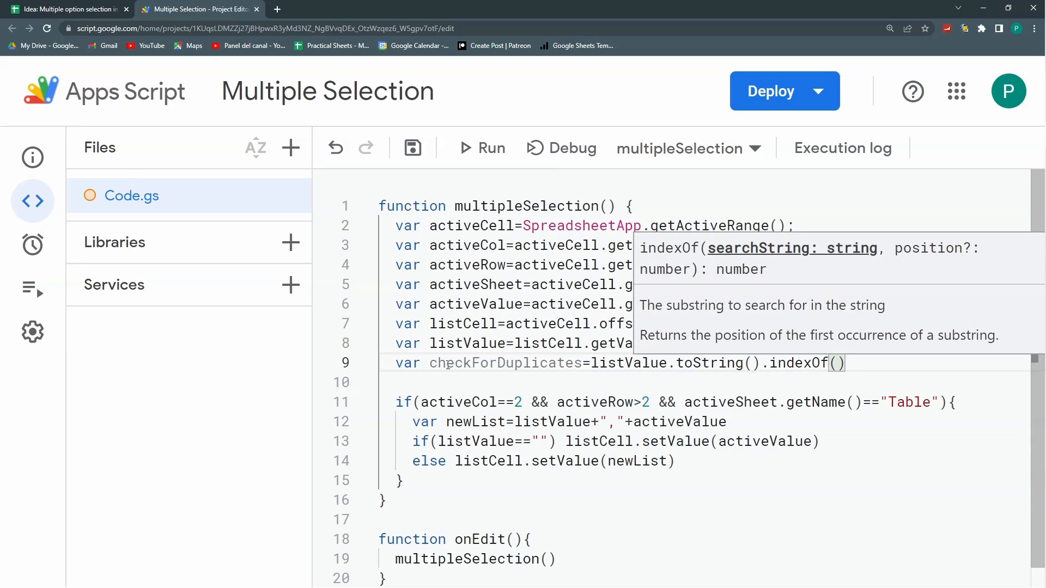
text(activeValue)
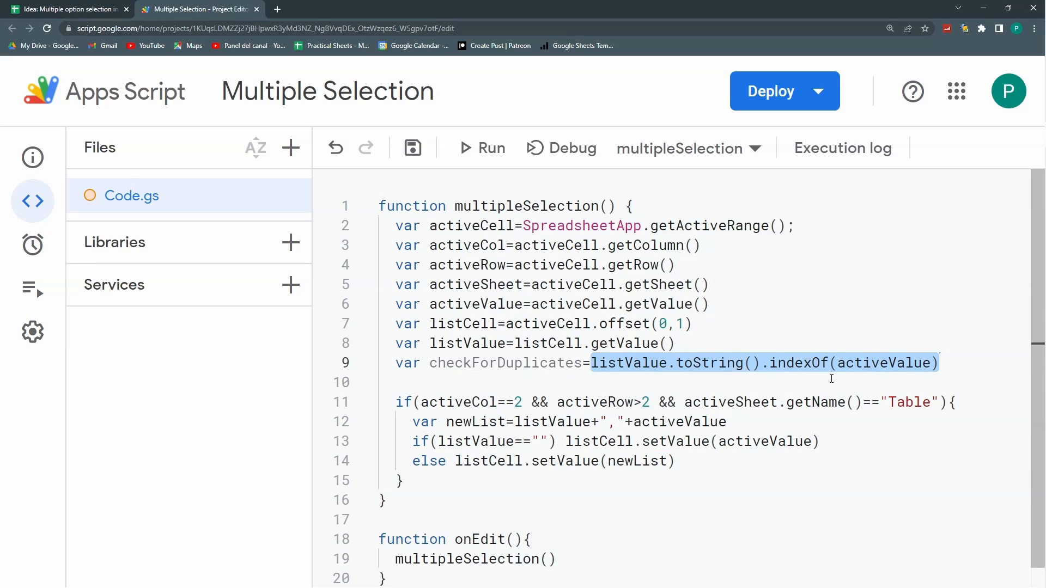
mouse_move(815, 381)
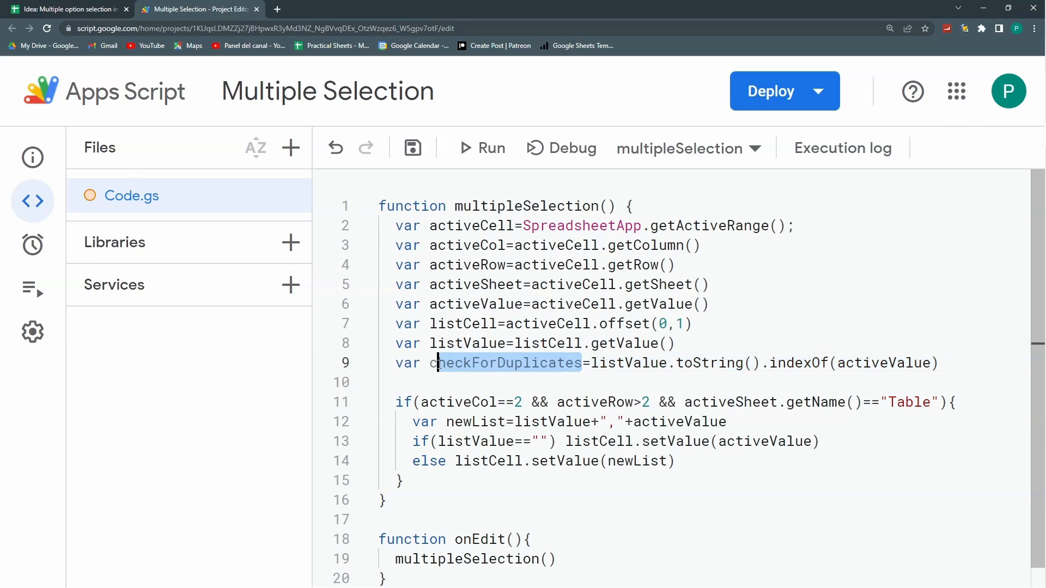
Change the else branch to else if(checkForDuplicates==-1) listCell.setValue(newList)
click(822, 441)
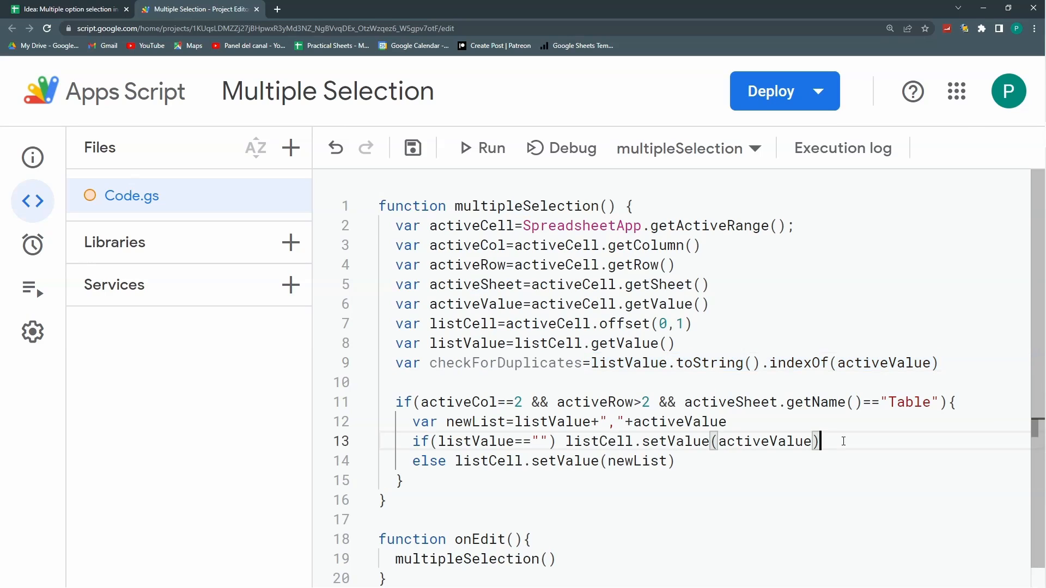
text(else if(checkForDuplicates)
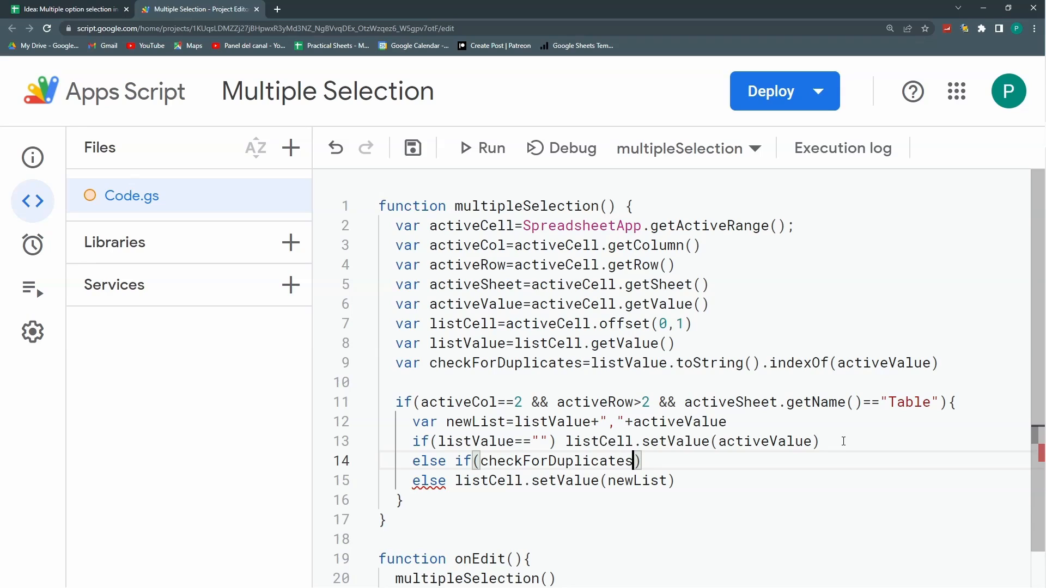
text(>-1)
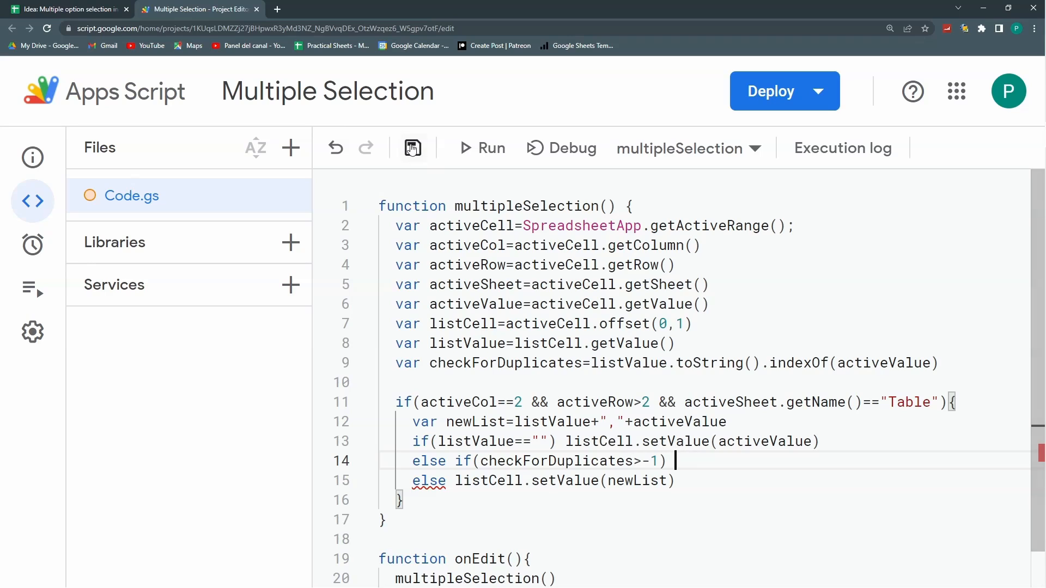
click(412, 147)
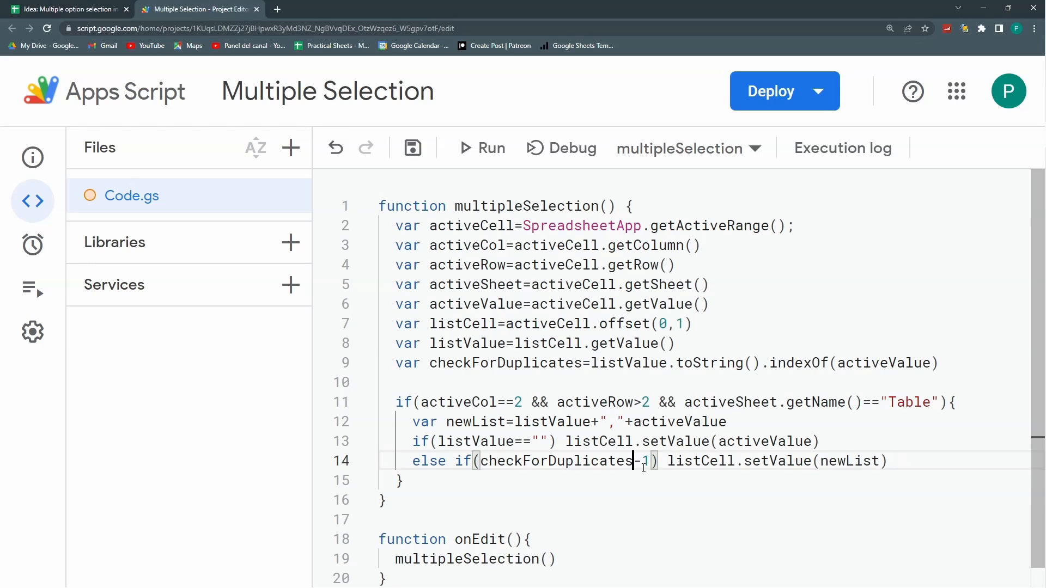
text(==)
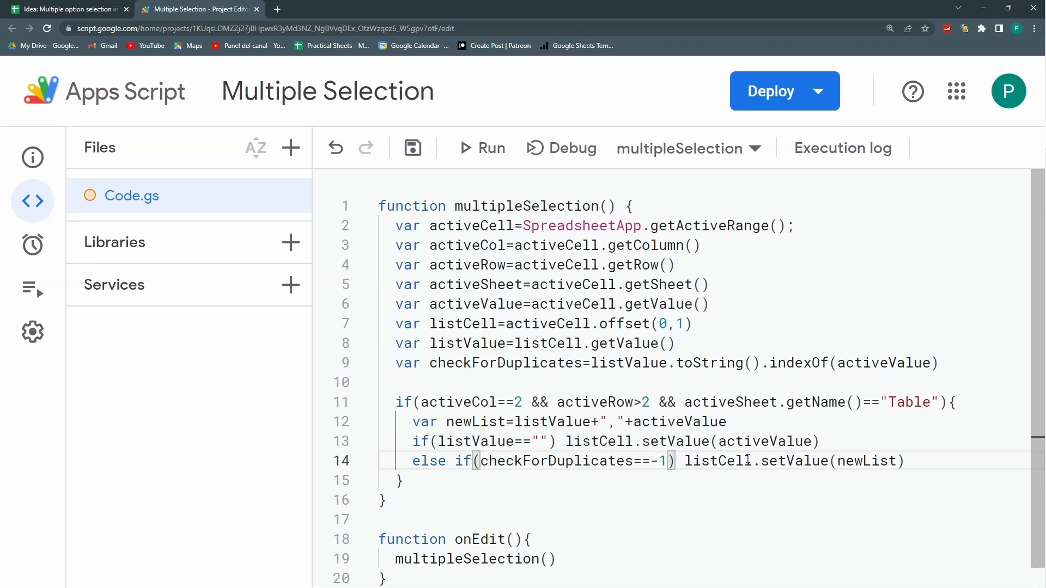
drag(684, 459, 904, 459)
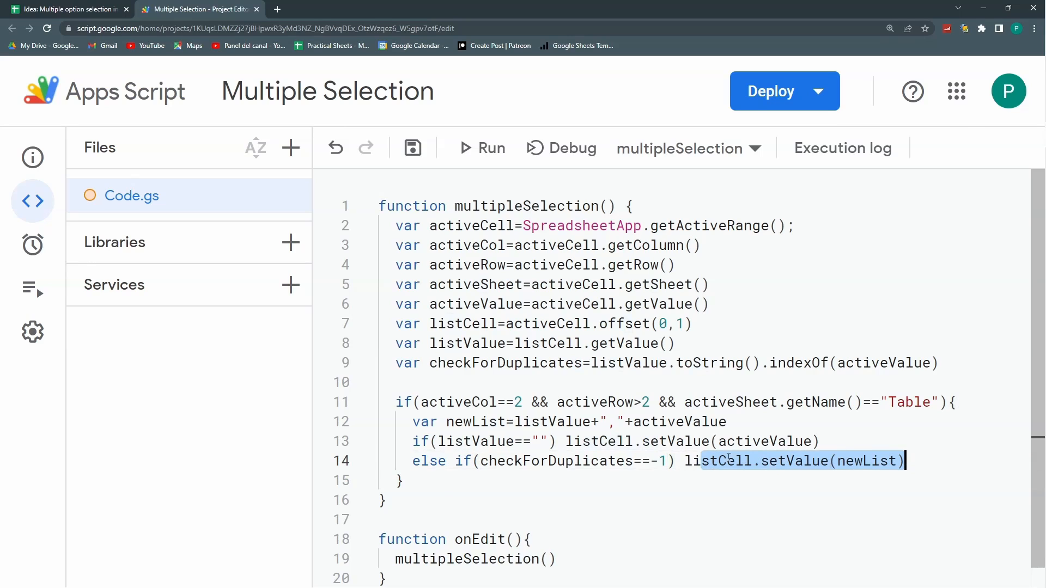
click(412, 147)
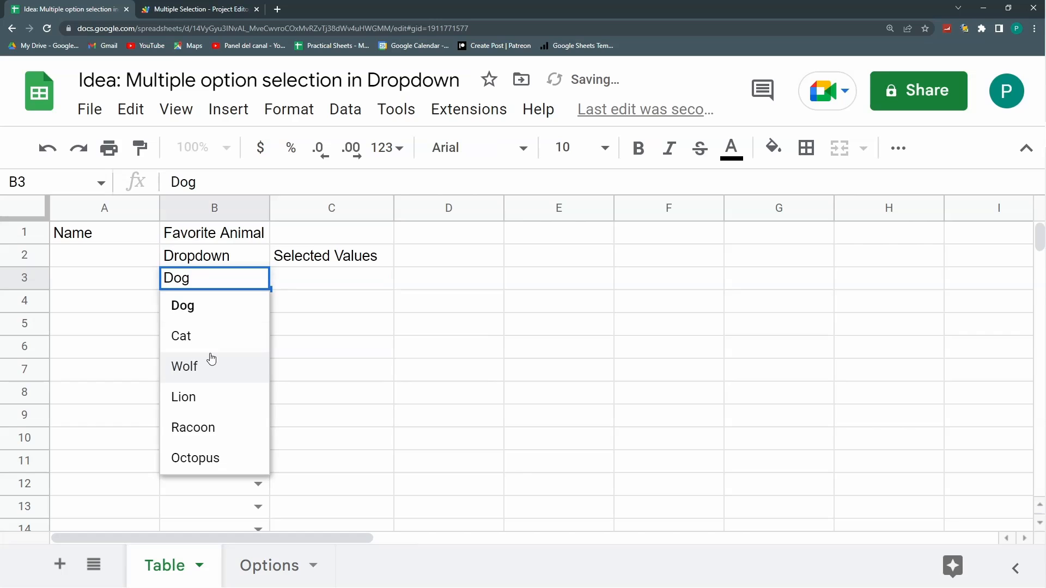
Pick Dog, Wolf, then Dog again in B3 so C3 reads Cat,Dog,Wolf with no repeat
click(181, 335)
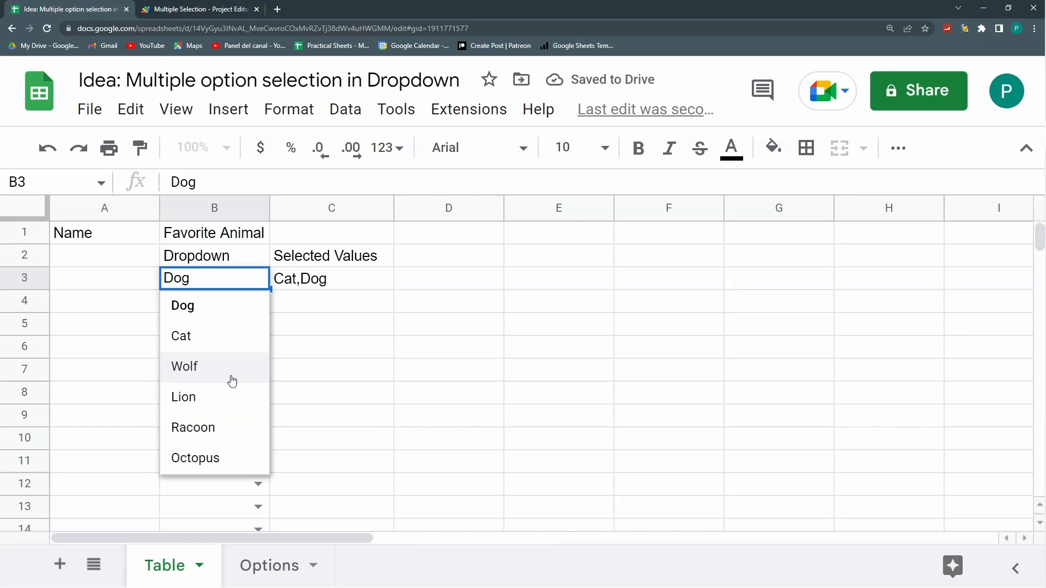
click(184, 366)
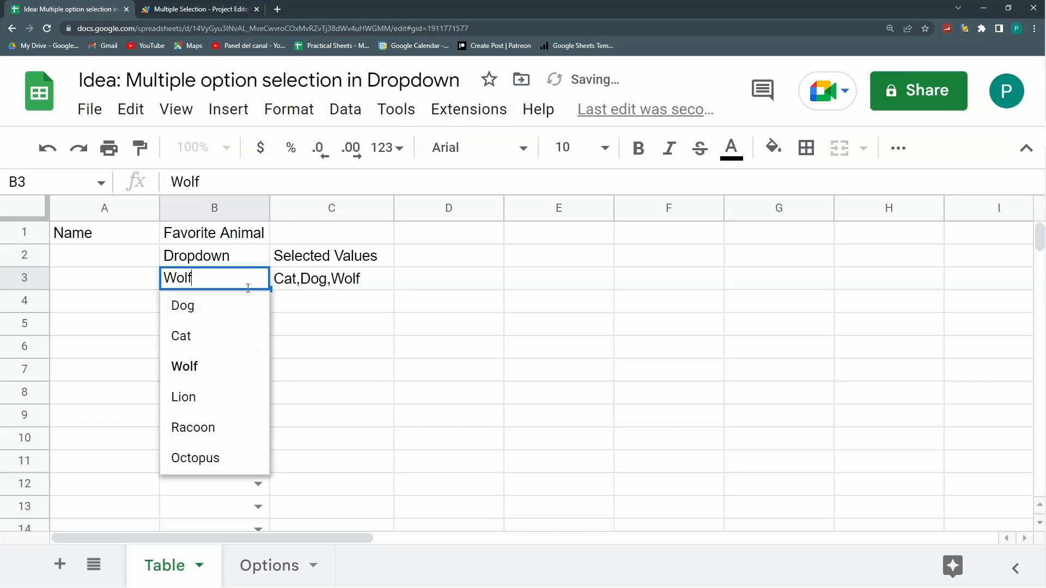
click(180, 336)
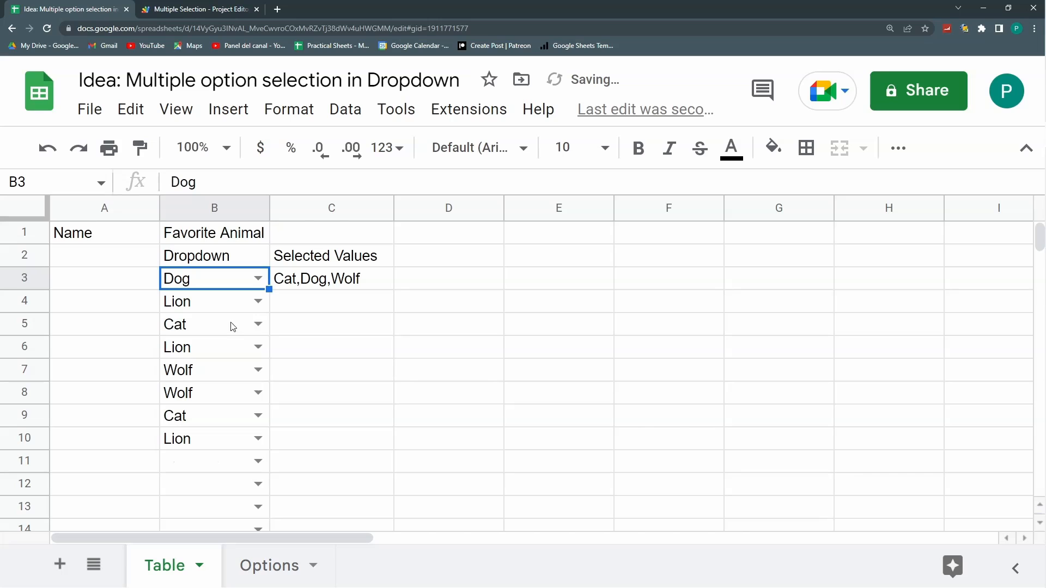
click(331, 300)
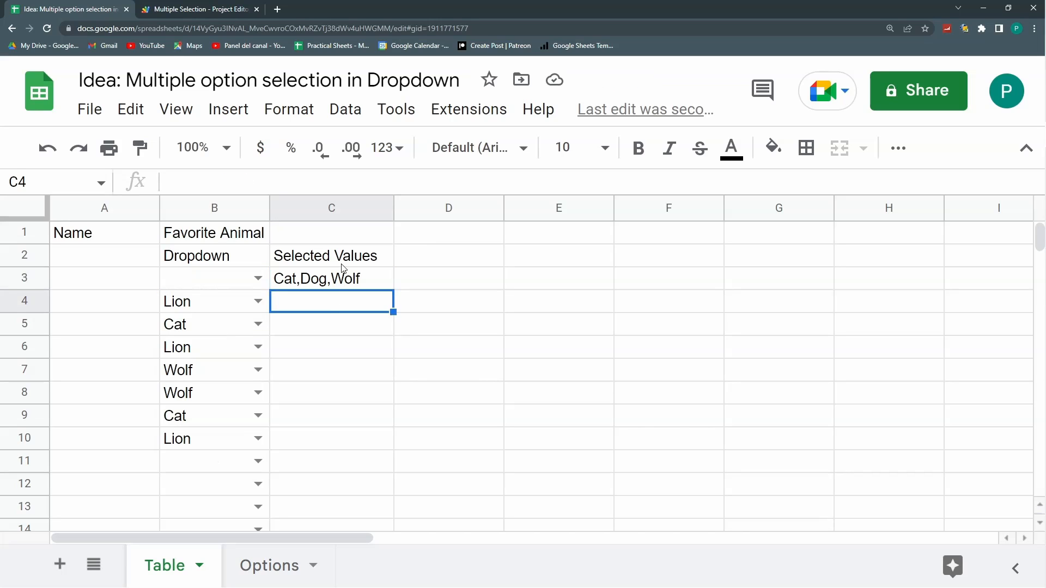